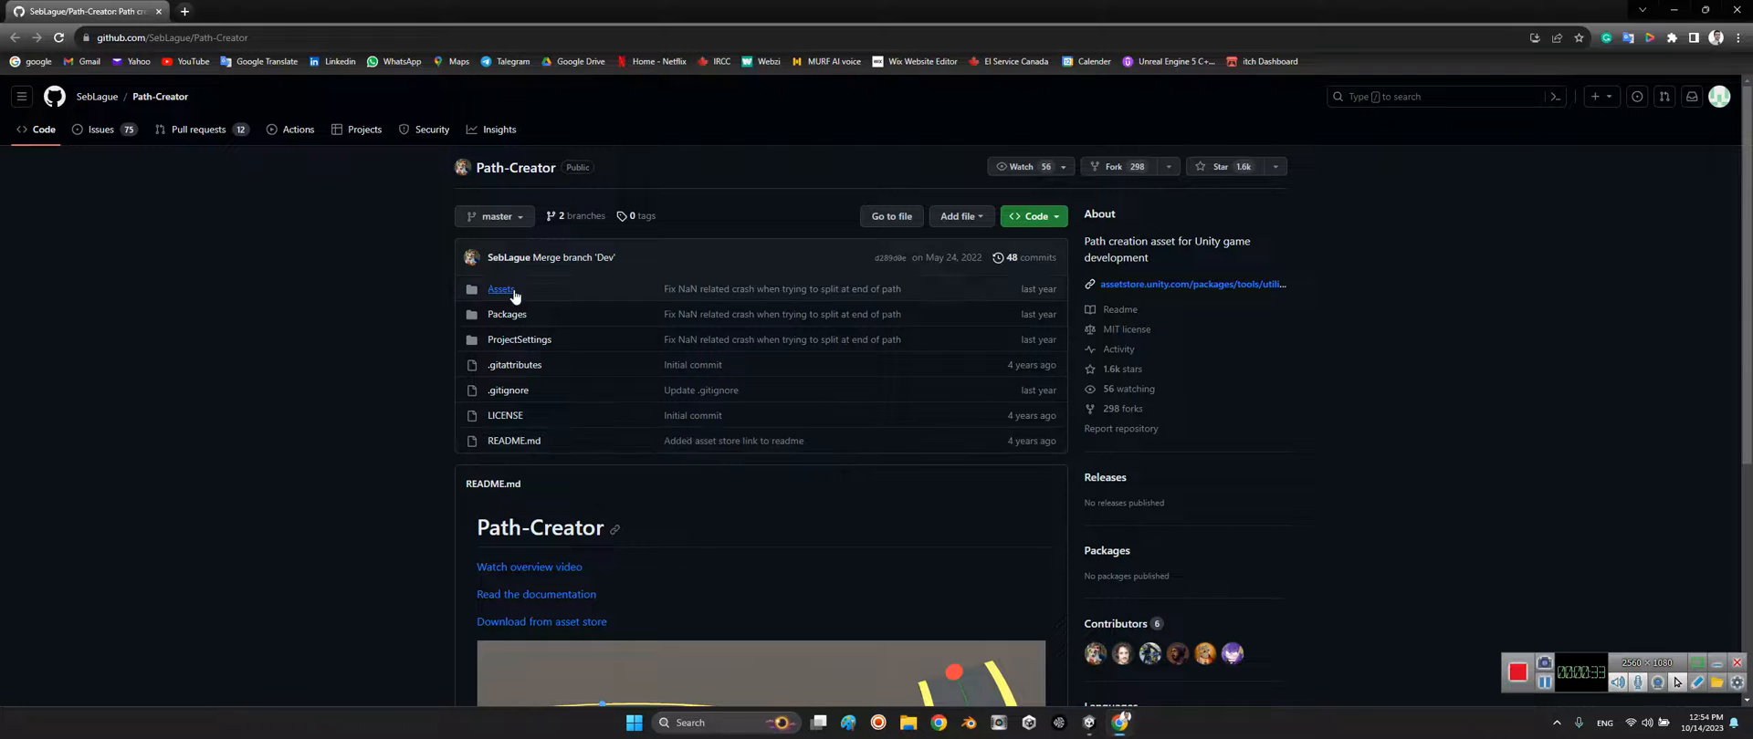
pyautogui.moveTo(97, 97)
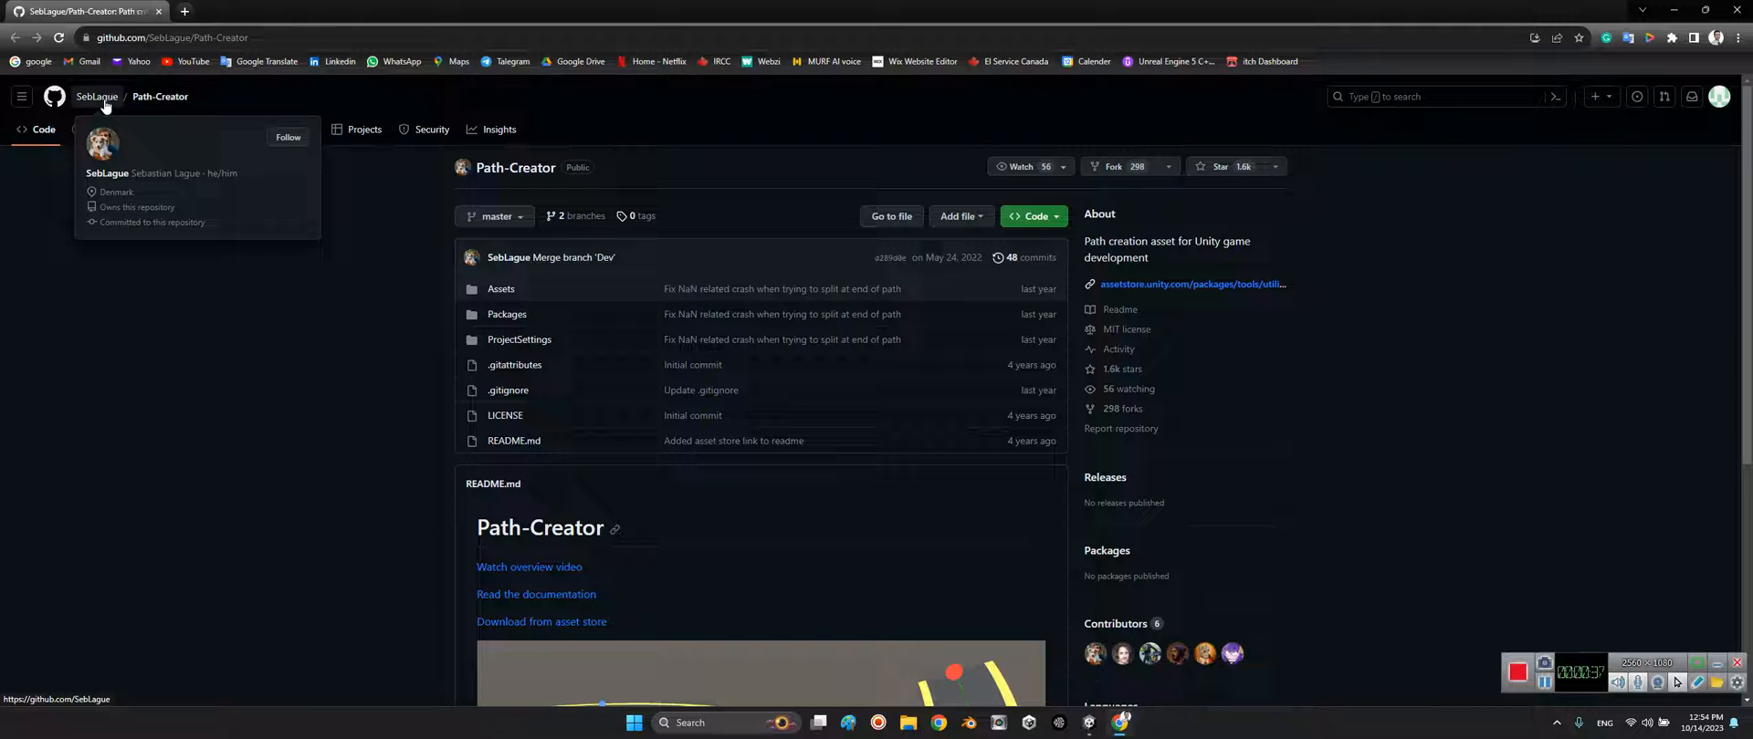
pyautogui.moveTo(165, 175)
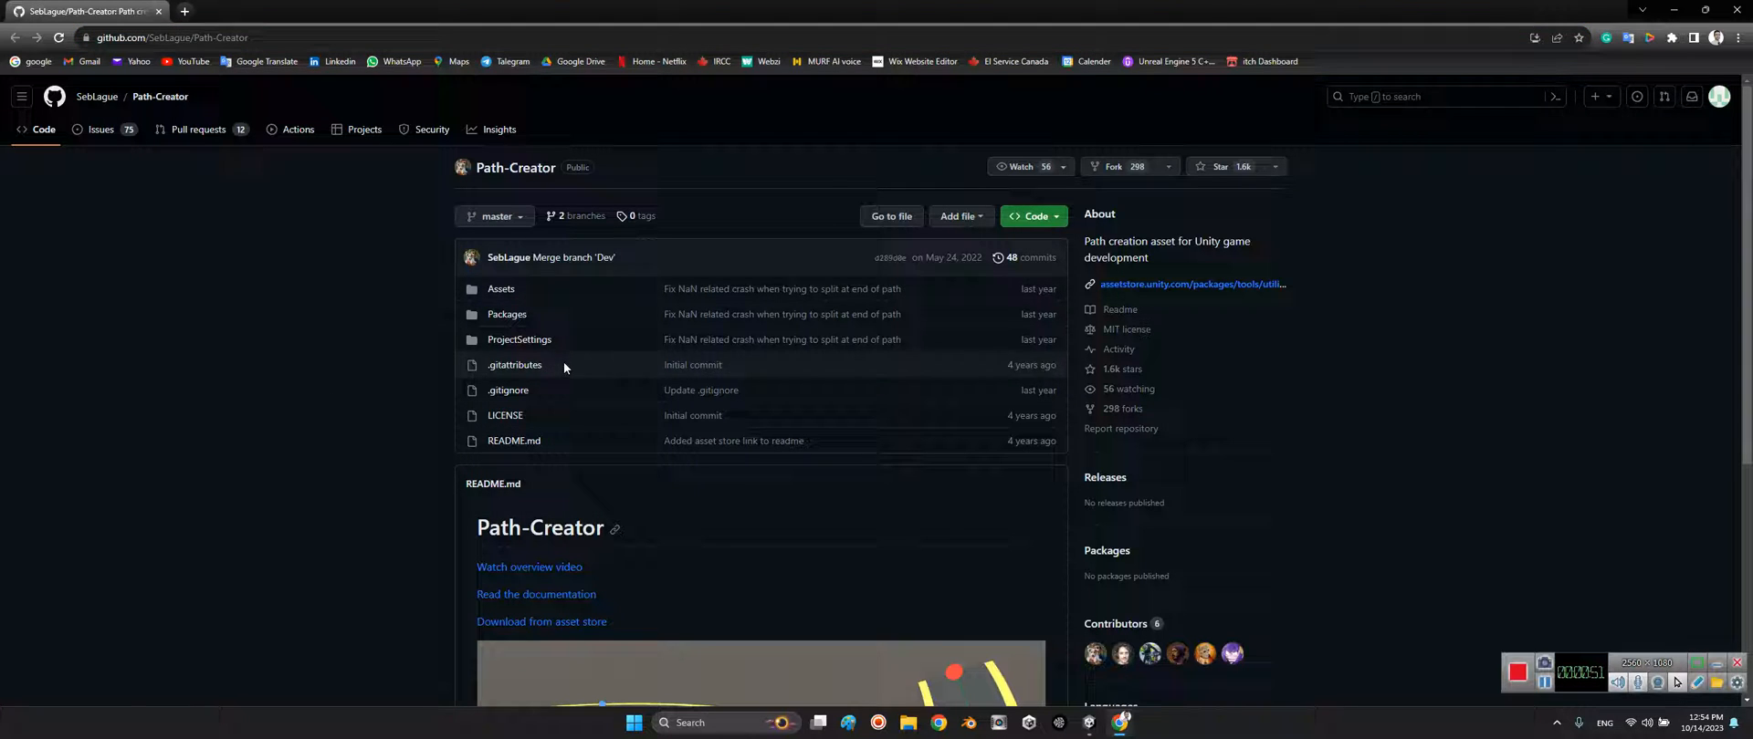
# Peek at the clone/download options, then browse into the repository's Assets folder to find PathCreator.
pyautogui.click(1030, 216)
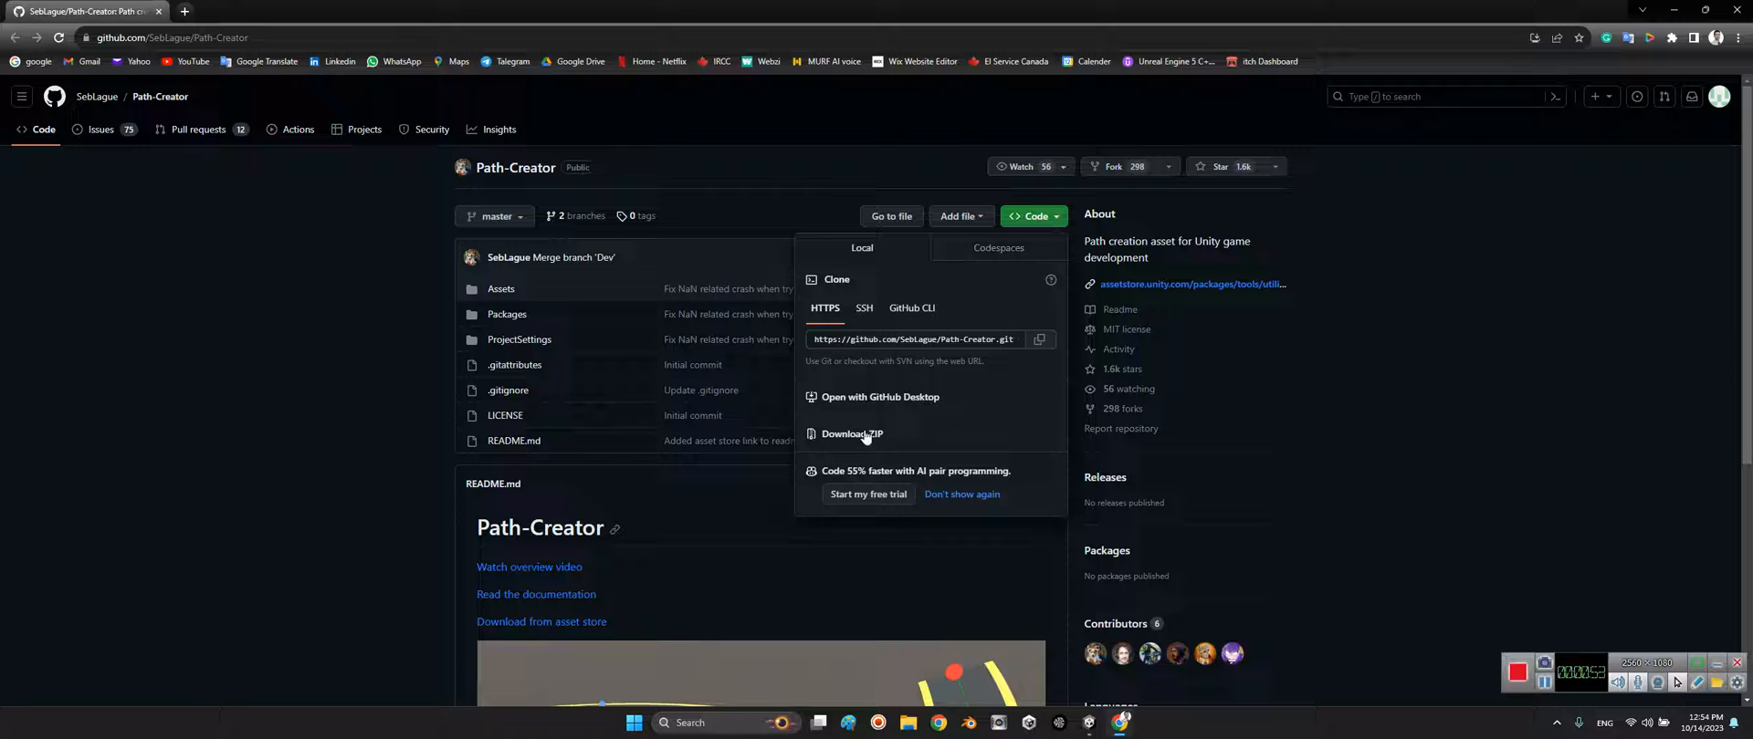
pyautogui.moveTo(775, 453)
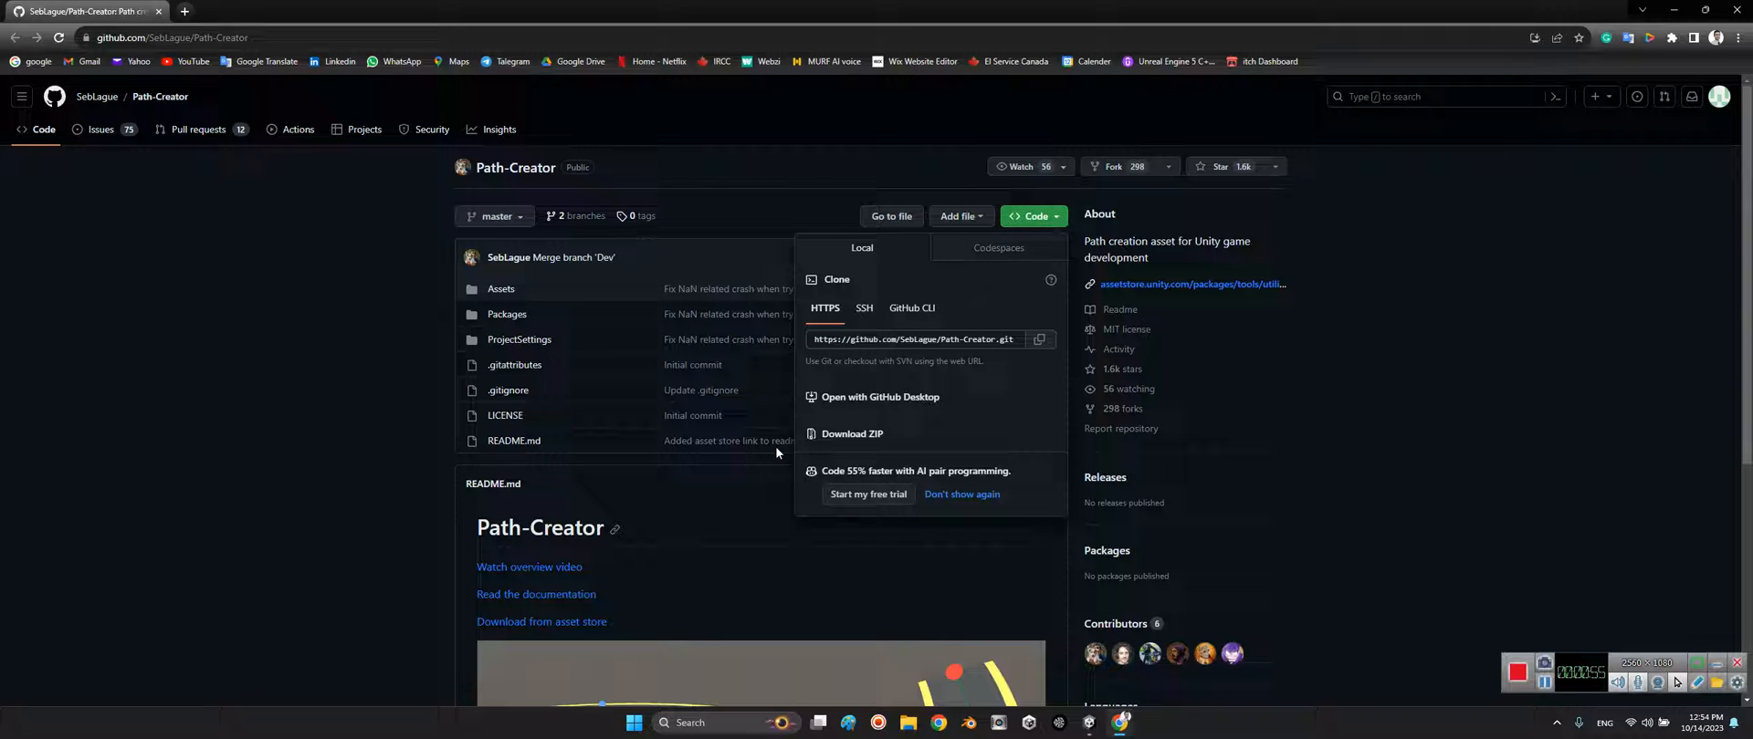
pyautogui.click(686, 491)
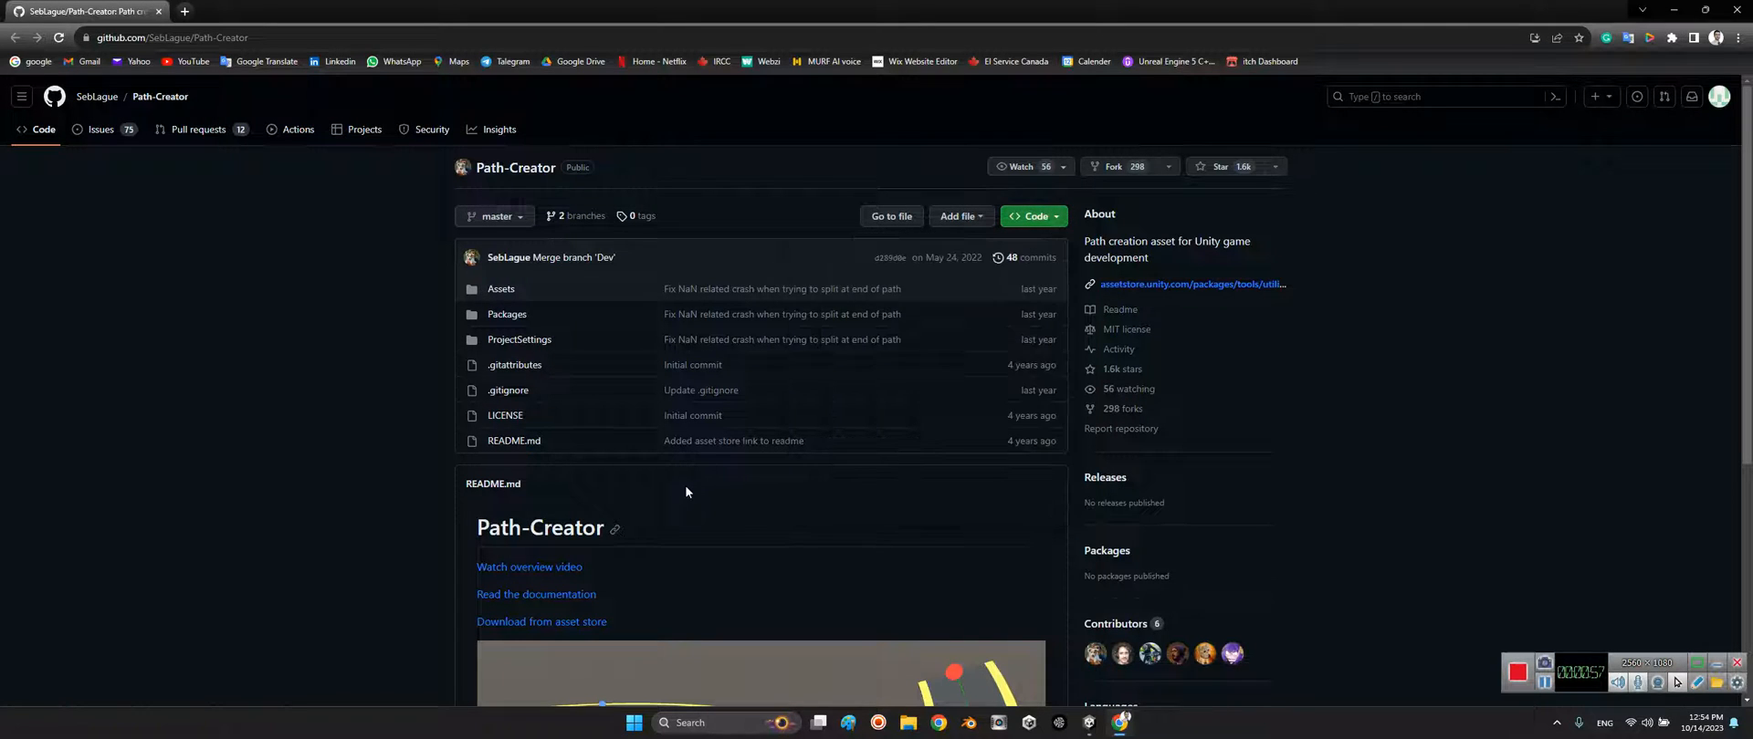
pyautogui.moveTo(500, 289)
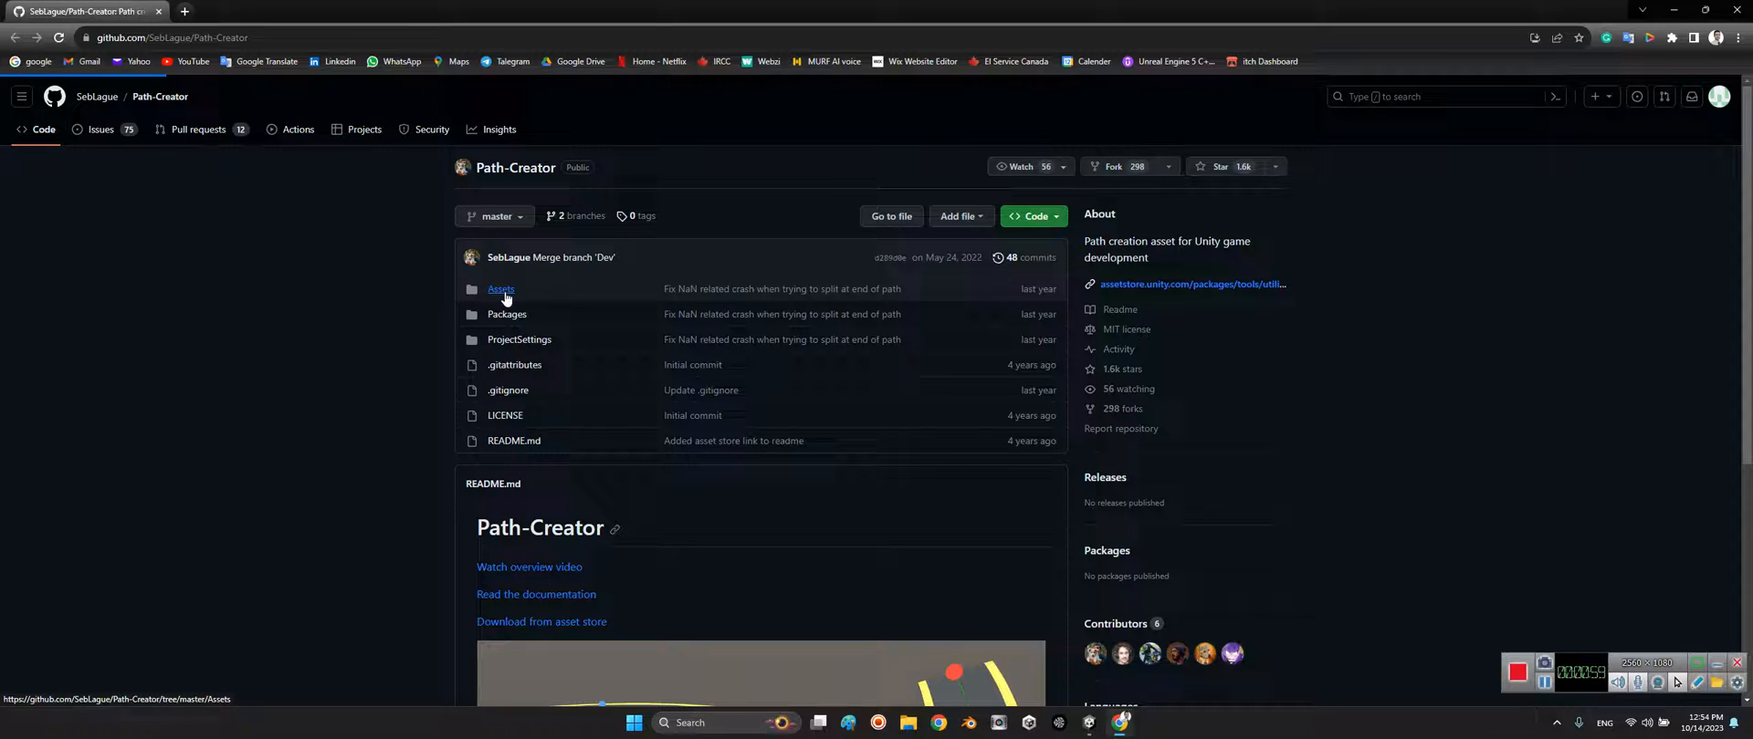
pyautogui.click(500, 288)
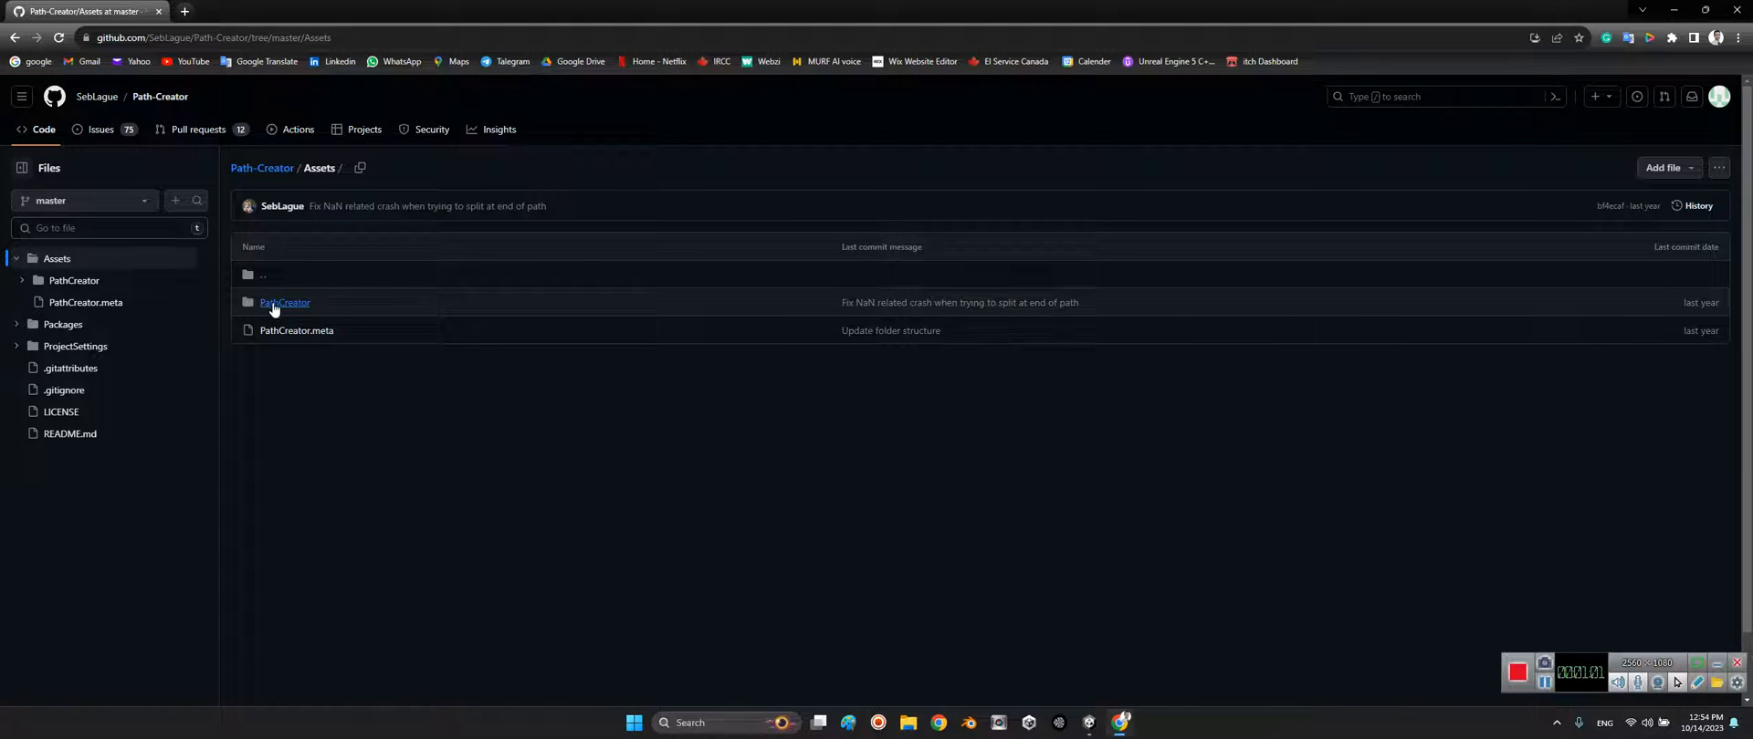
pyautogui.moveTo(285, 303)
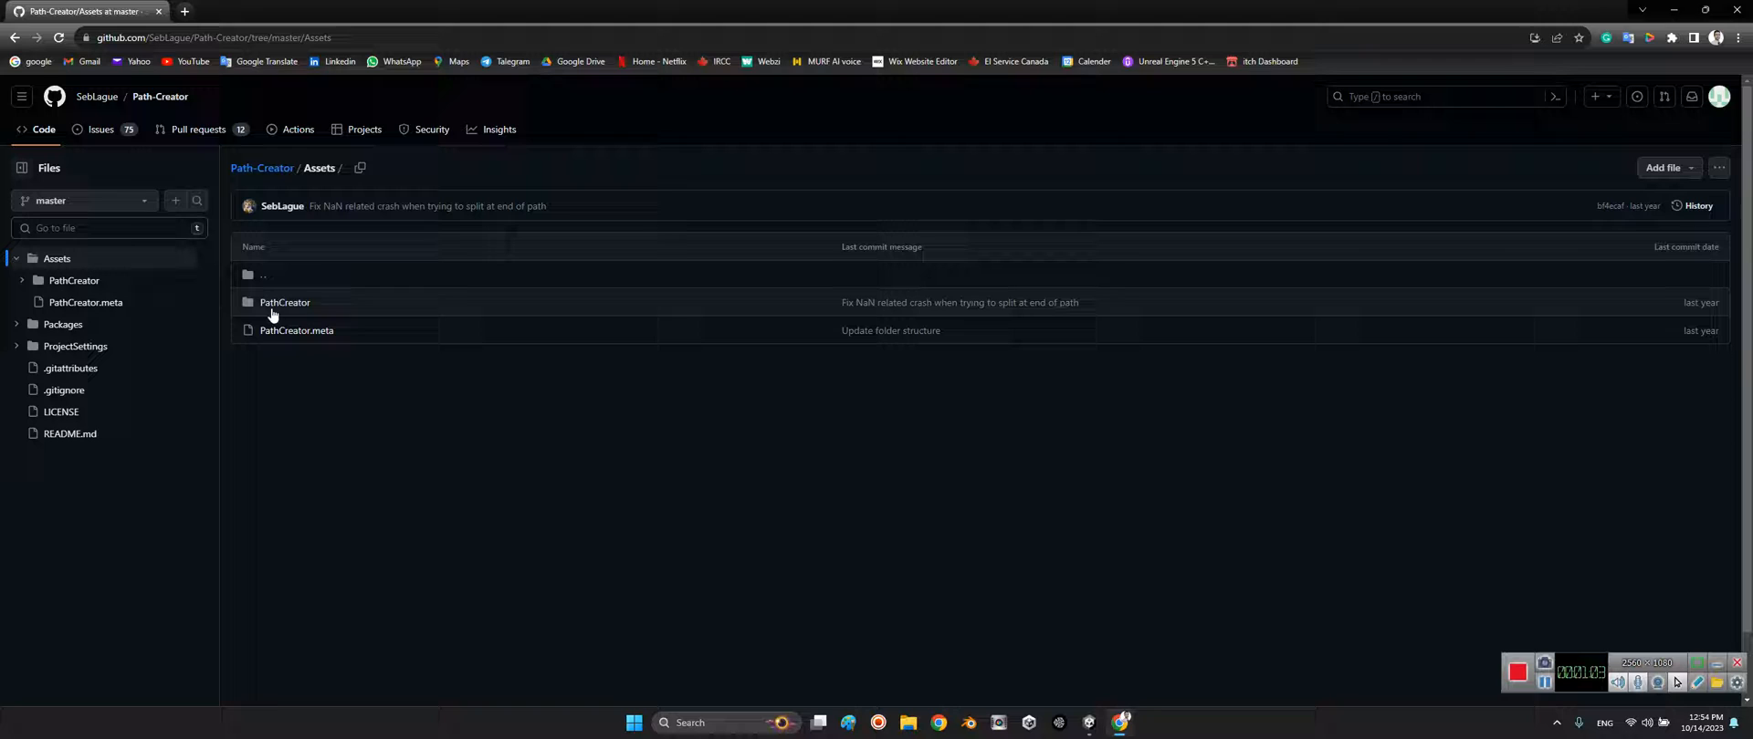
pyautogui.moveTo(285, 302)
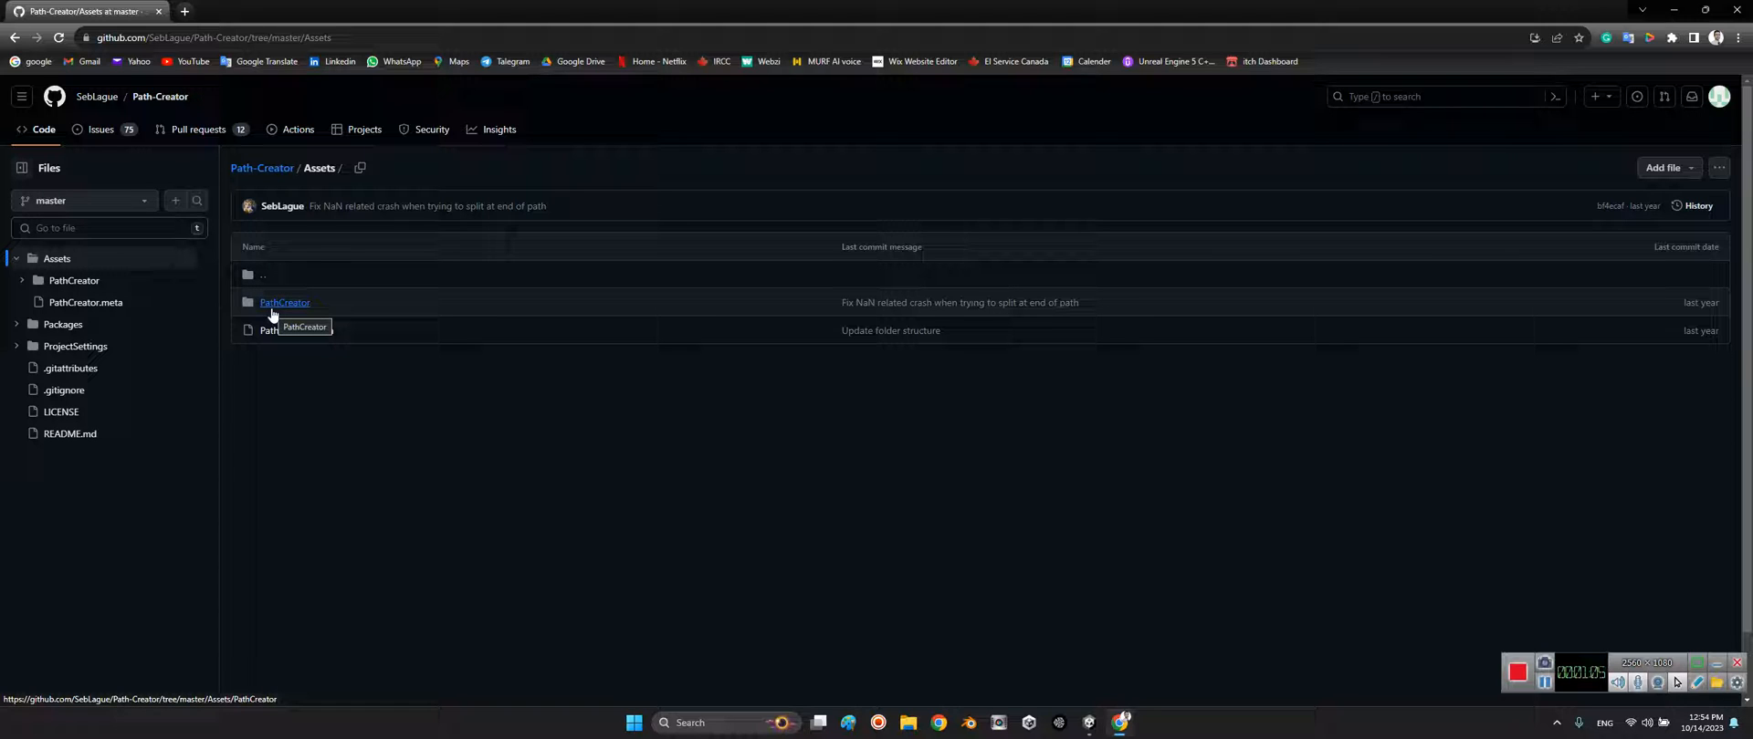
pyautogui.moveTo(270, 275)
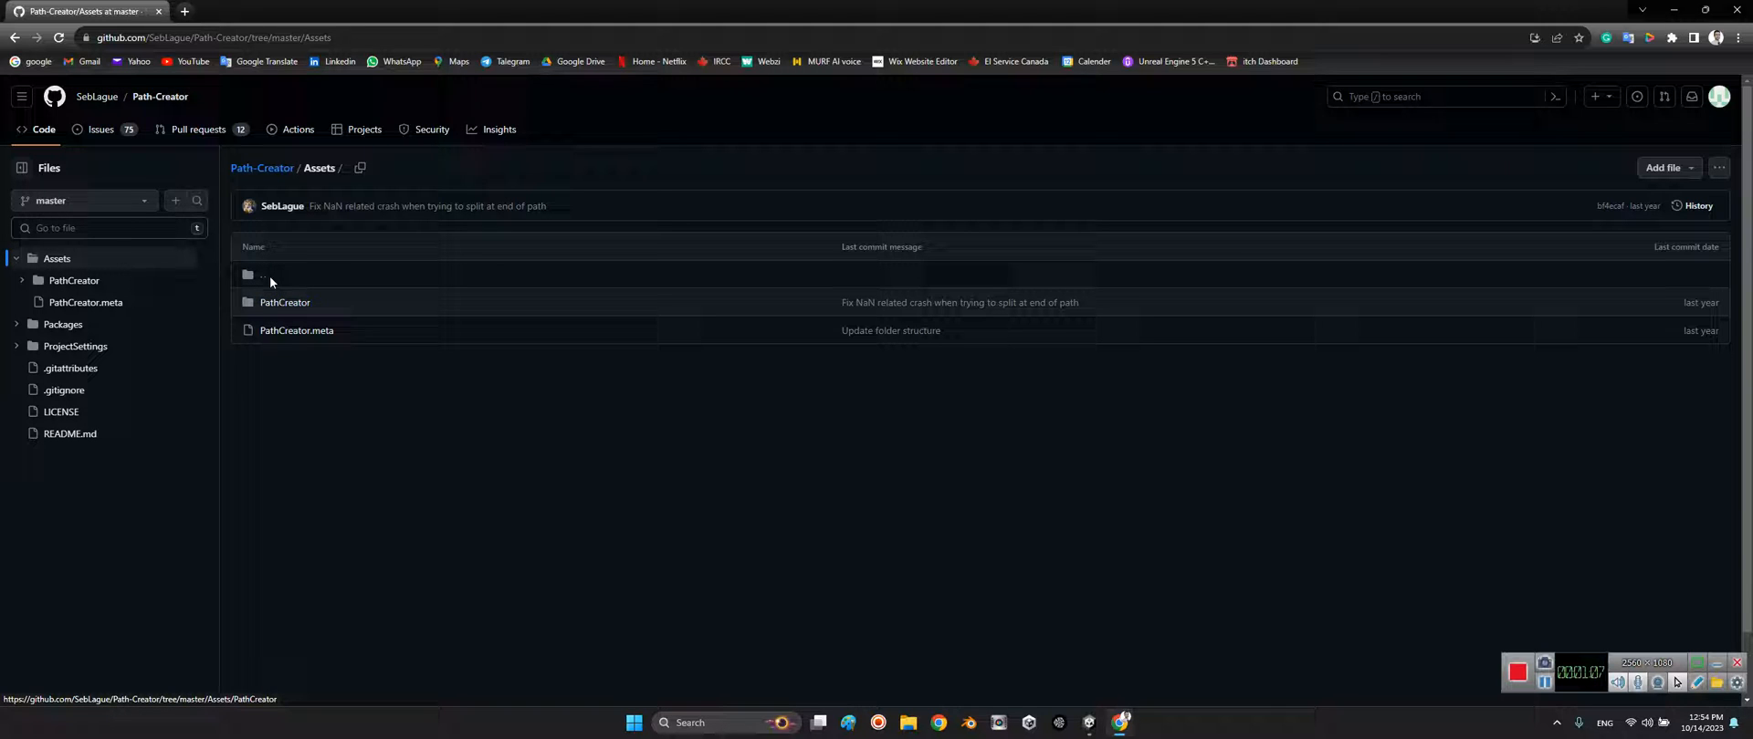
pyautogui.click(159, 96)
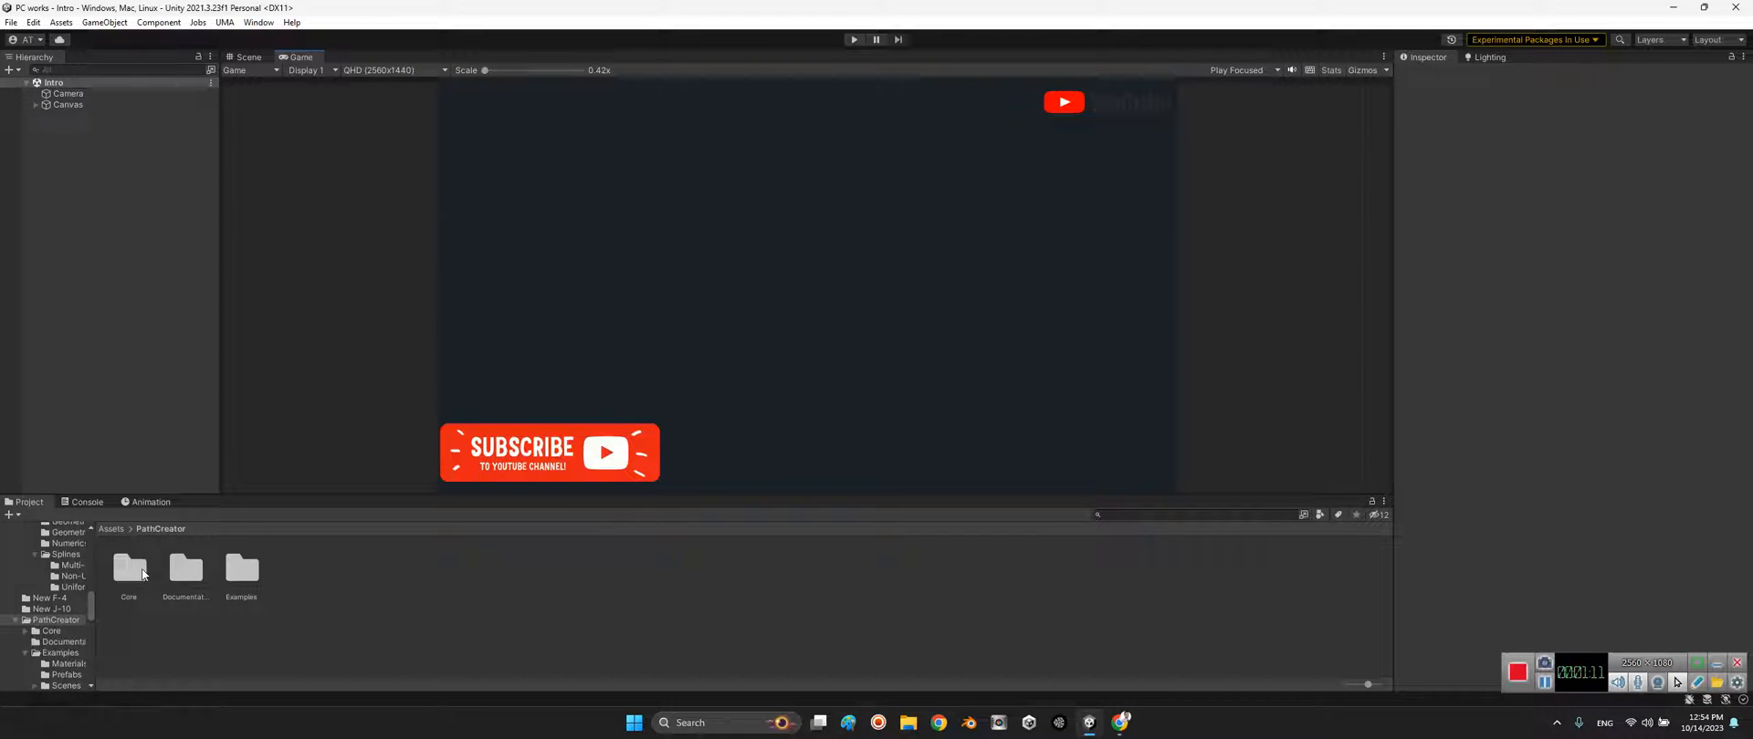
pyautogui.moveTo(160, 586)
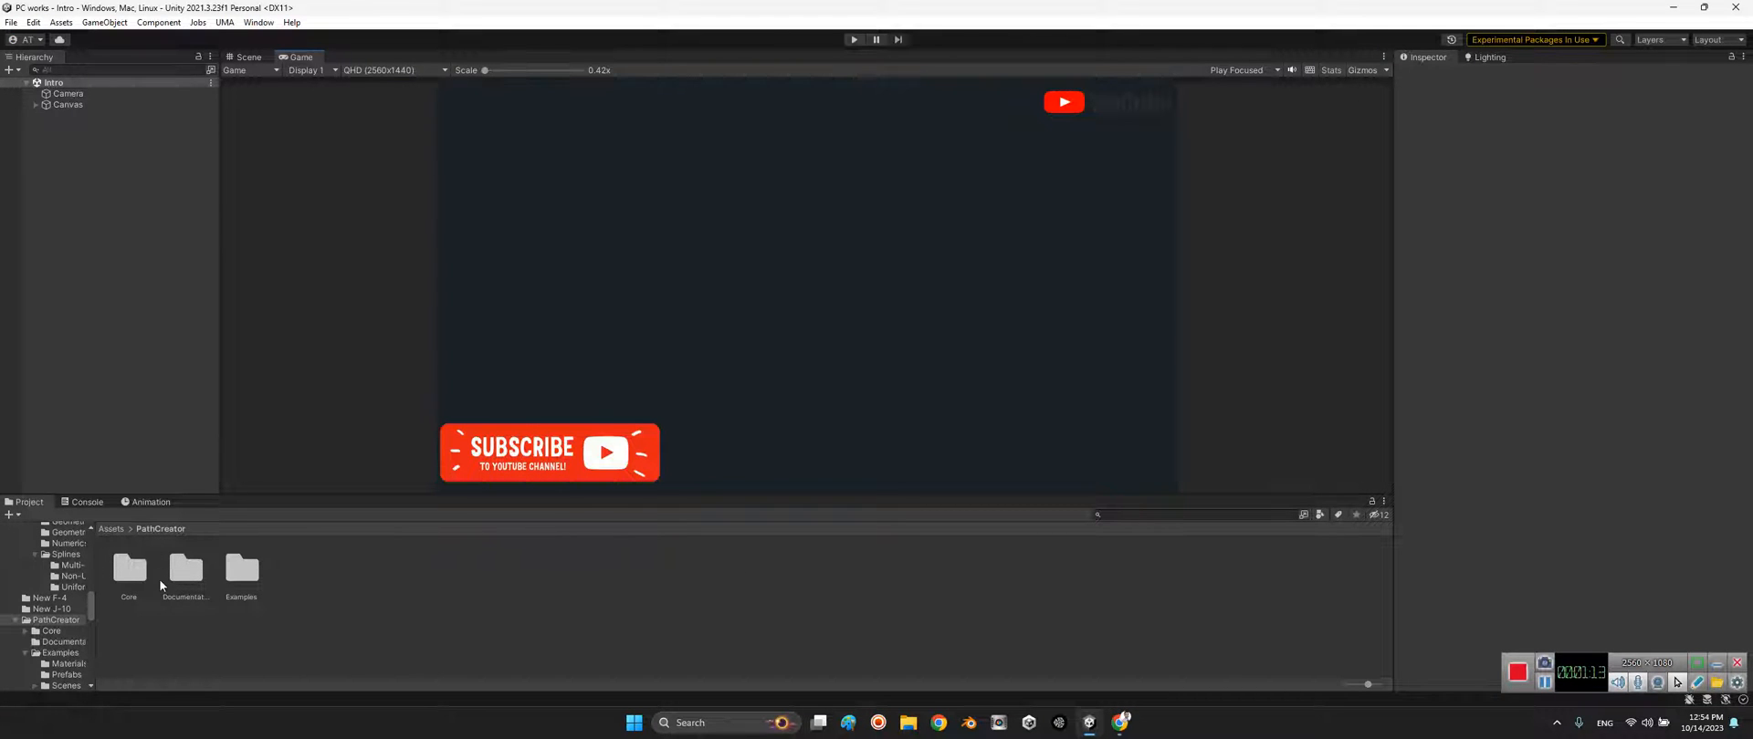
pyautogui.moveTo(202, 573)
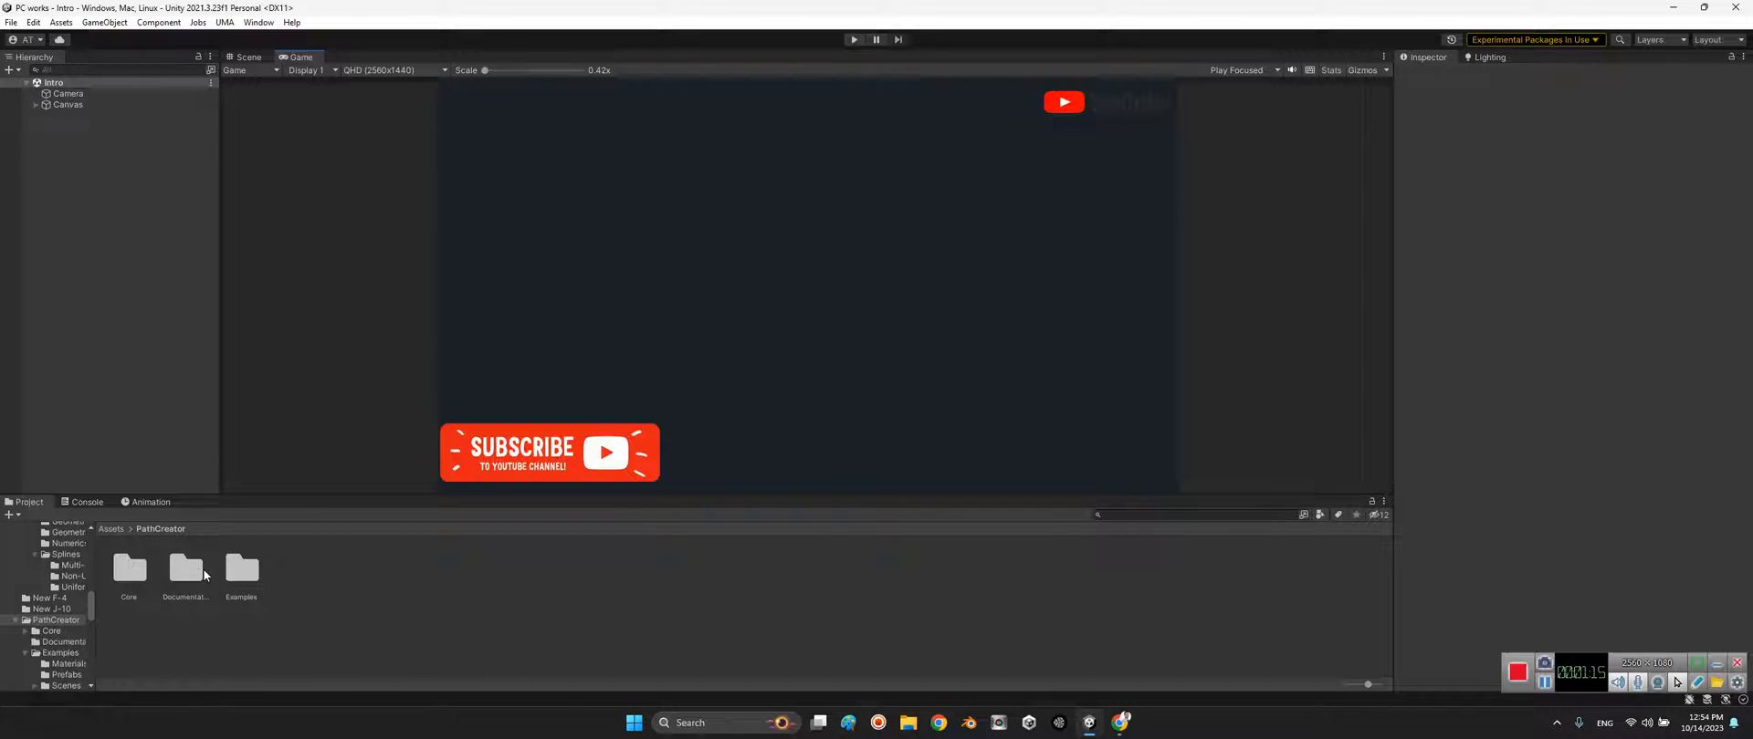
pyautogui.moveTo(230, 574)
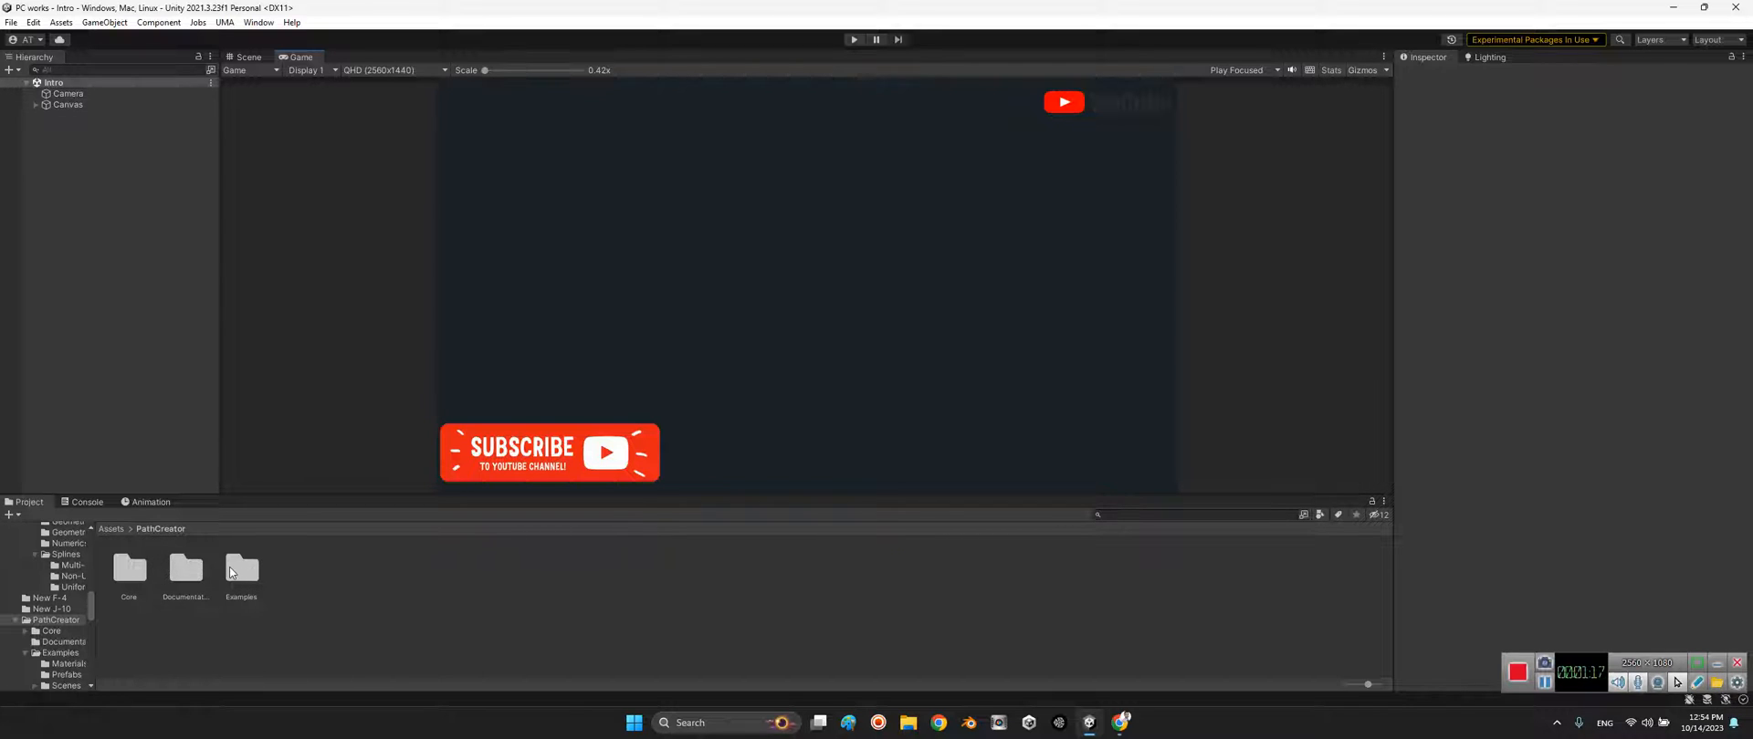
# Load the Follow Path scene from PathCreator's Examples/Scenes folder.
pyautogui.doubleClick(241, 568)
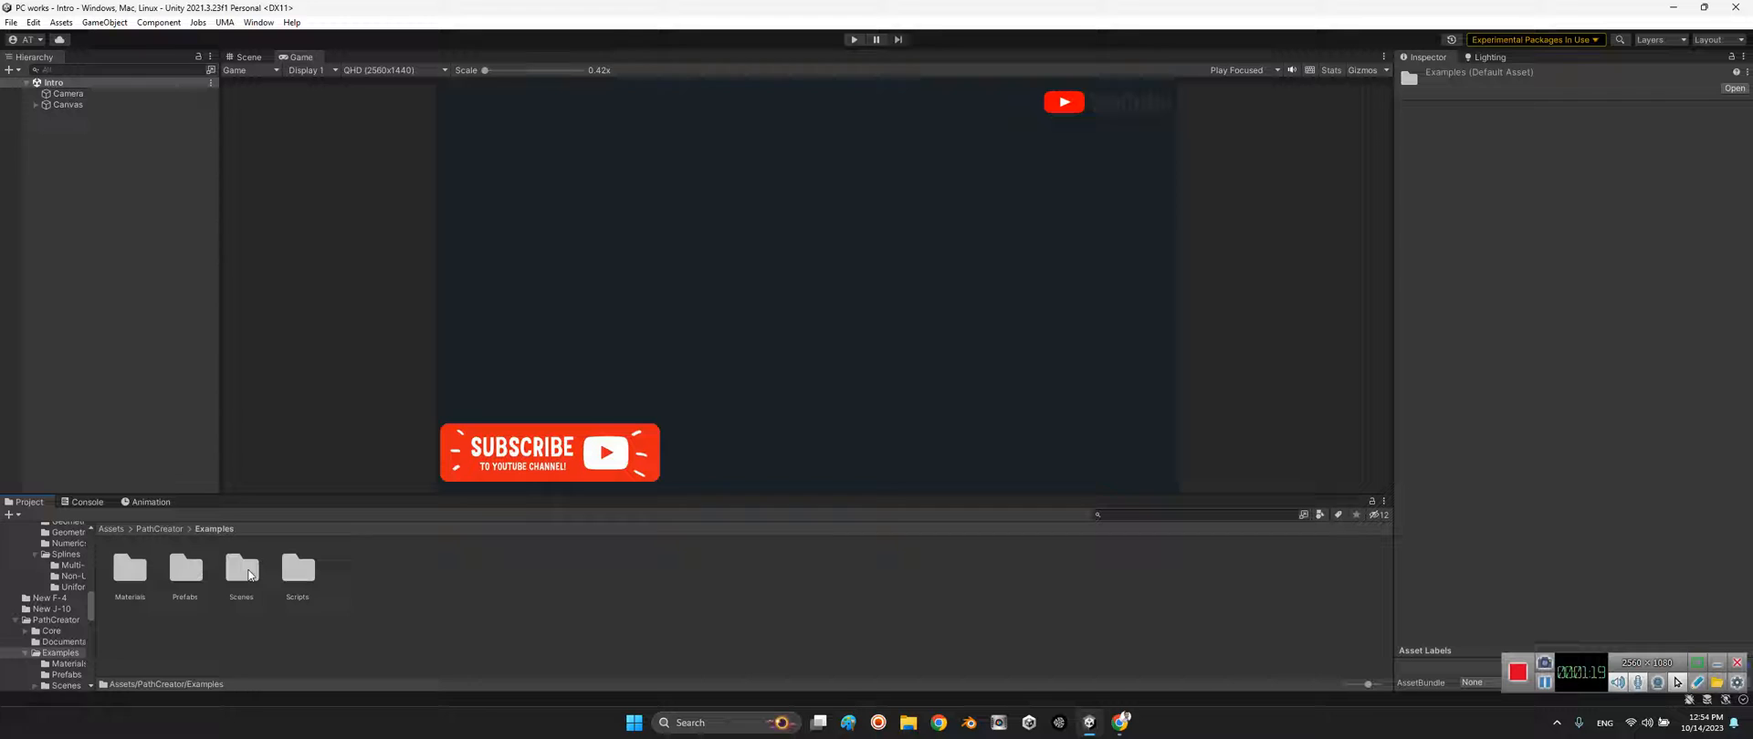
pyautogui.doubleClick(241, 570)
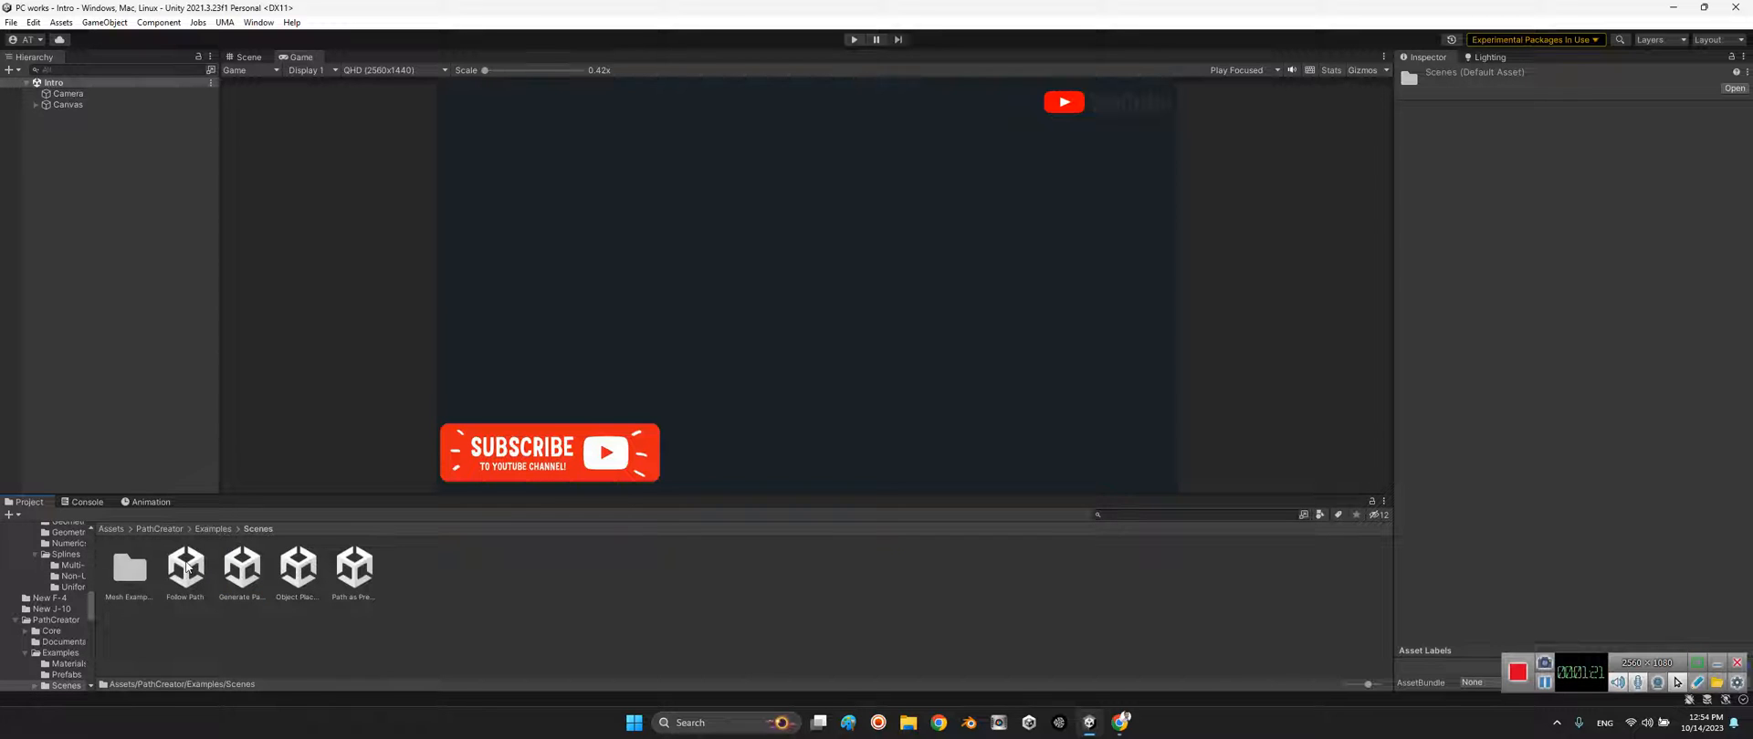
pyautogui.doubleClick(184, 568)
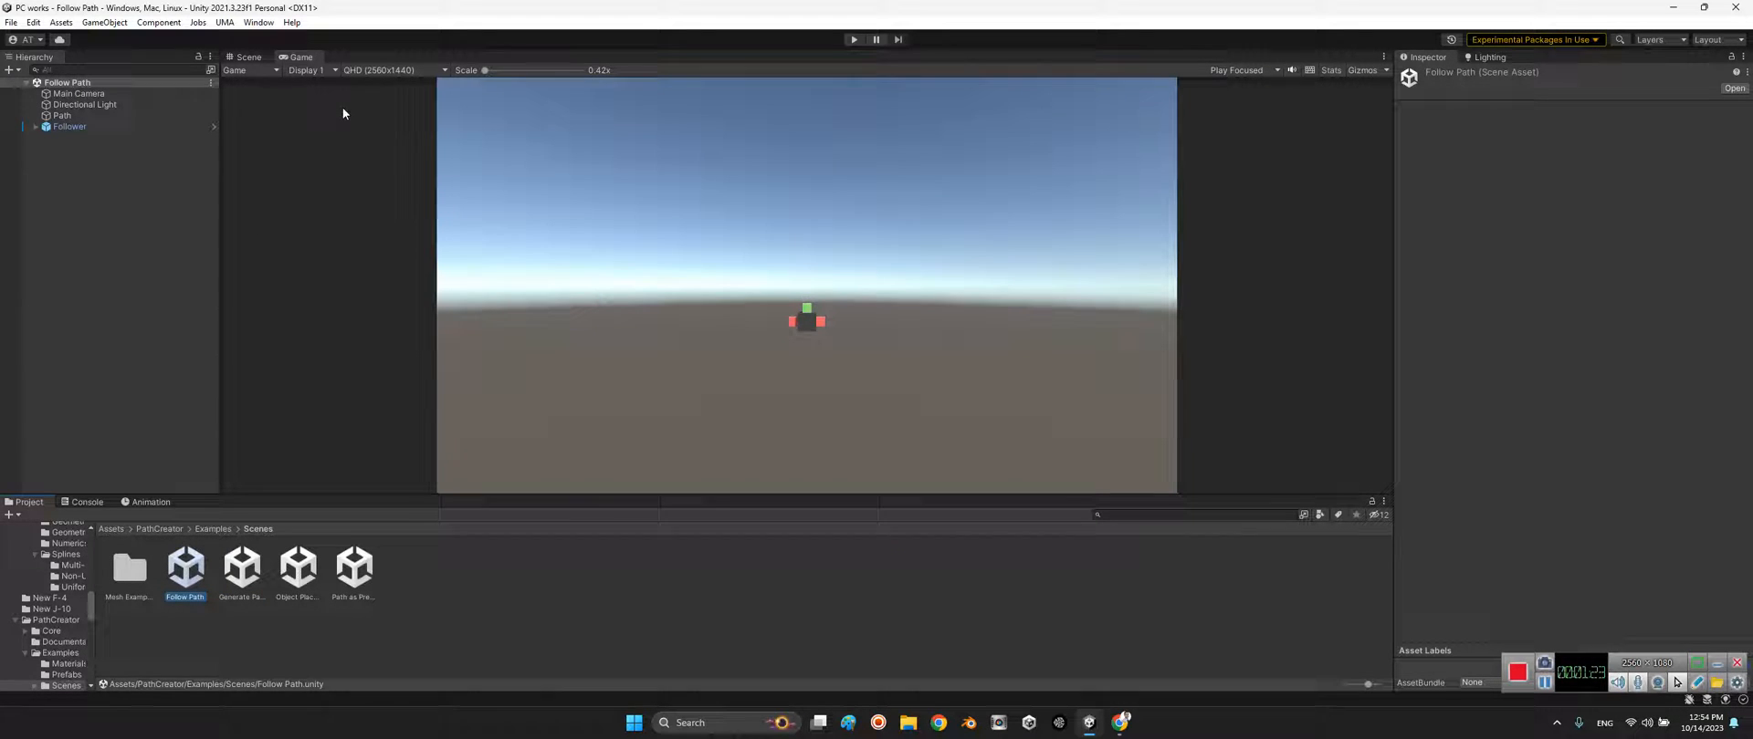
# In the Scene view, inspect the Follower's Path Follower settings, then the Path object's Path Creator settings.
pyautogui.click(248, 56)
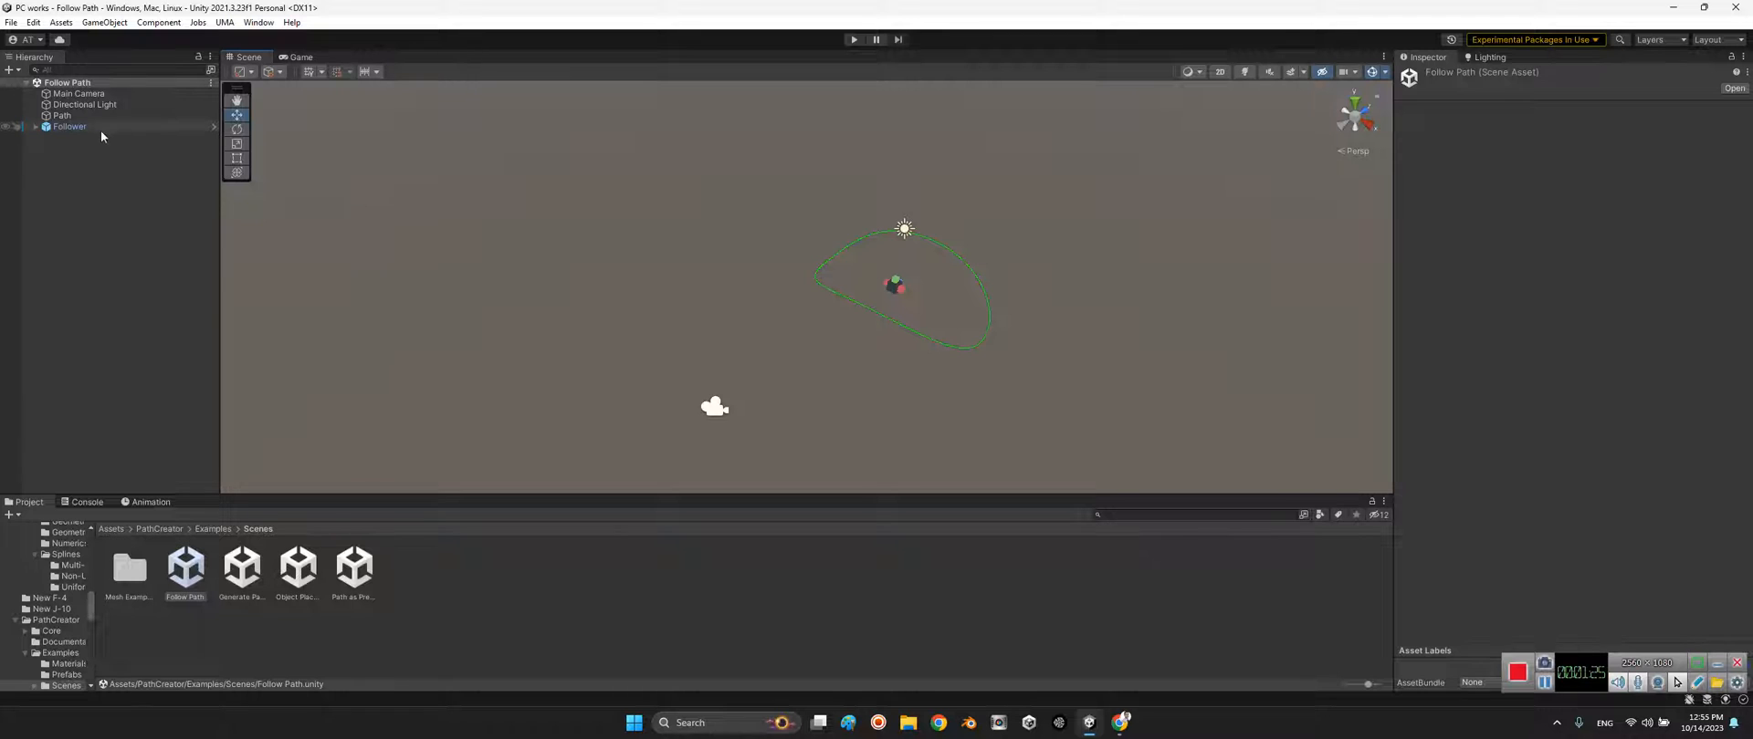
pyautogui.click(69, 126)
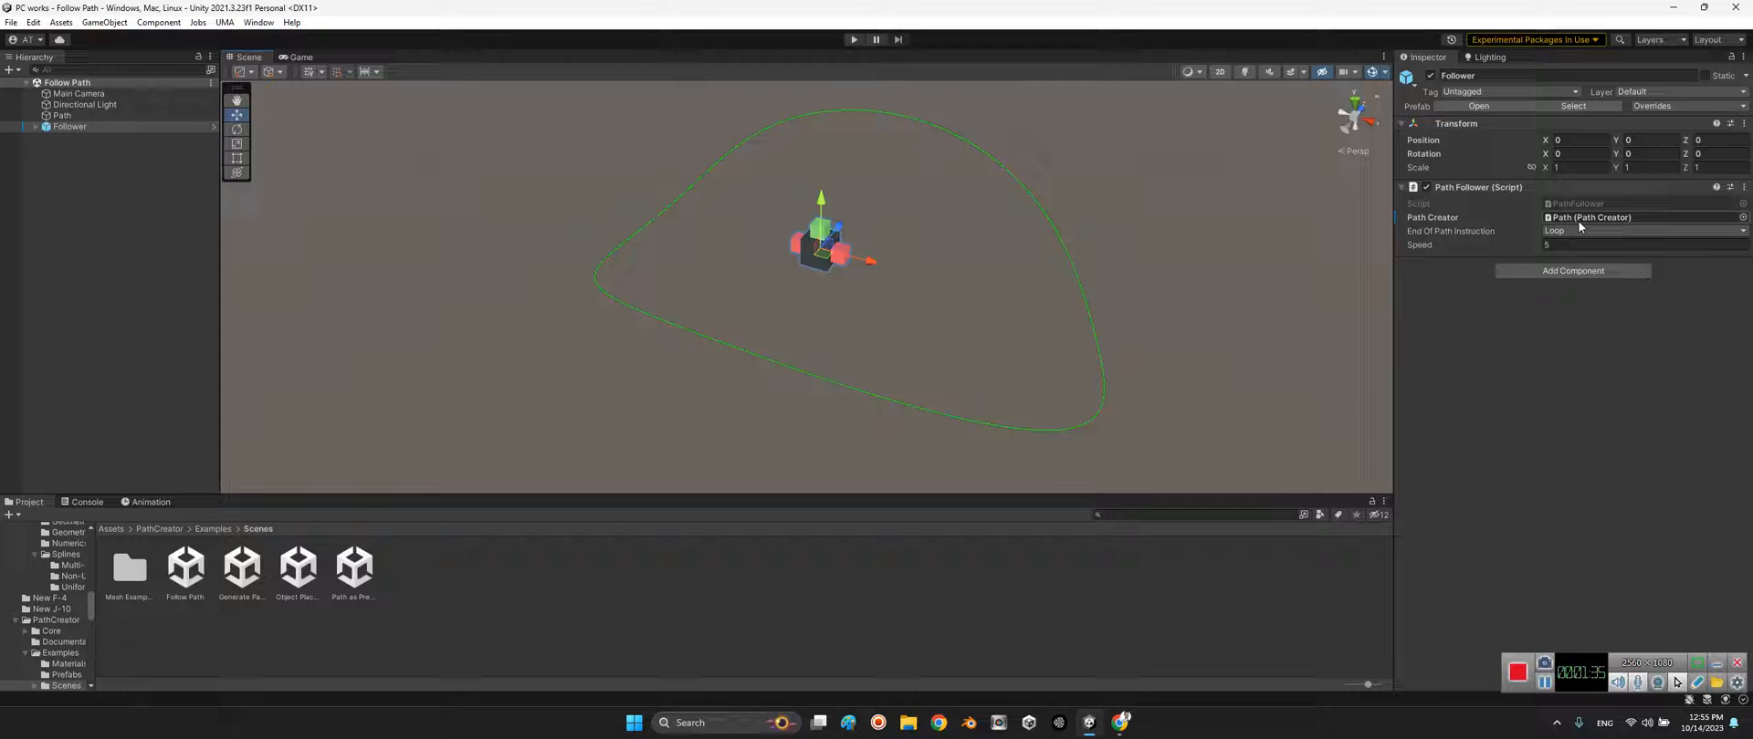
pyautogui.click(62, 115)
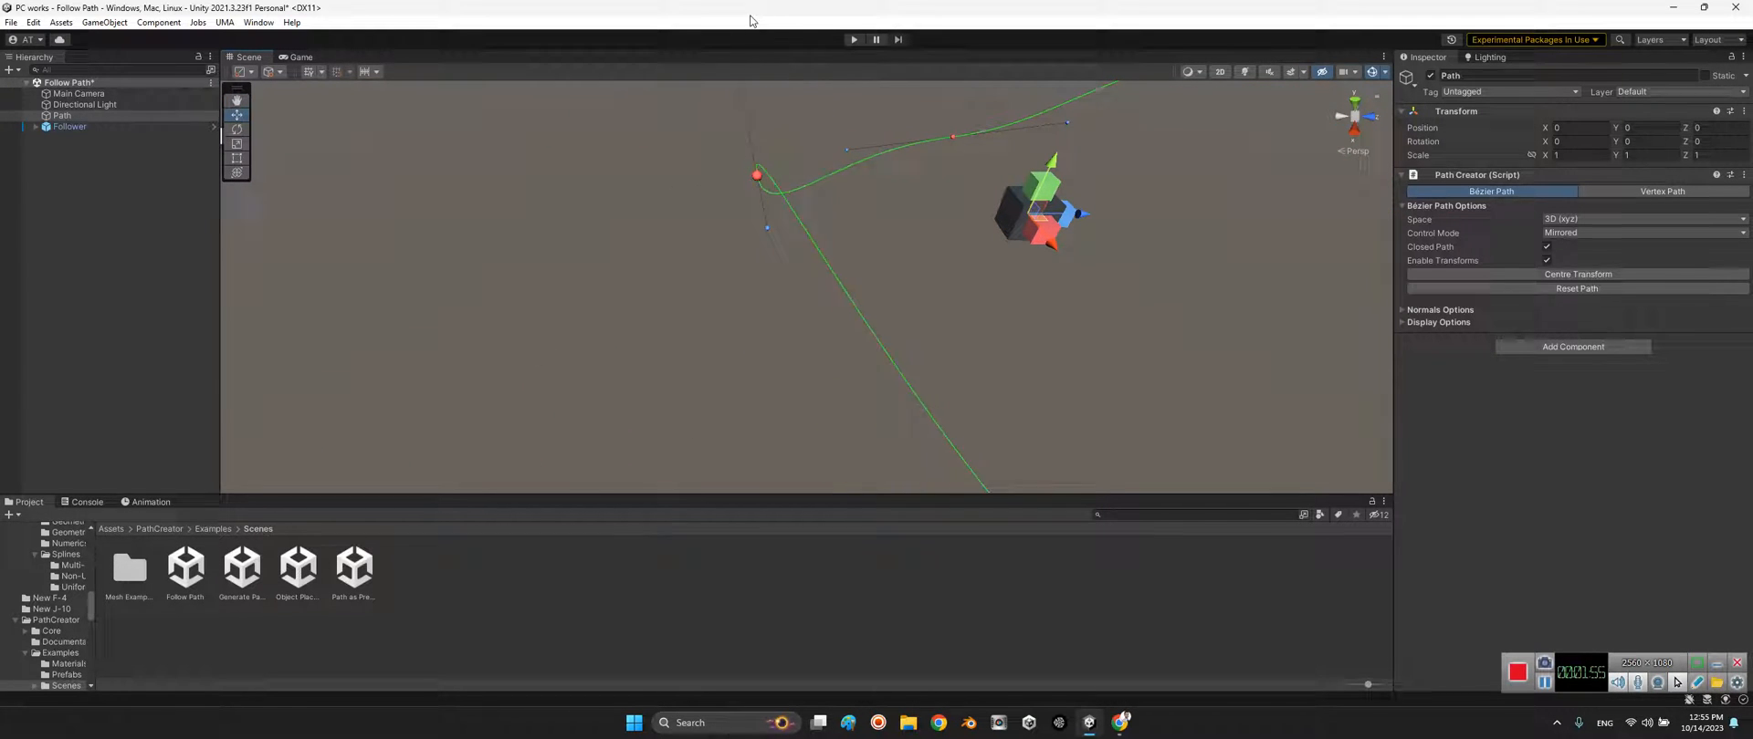
# Drag the Bezier path's anchors outward to stretch the loop into a larger, lopsided curve.
pyautogui.moveTo(767, 228); pyautogui.dragTo(783, 387)
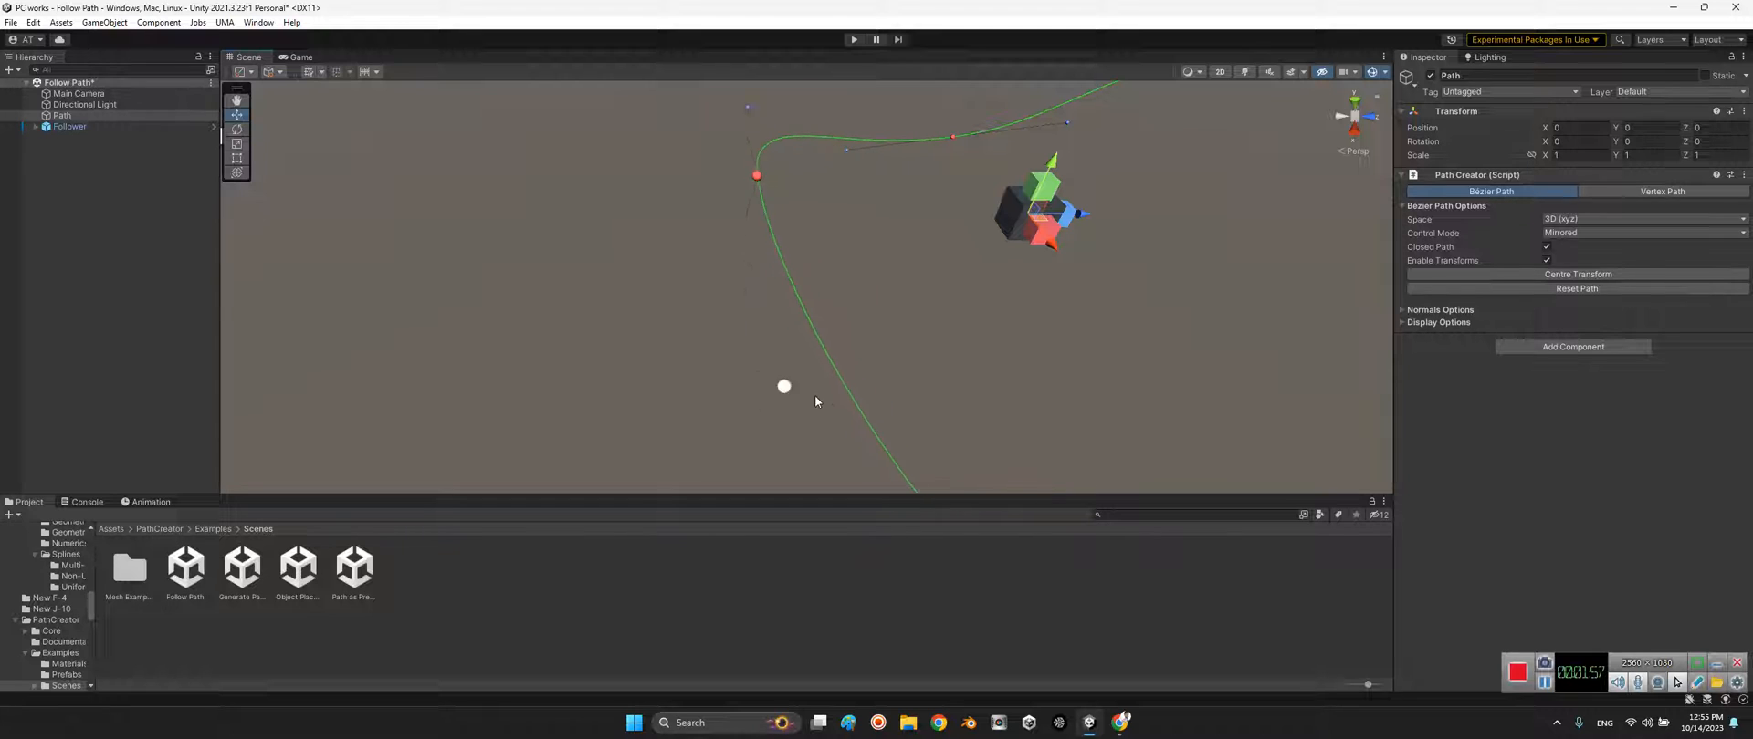
pyautogui.moveTo(783, 387); pyautogui.dragTo(723, 382)
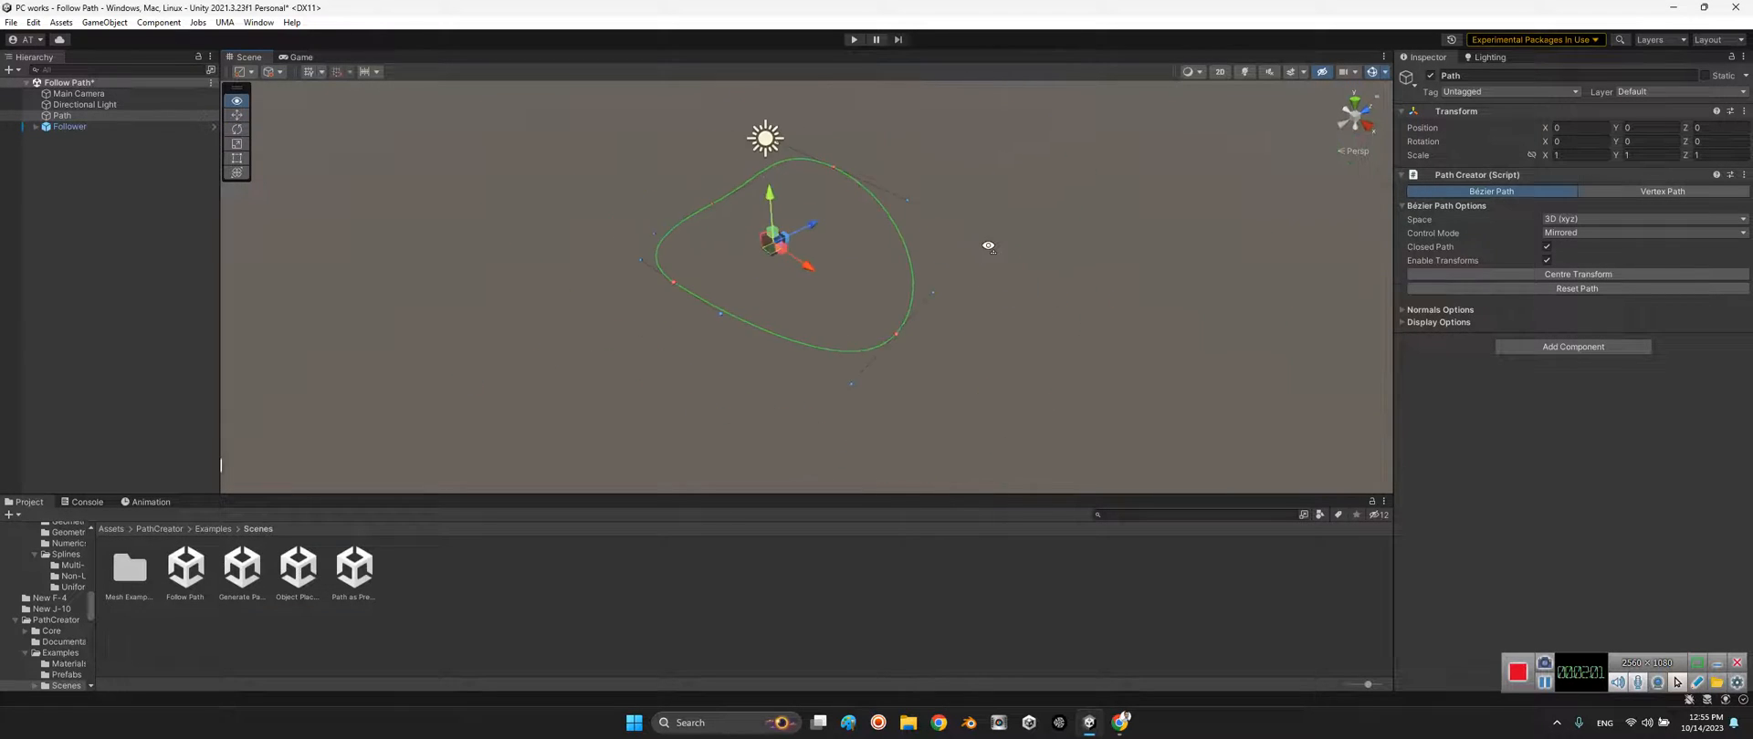
pyautogui.click(906, 201)
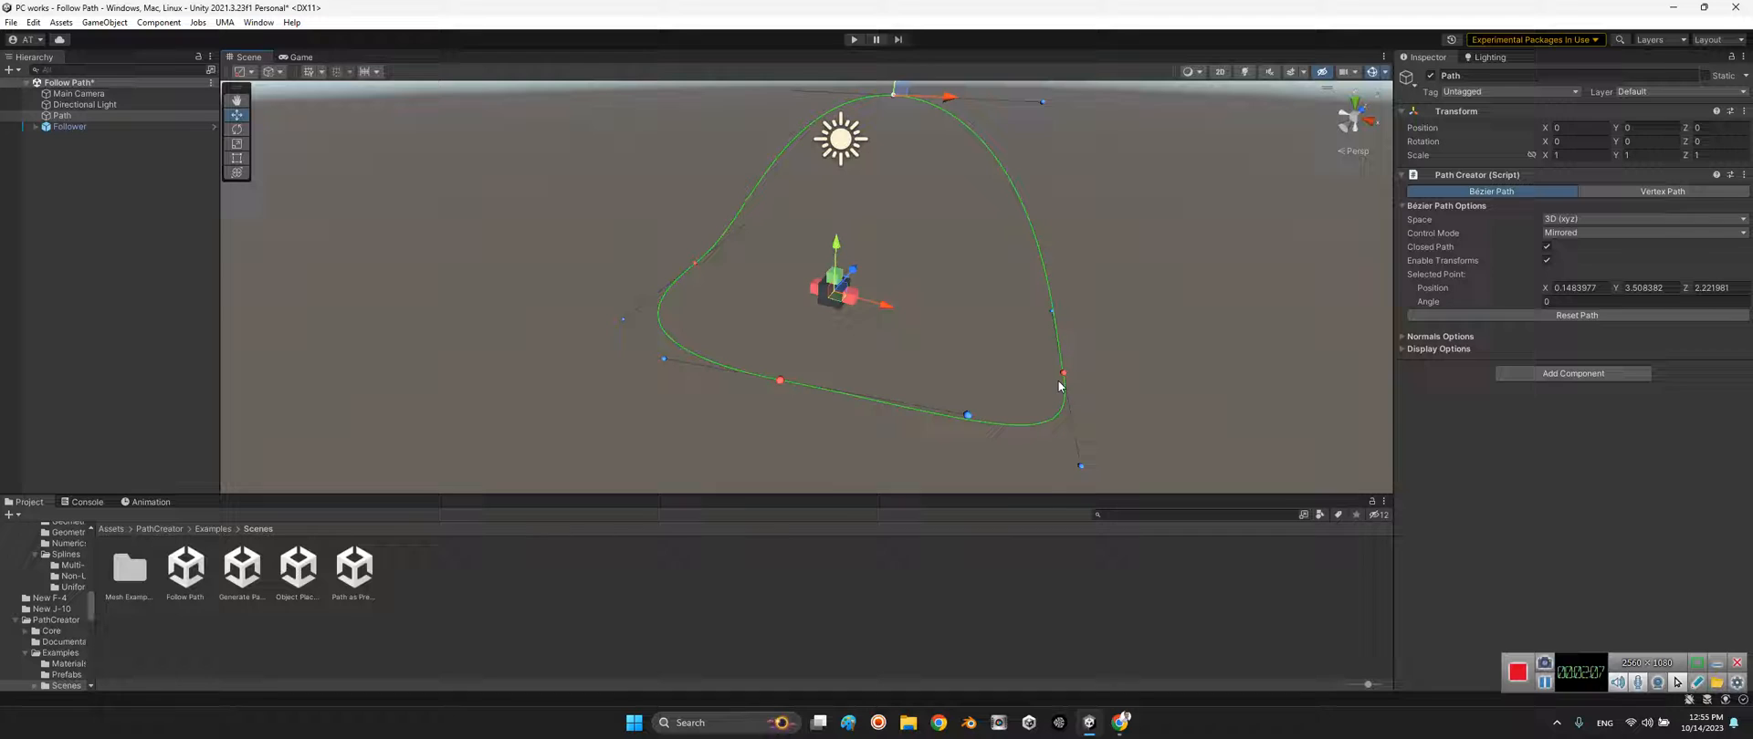
pyautogui.moveTo(1059, 373); pyautogui.dragTo(1022, 436)
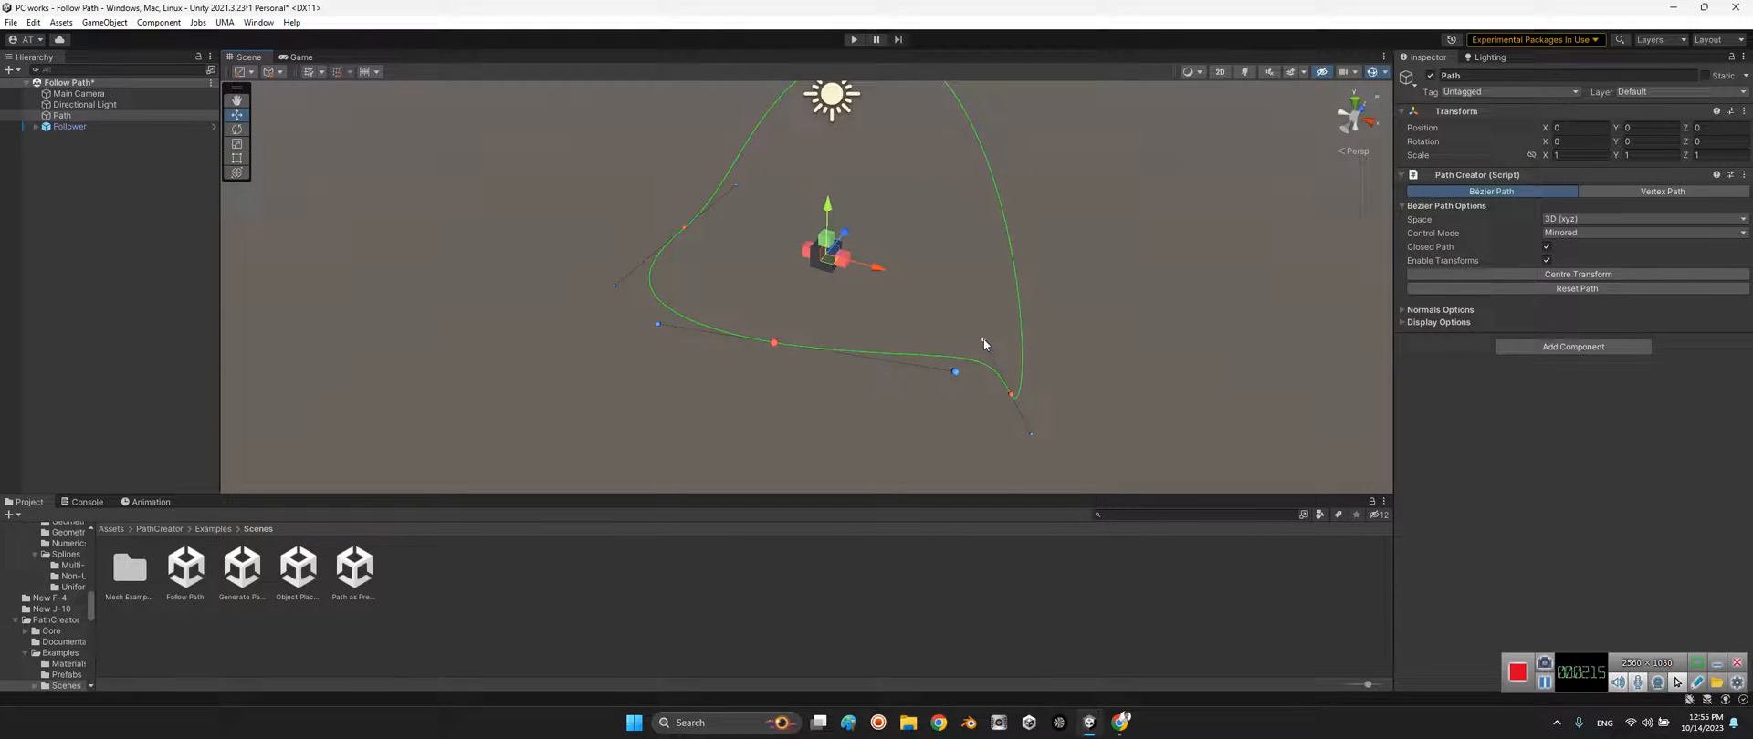
pyautogui.moveTo(984, 343); pyautogui.dragTo(994, 292)
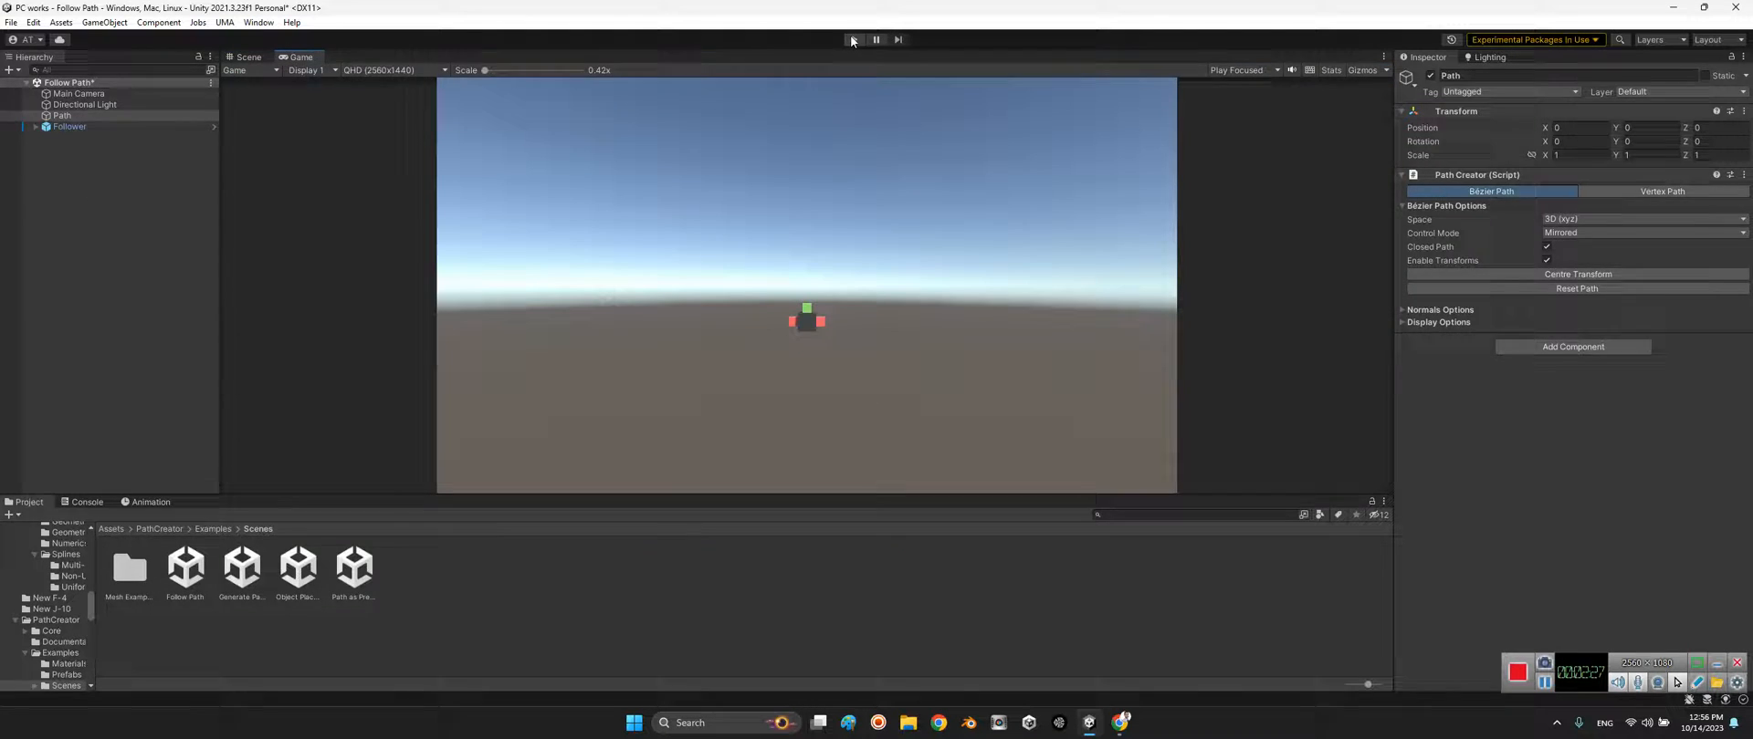
# Play the scene so the cube travels the reshaped path, then select Follower to view its settings.
pyautogui.click(853, 38)
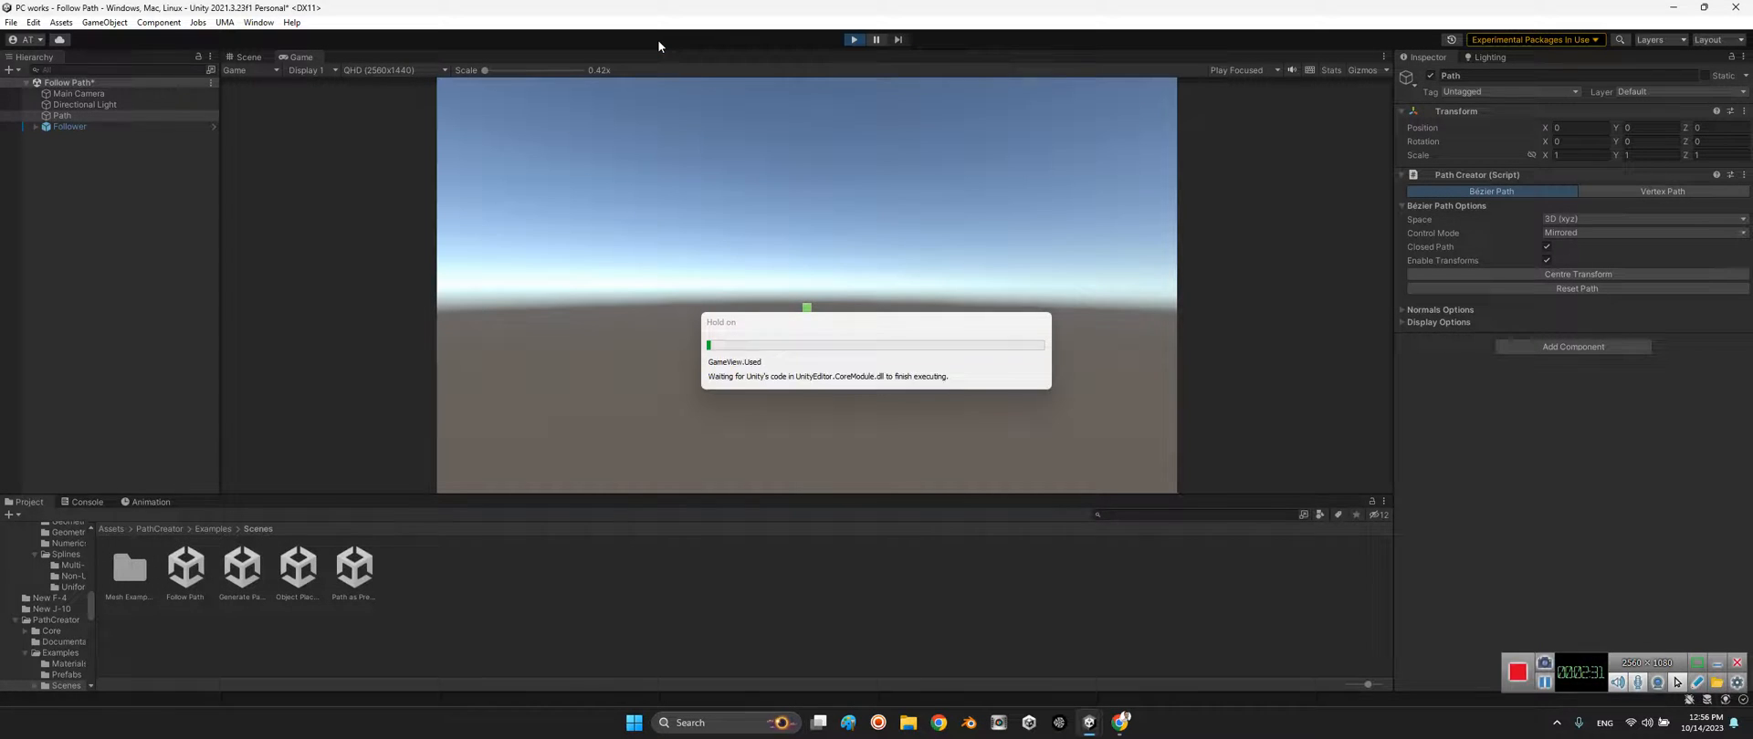
pyautogui.click(853, 39)
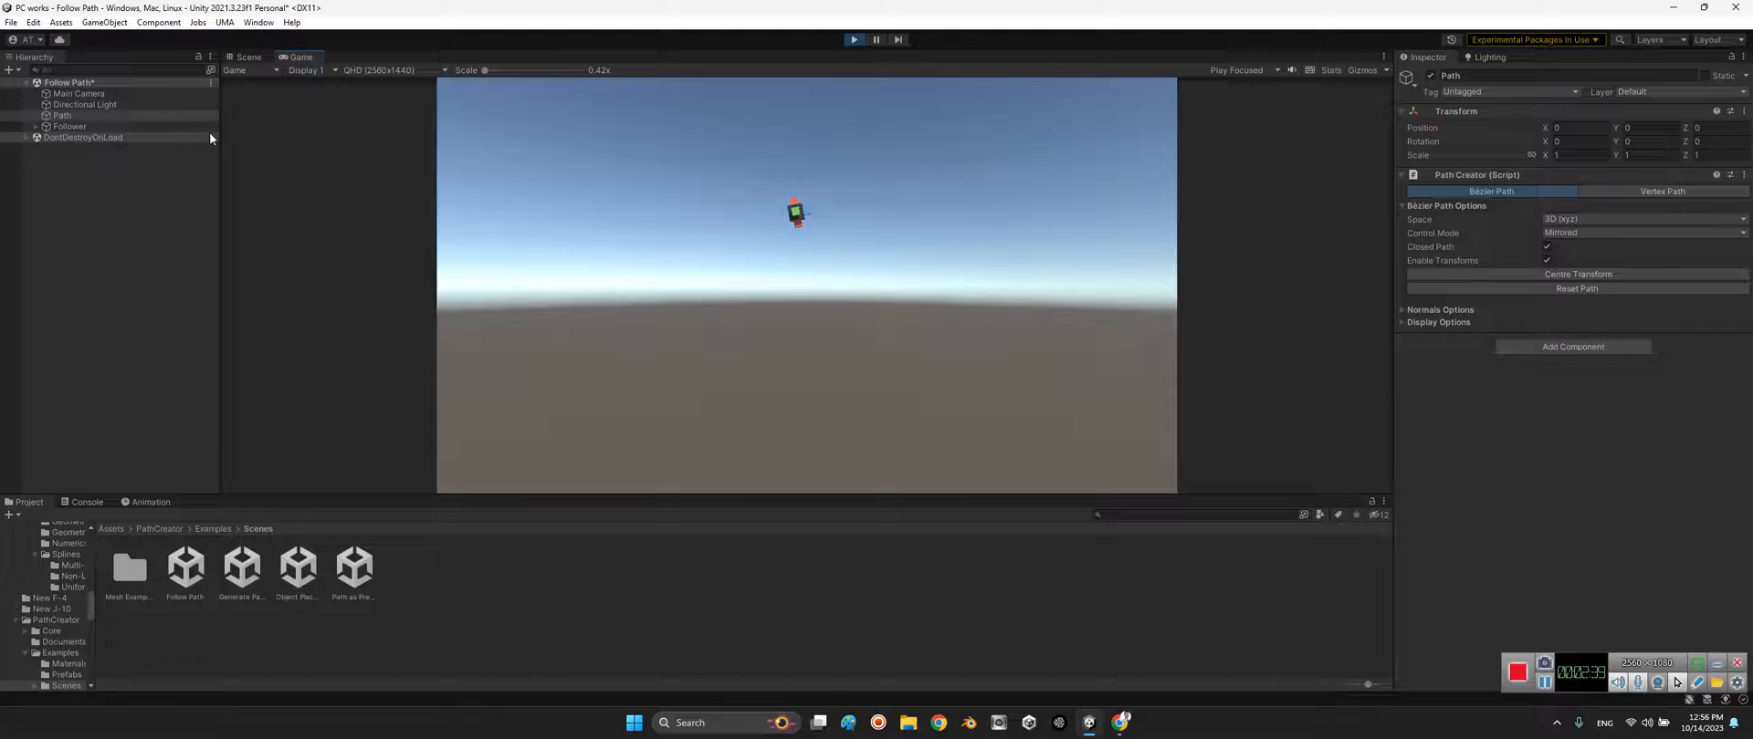
pyautogui.click(67, 126)
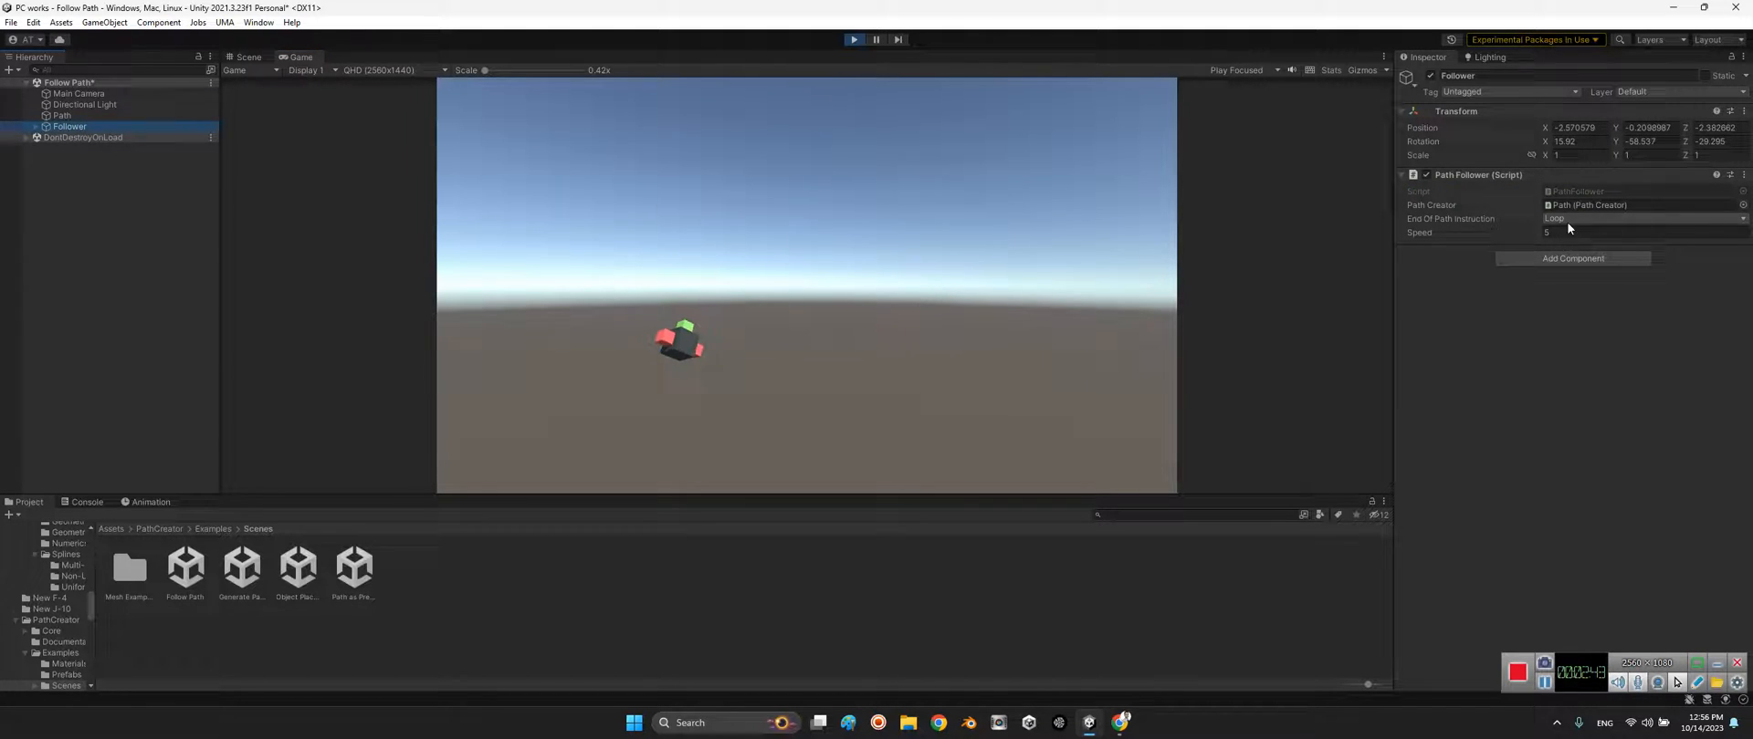
# Keep the End Of Path Instruction on Loop, stop the run, and start loading the Generate Path scene.
pyautogui.click(1637, 218)
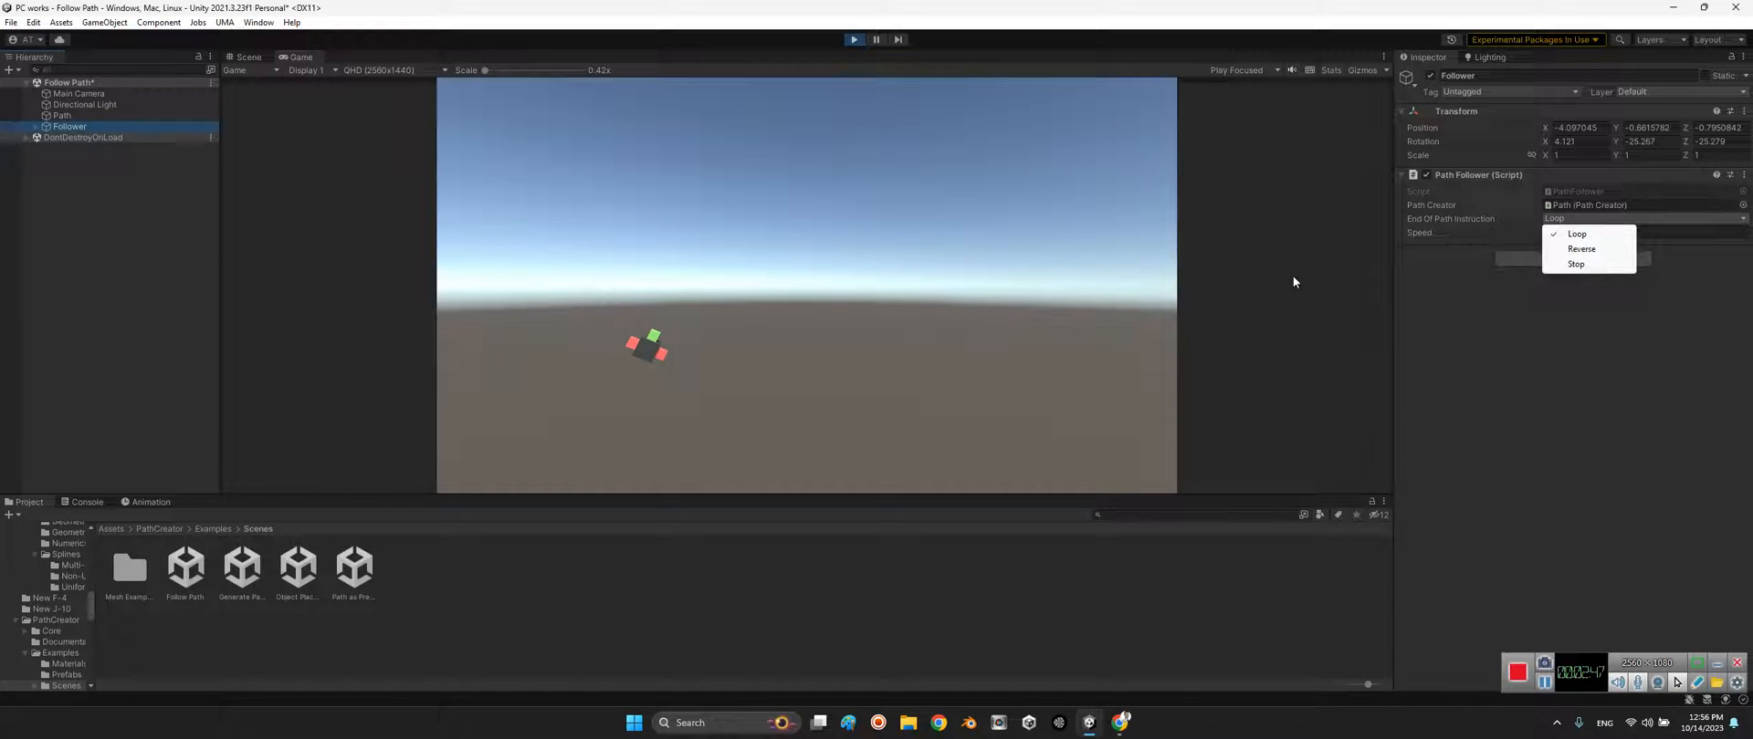
pyautogui.moveTo(696, 197)
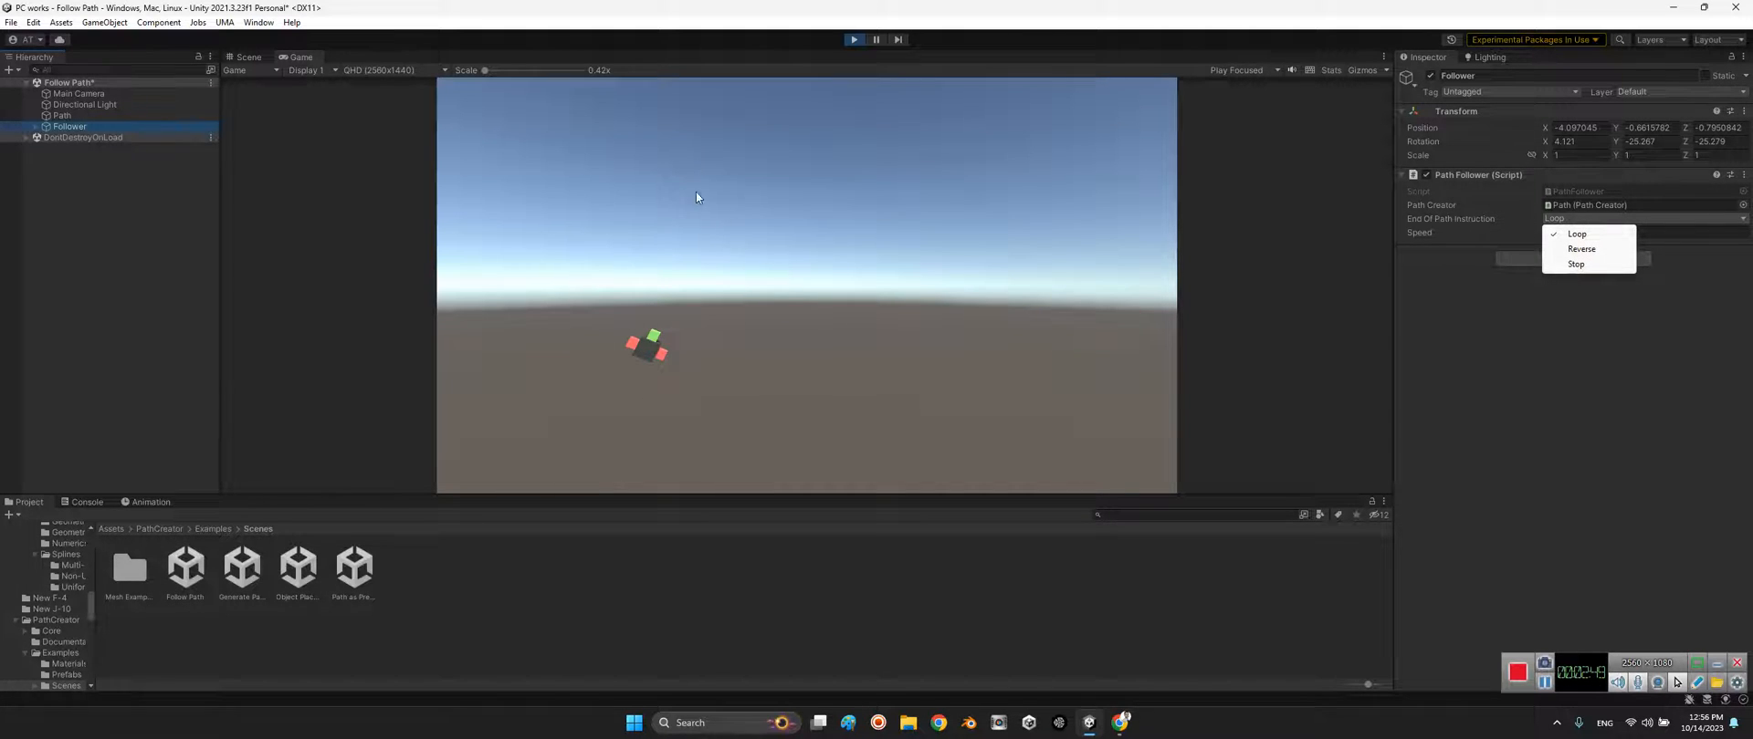
pyautogui.moveTo(782, 162)
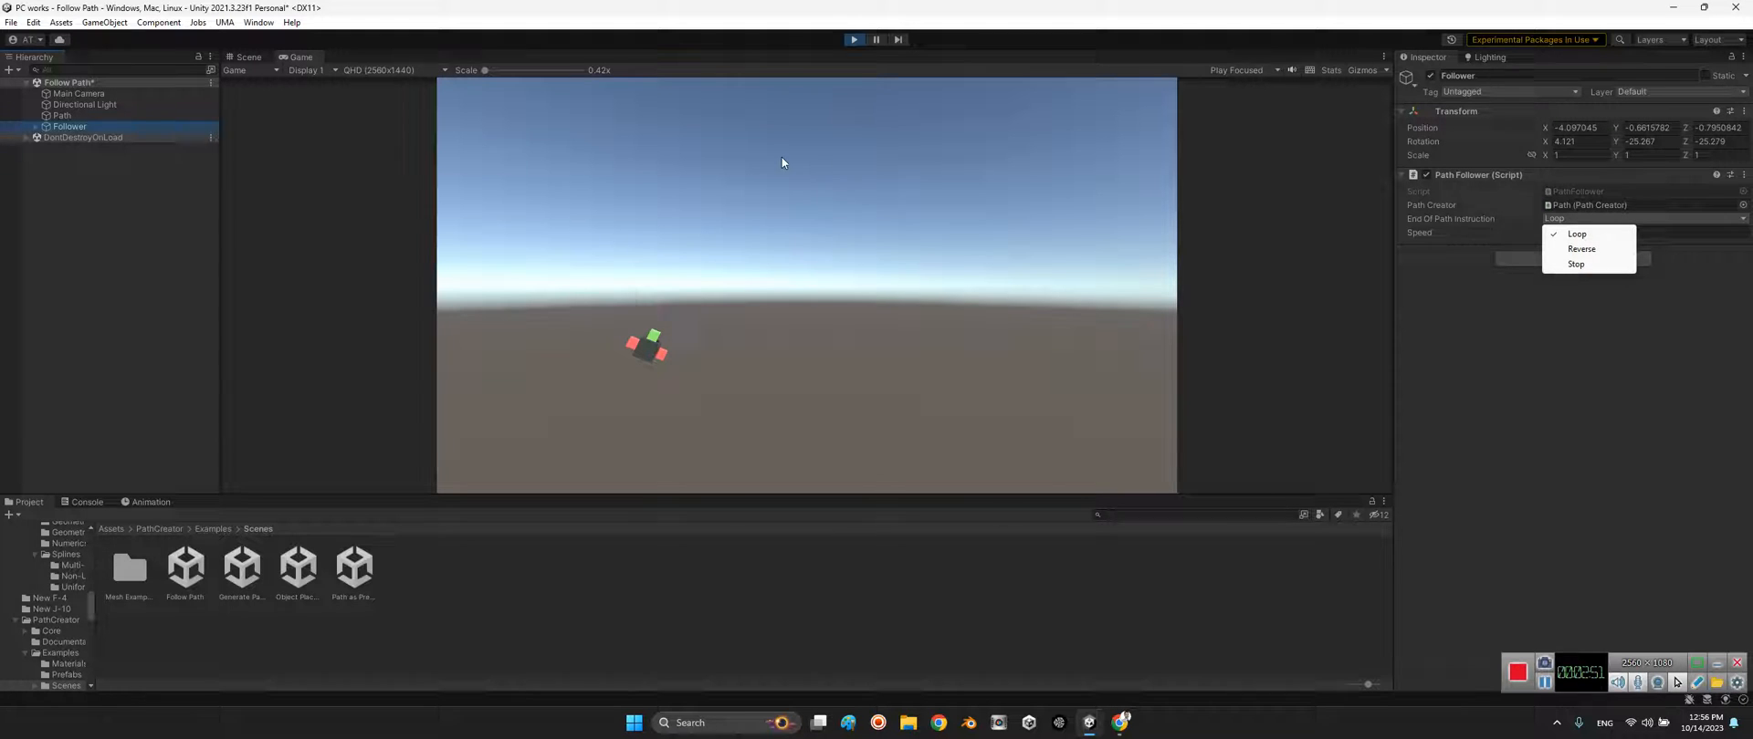
pyautogui.moveTo(644, 316)
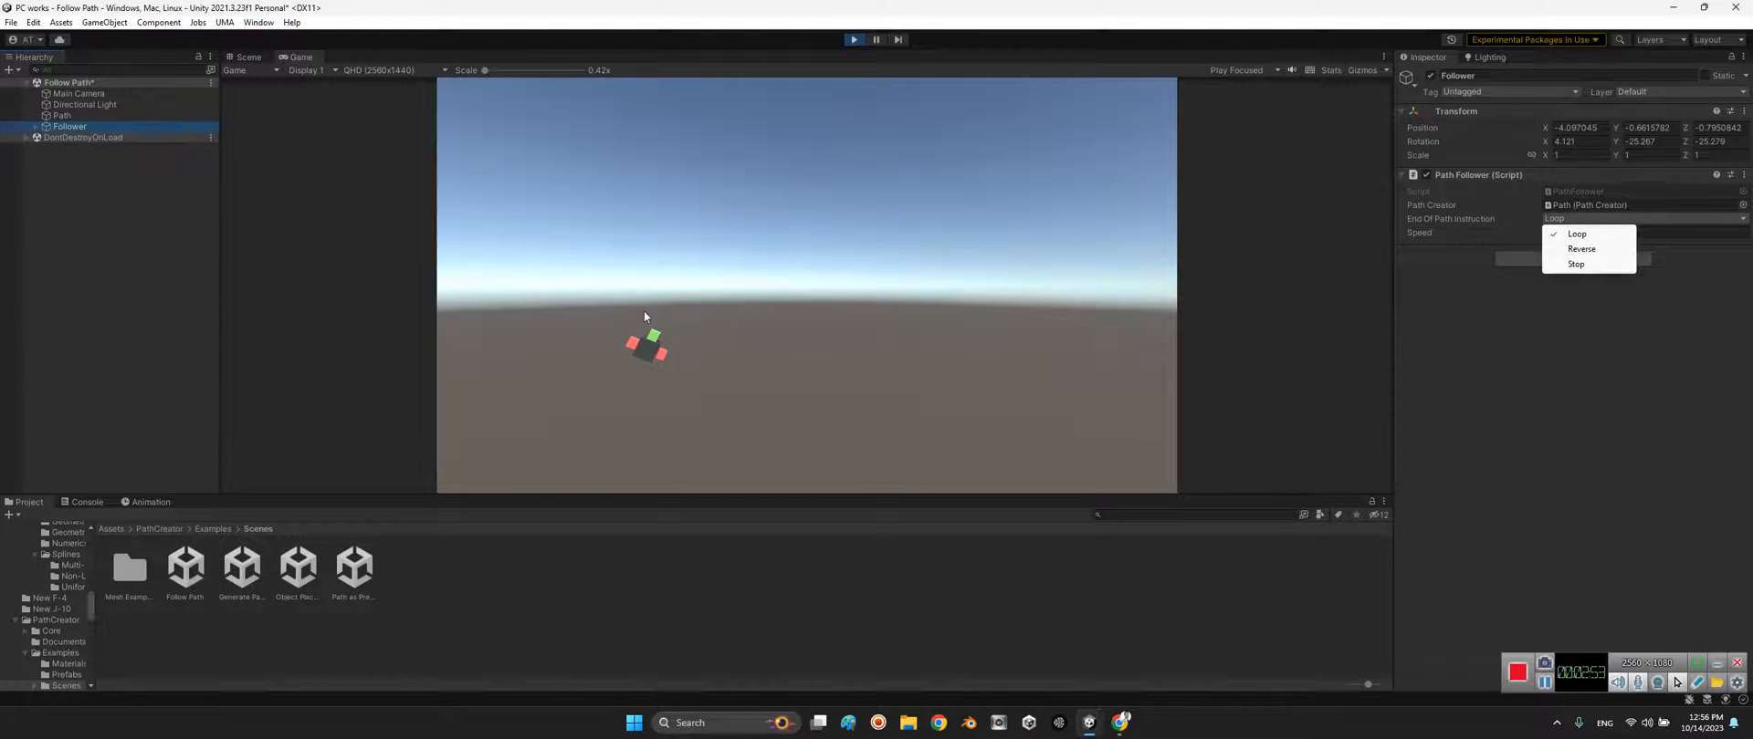
pyautogui.click(1575, 234)
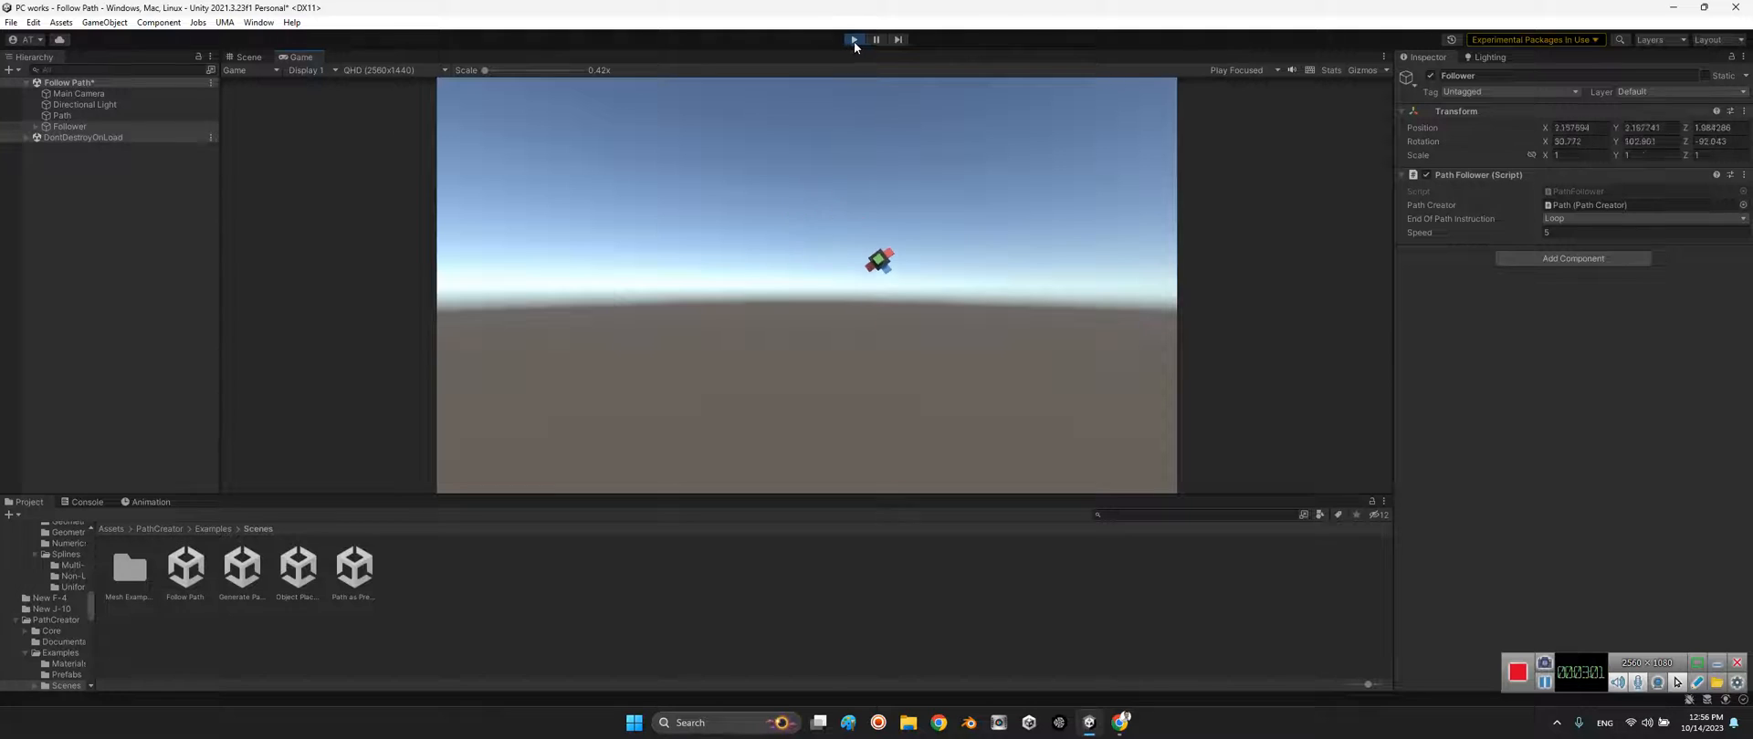
pyautogui.doubleClick(241, 567)
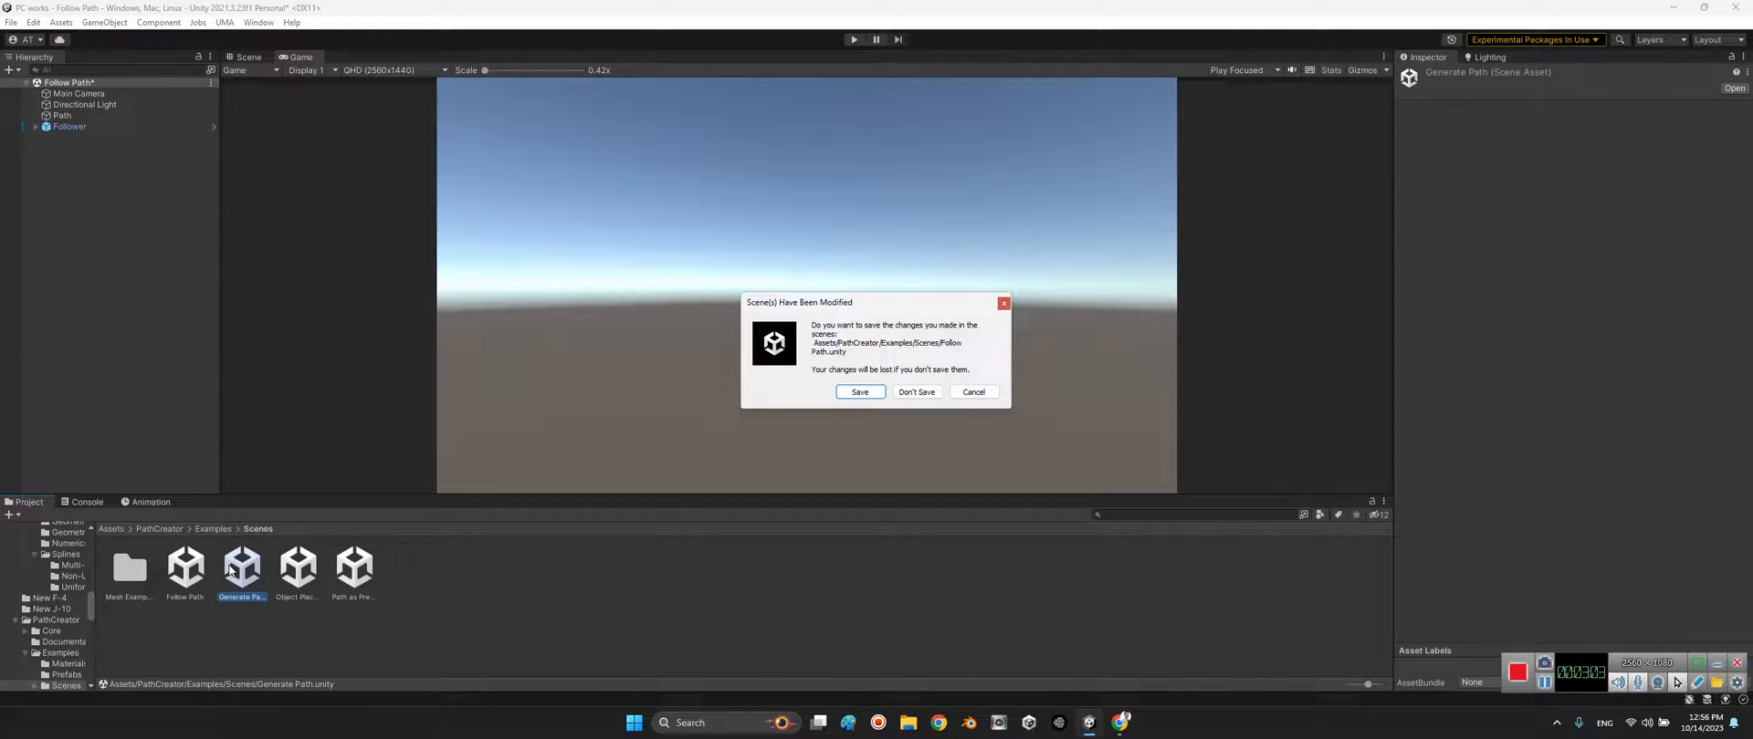
# Answer the save prompt, show the Generate Path scene for editing, and select the Waypoints spheres one by one.
pyautogui.click(915, 392)
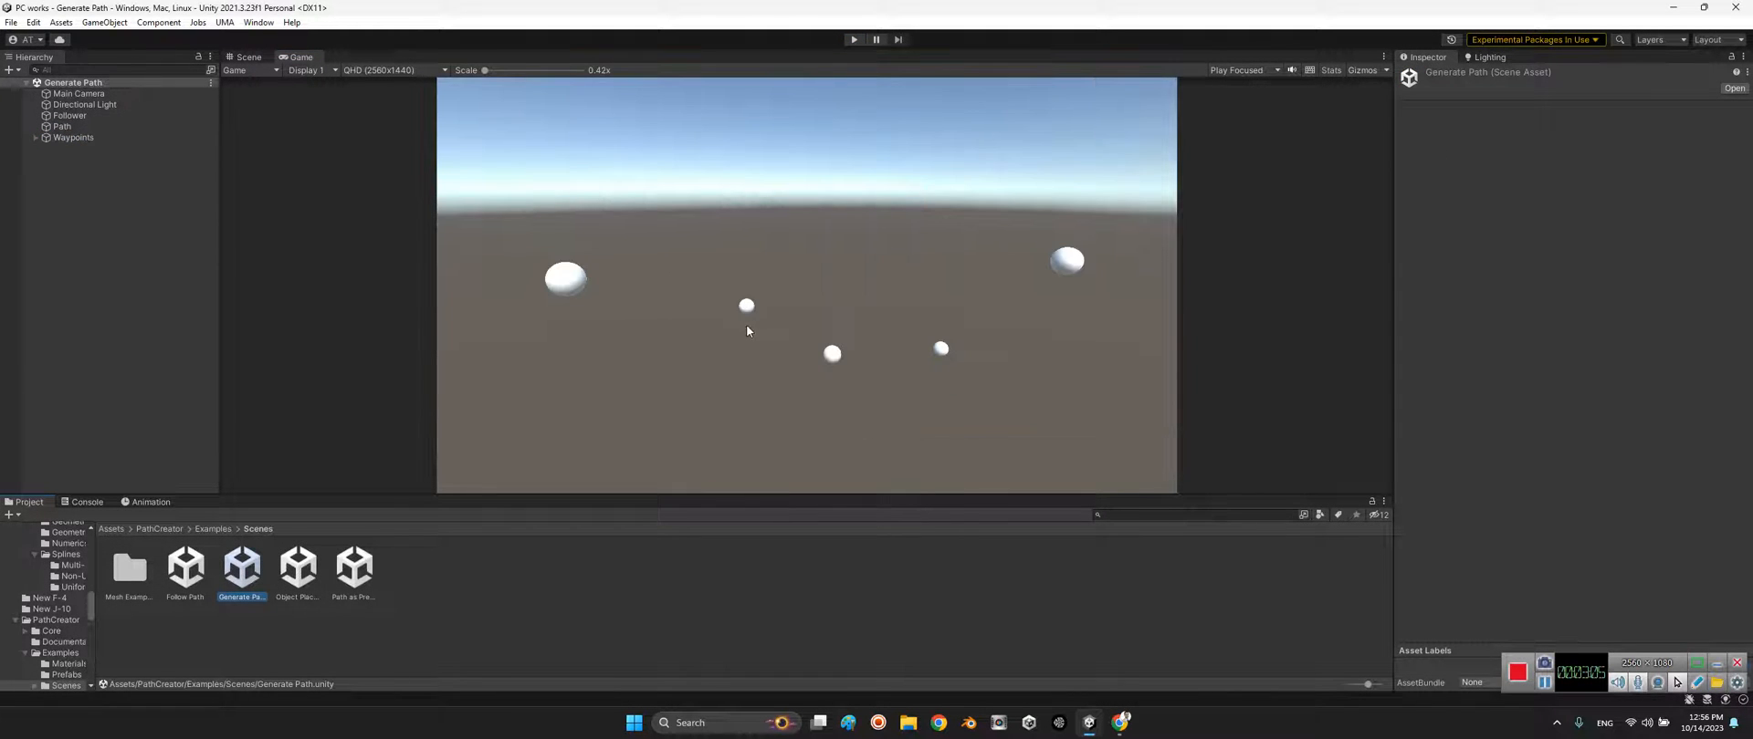
pyautogui.click(247, 57)
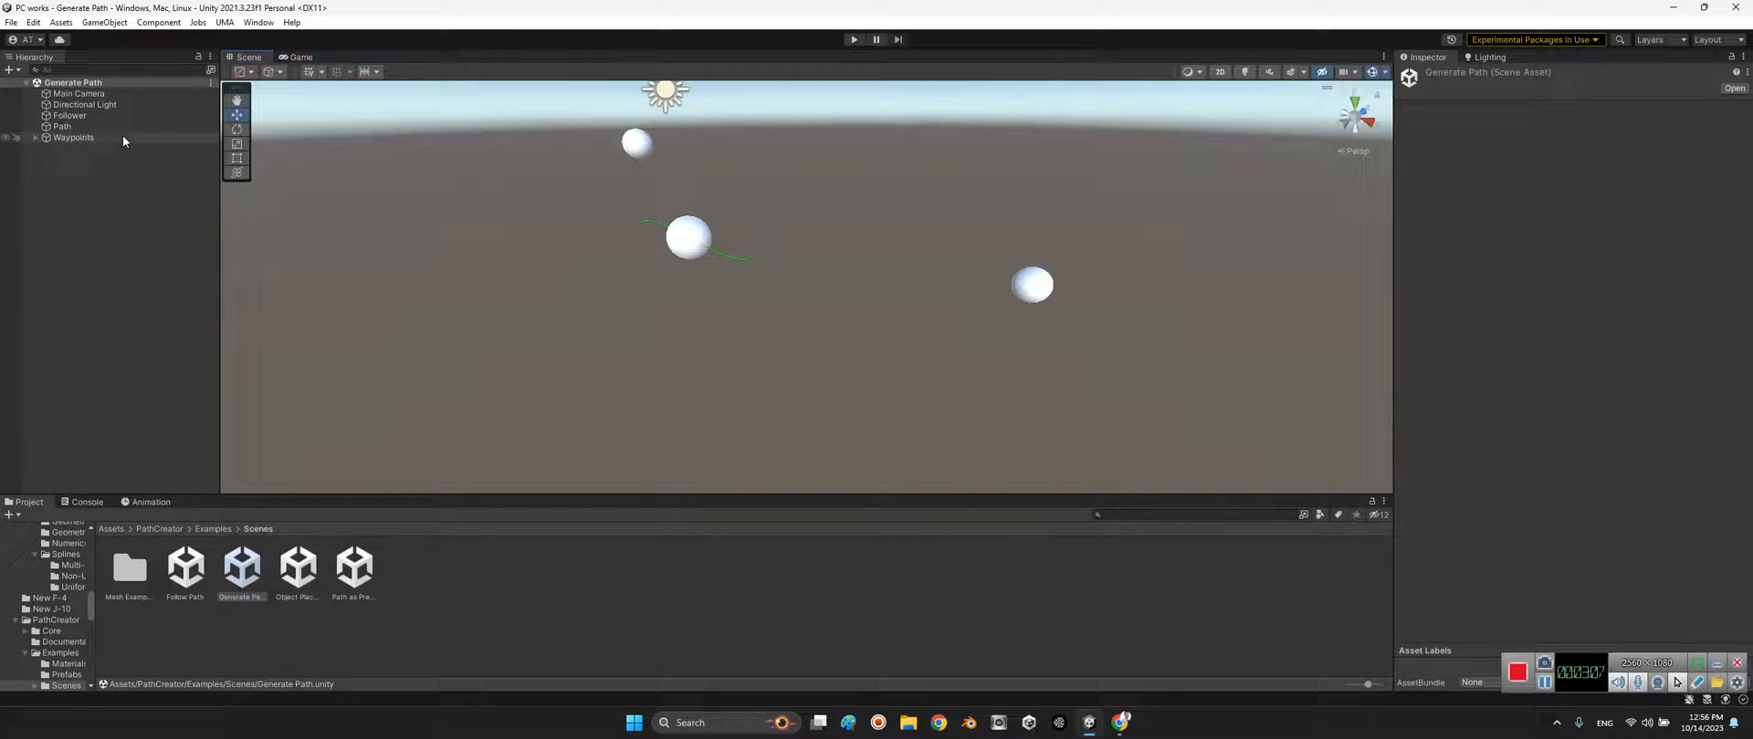
pyautogui.click(82, 158)
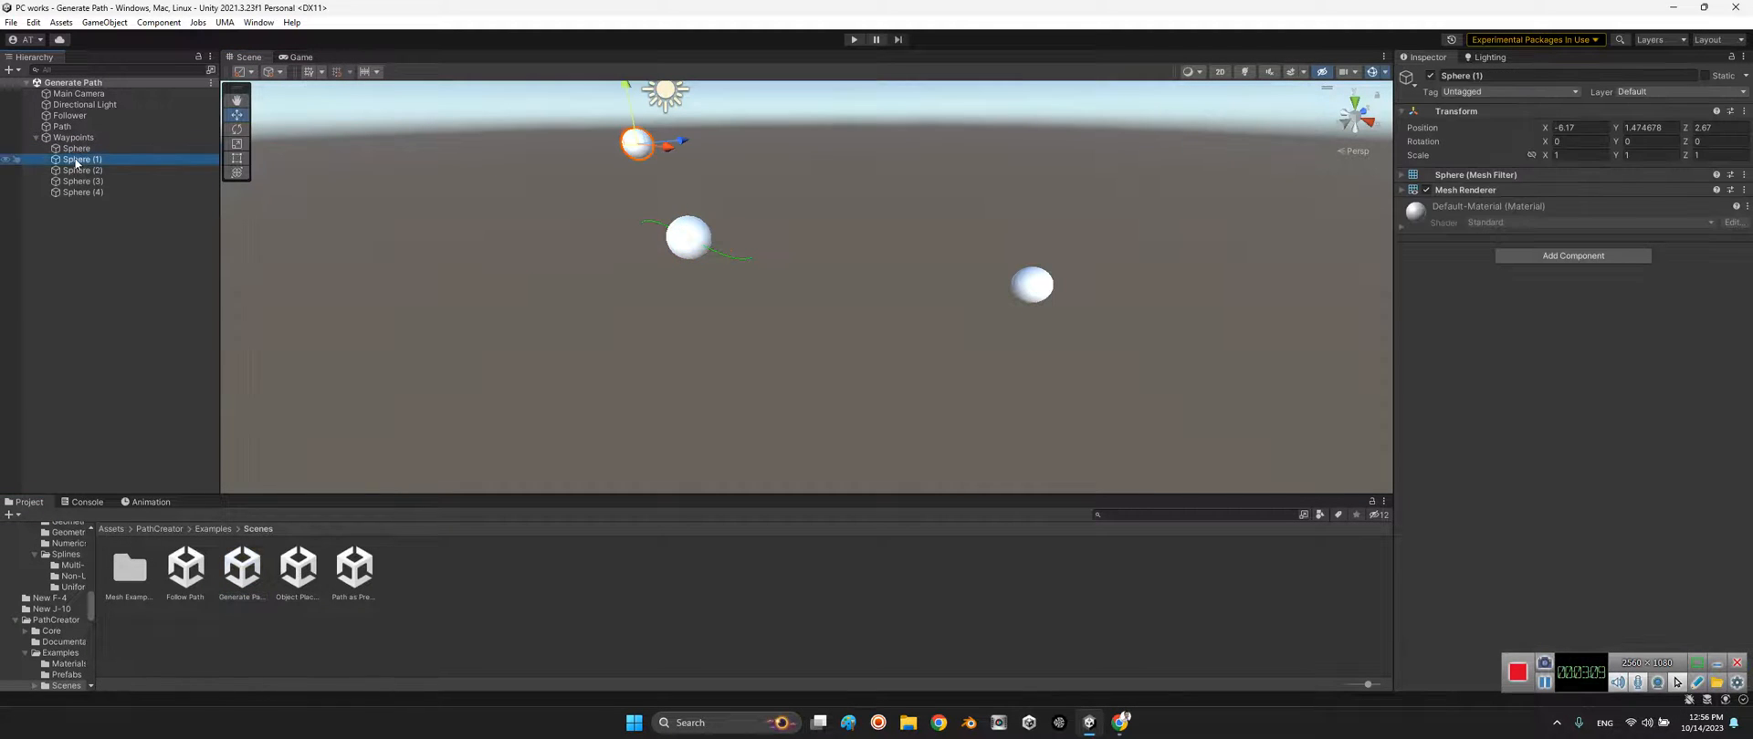
pyautogui.click(82, 192)
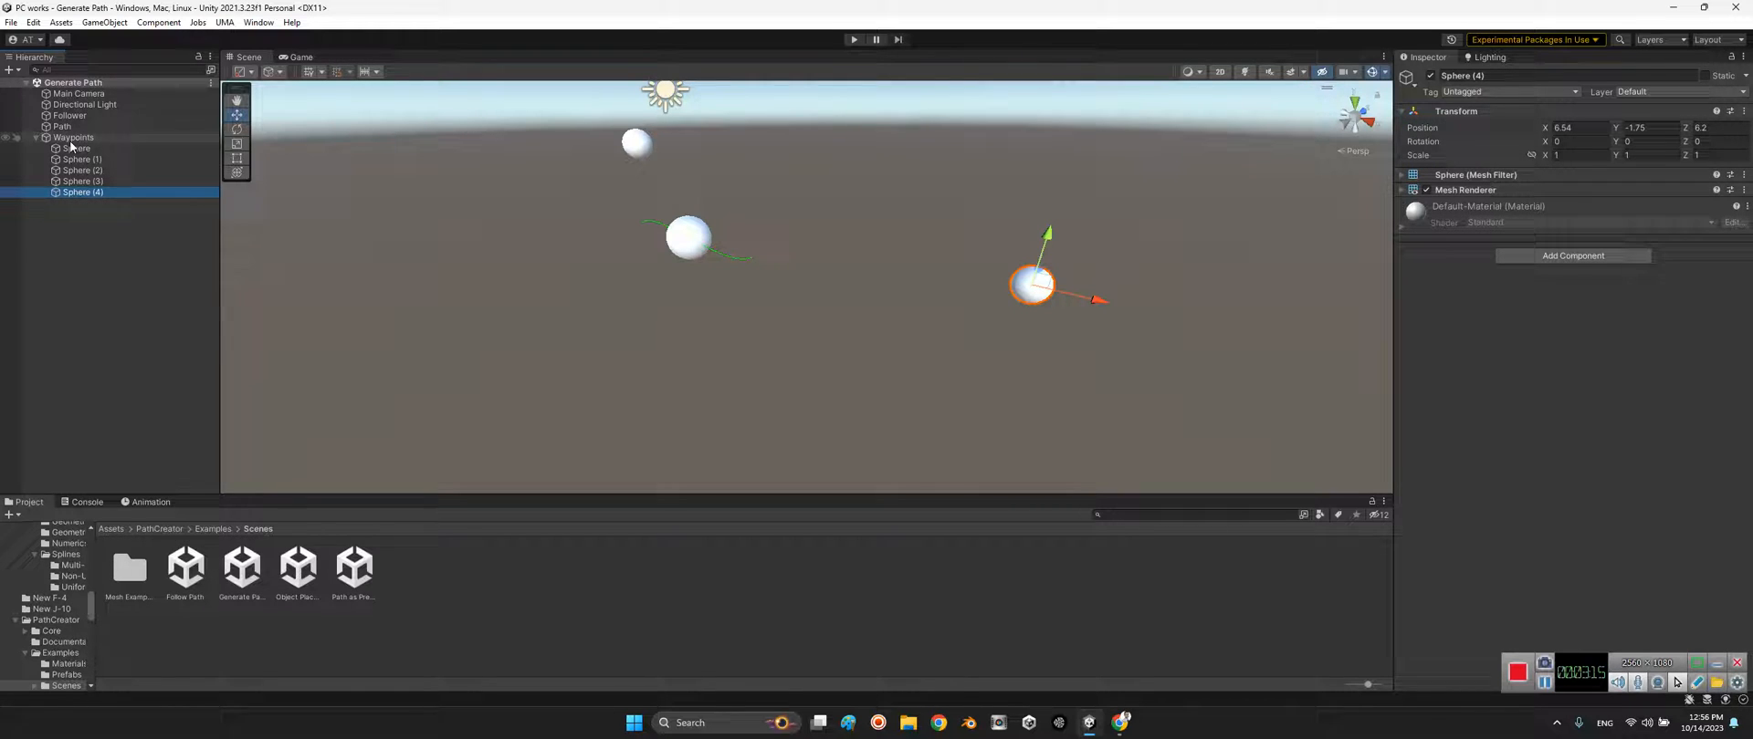
pyautogui.click(854, 38)
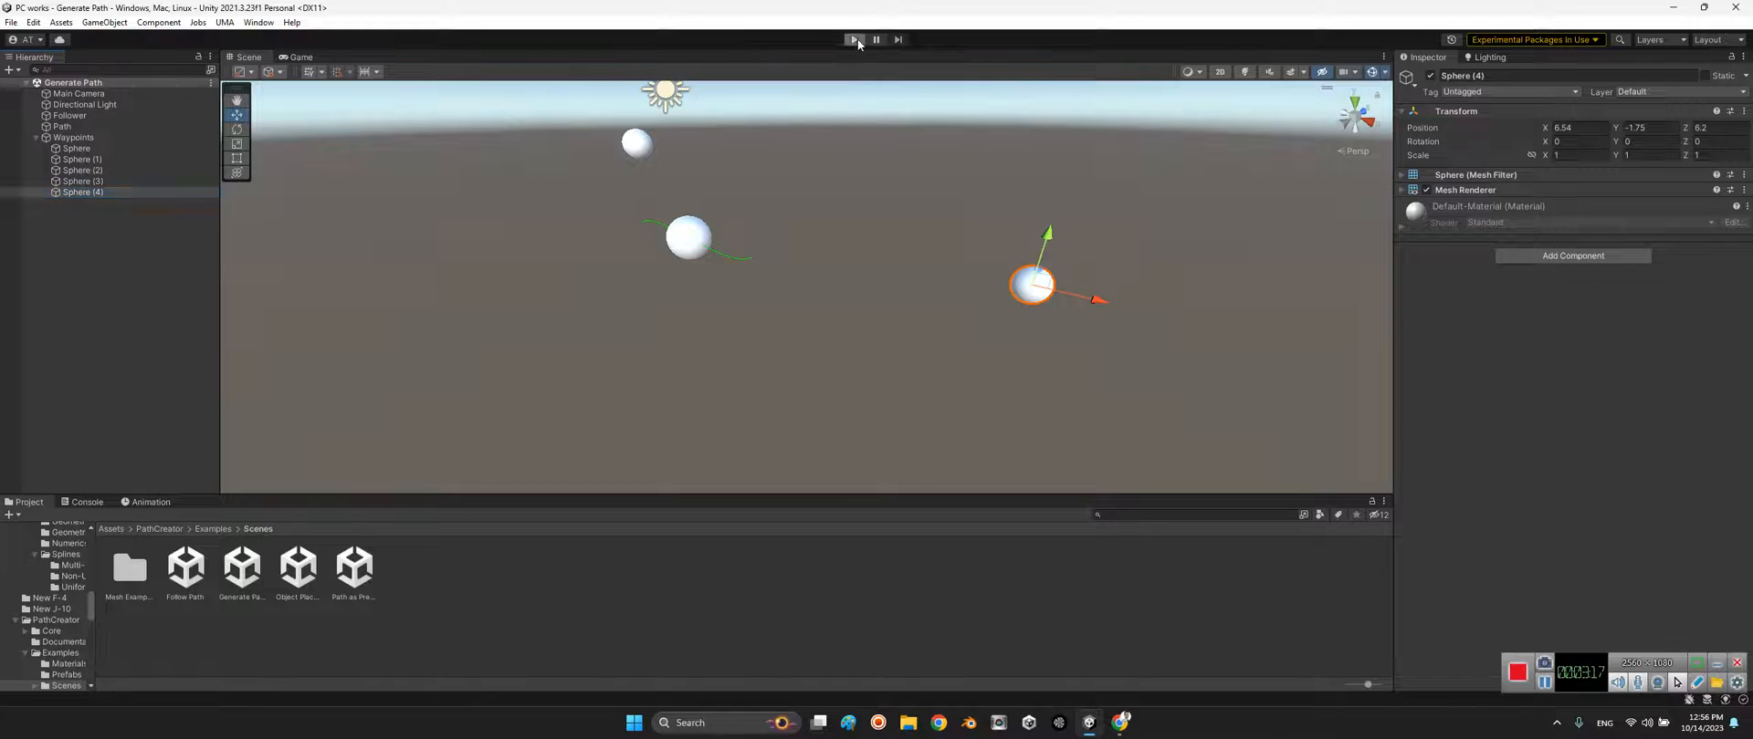
# Play the scene to see the blue path drawn through the waypoint spheres, then stop and pick the Object Placement scene.
pyautogui.click(852, 38)
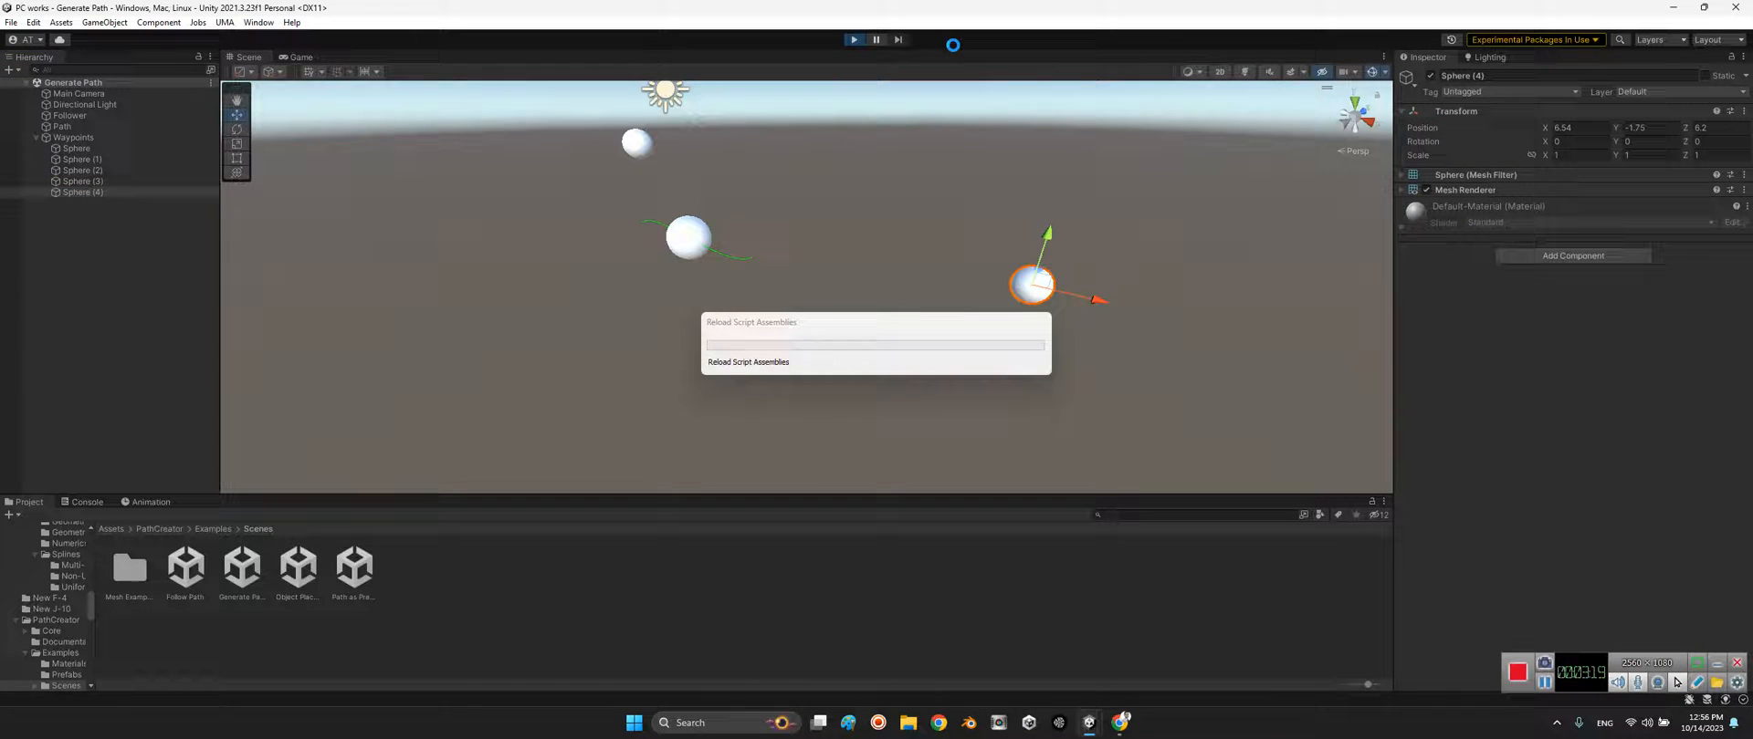
pyautogui.click(853, 38)
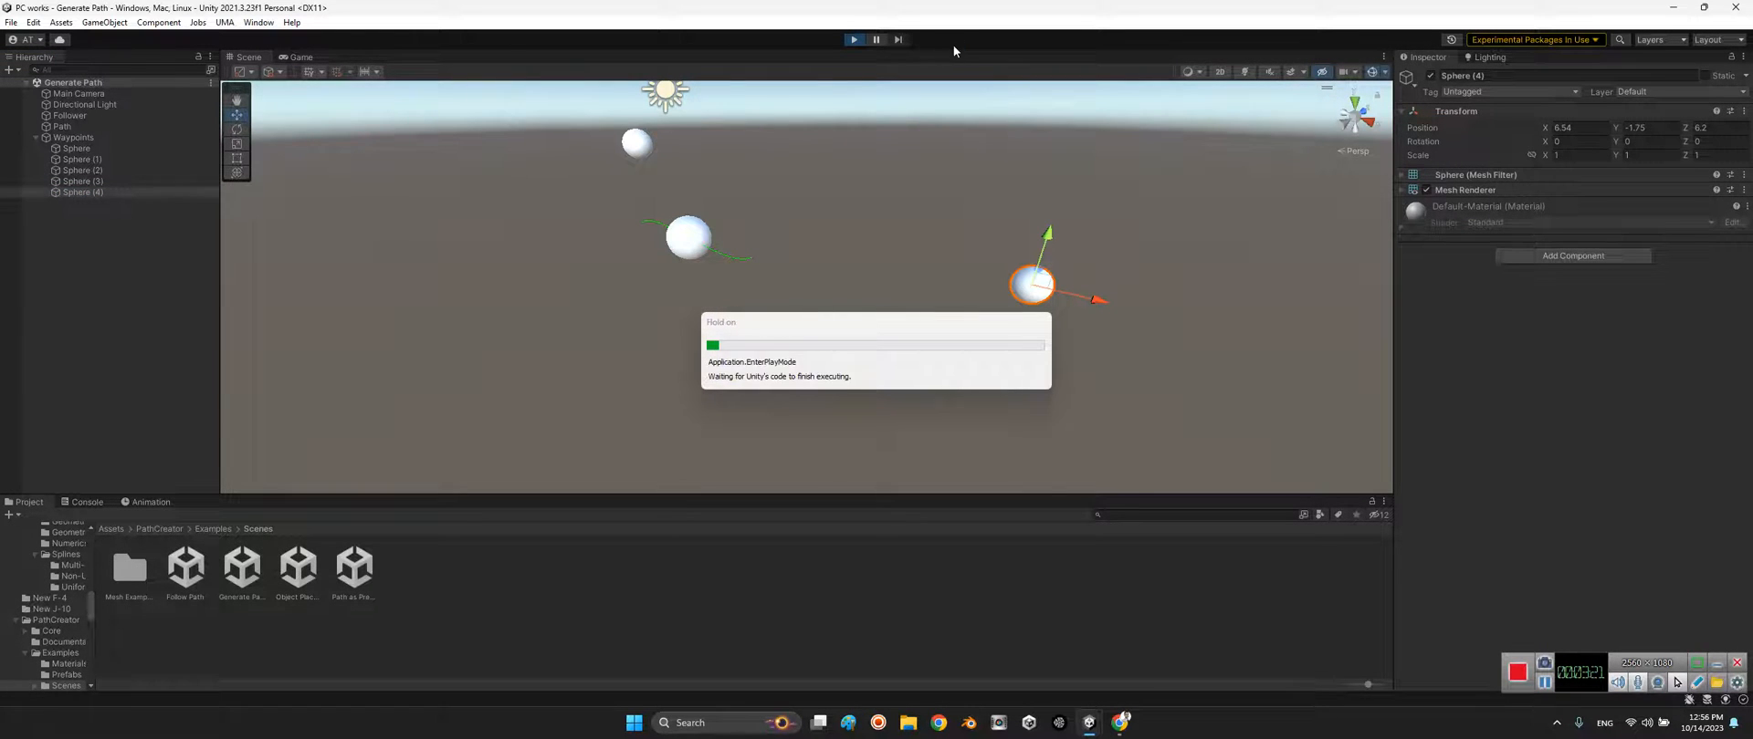
pyautogui.click(853, 38)
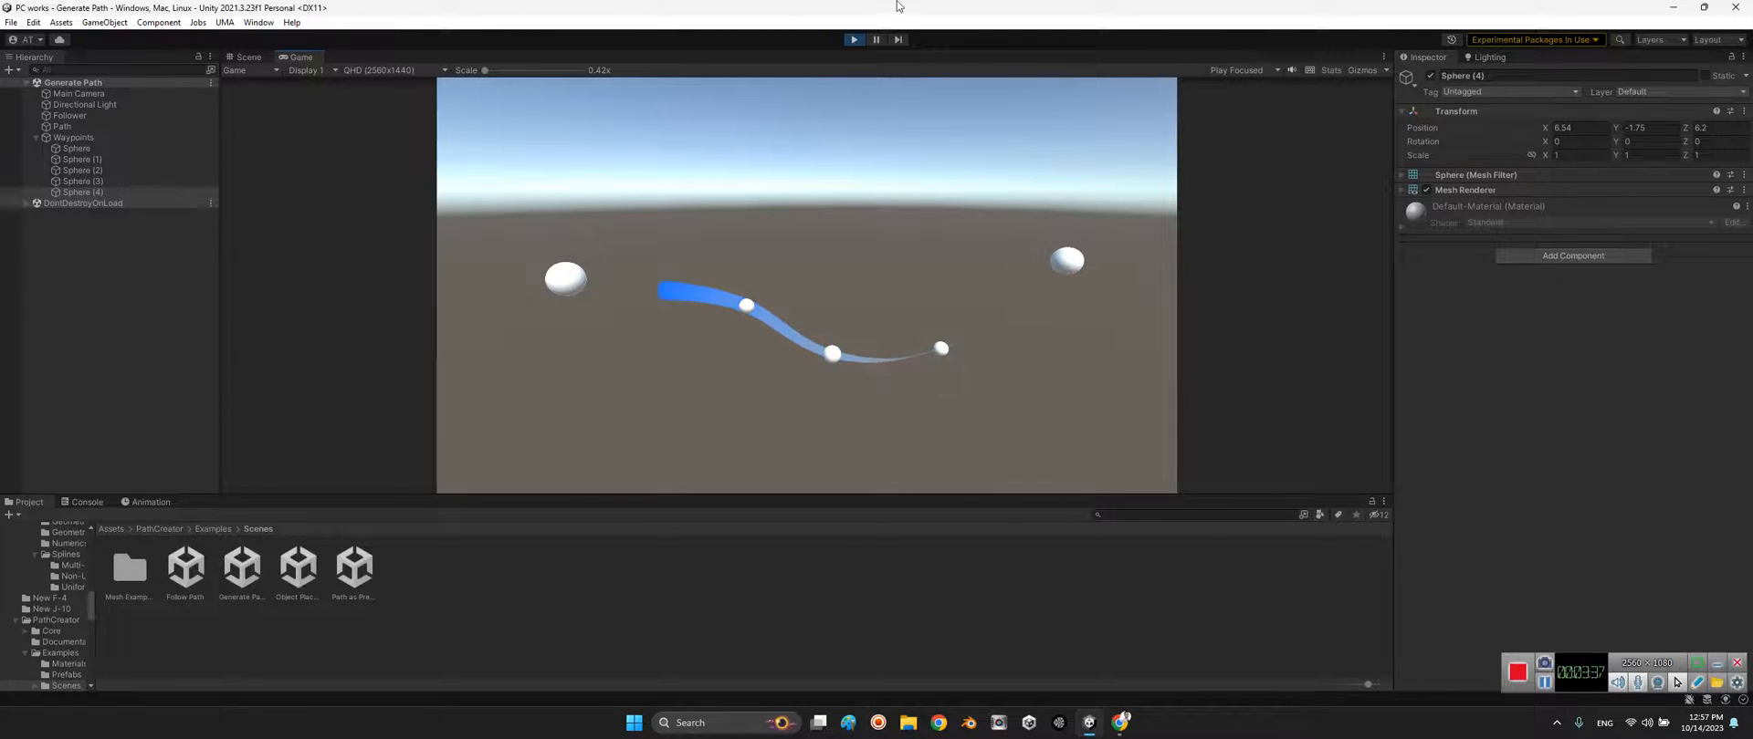
pyautogui.click(247, 56)
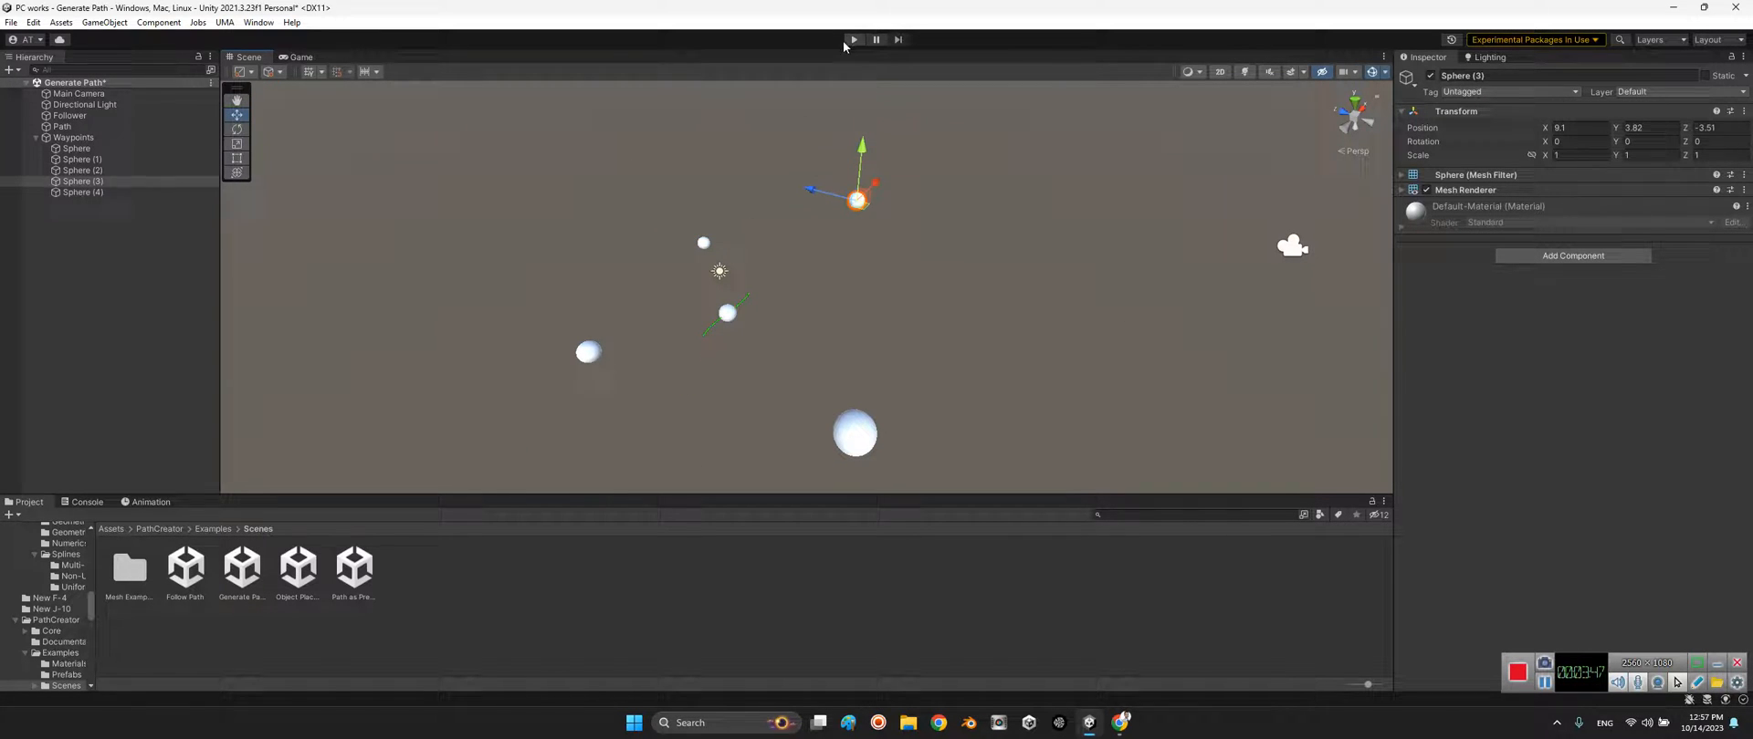
pyautogui.click(298, 564)
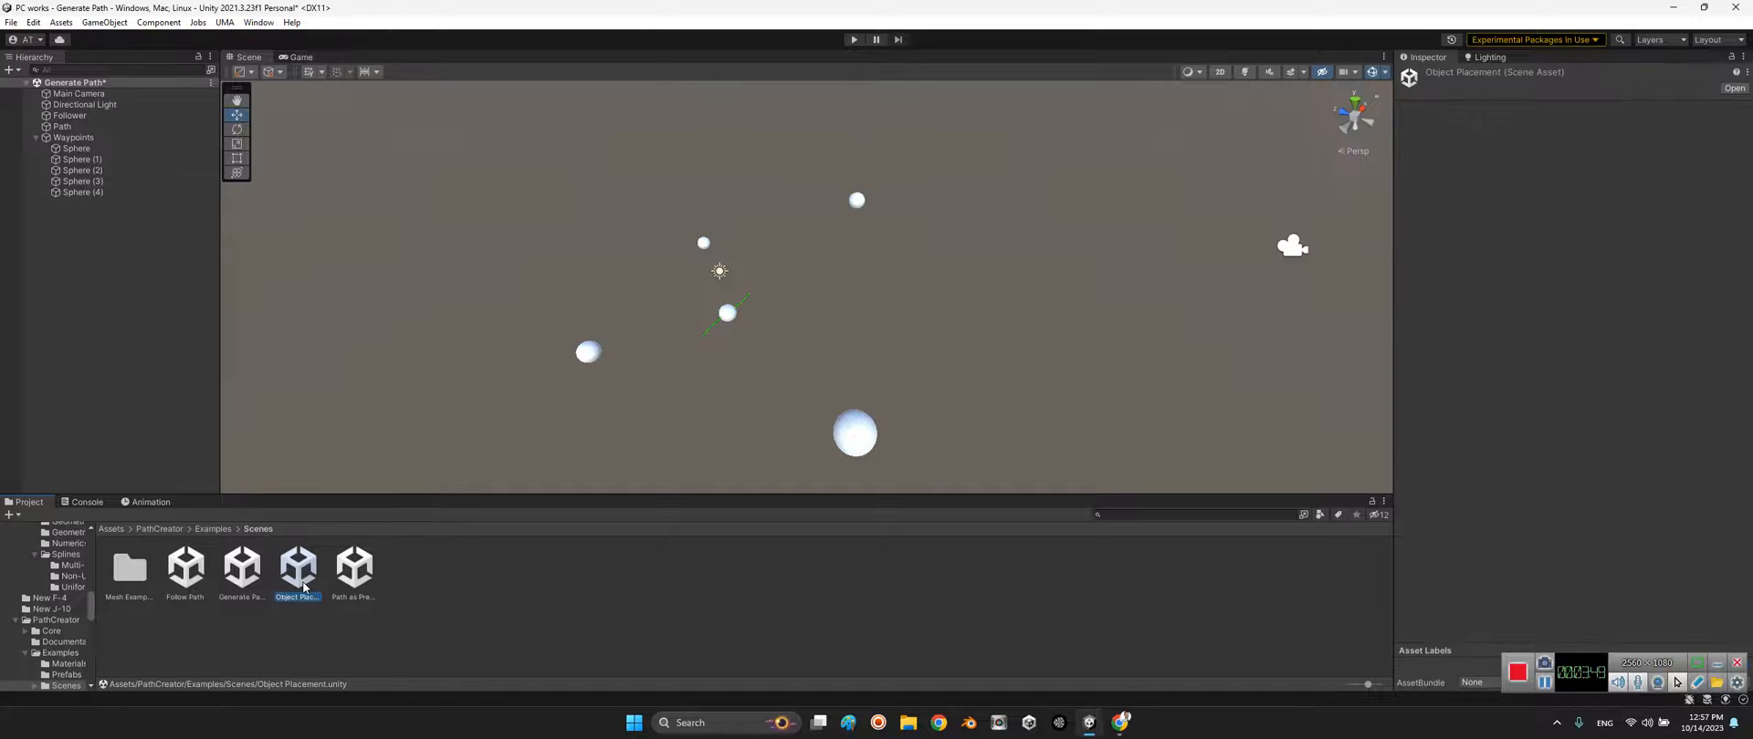
# Load the Object Placement scene with cubes along the path, then the Path as Prefab scene.
pyautogui.doubleClick(298, 565)
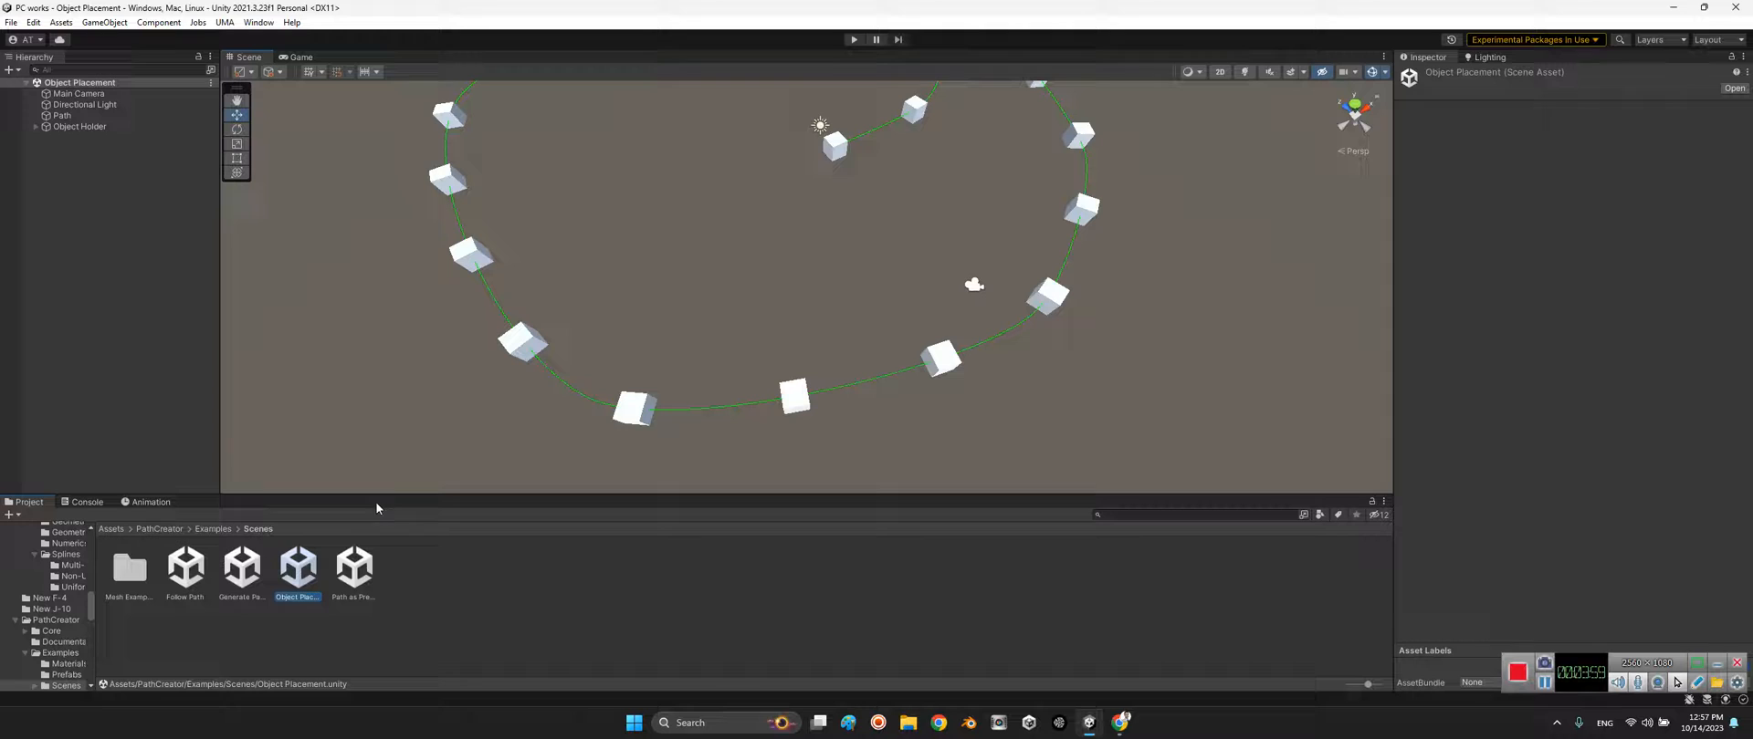
pyautogui.doubleClick(352, 566)
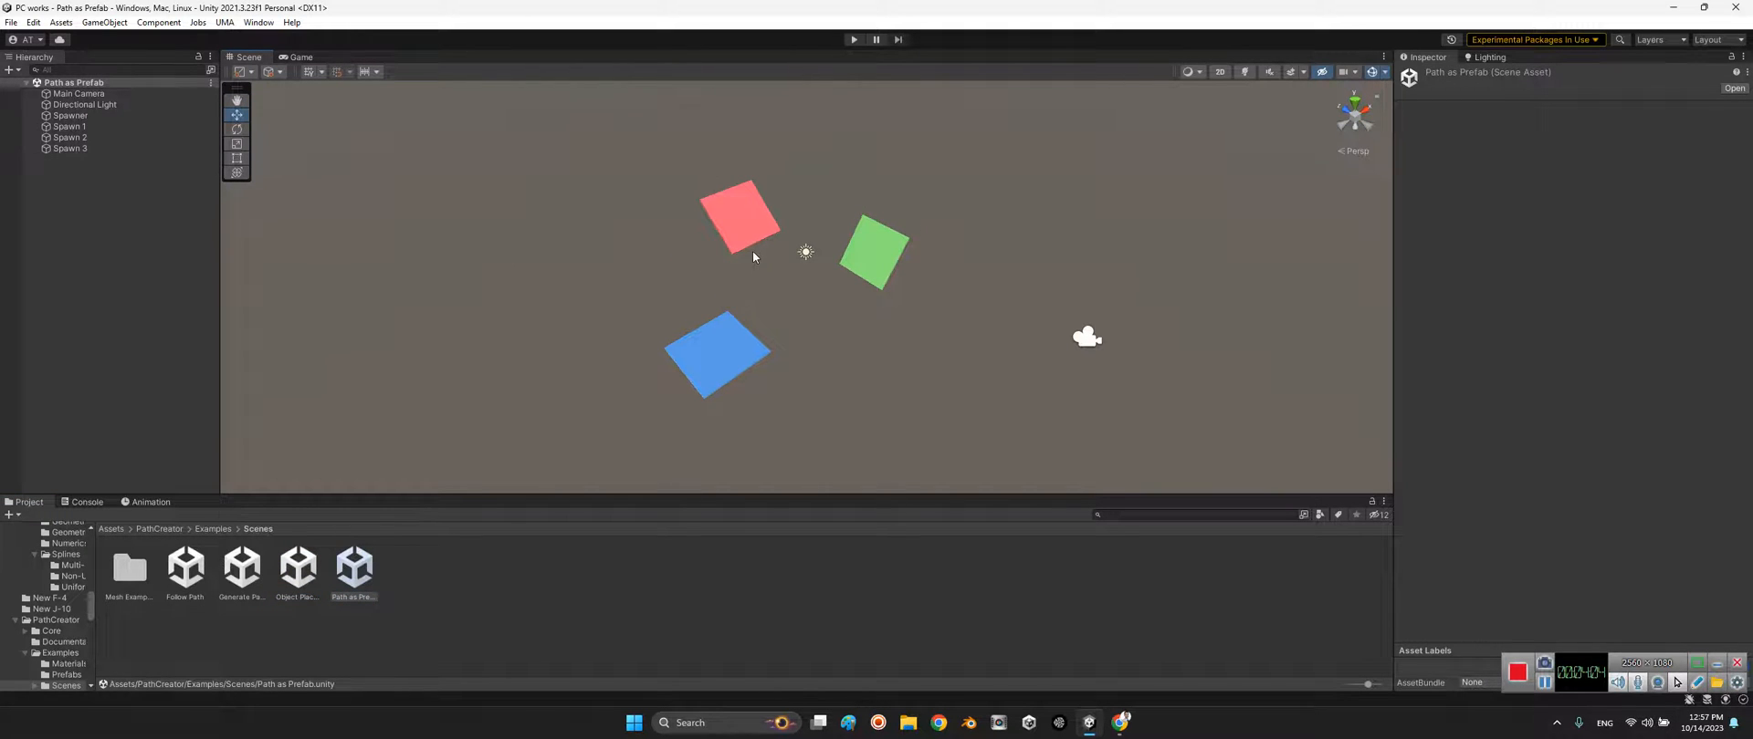
# Inspect the red spawn square and the Spawner, ping Element 1 to locate Spawn 2, then clear the selection.
pyautogui.click(738, 217)
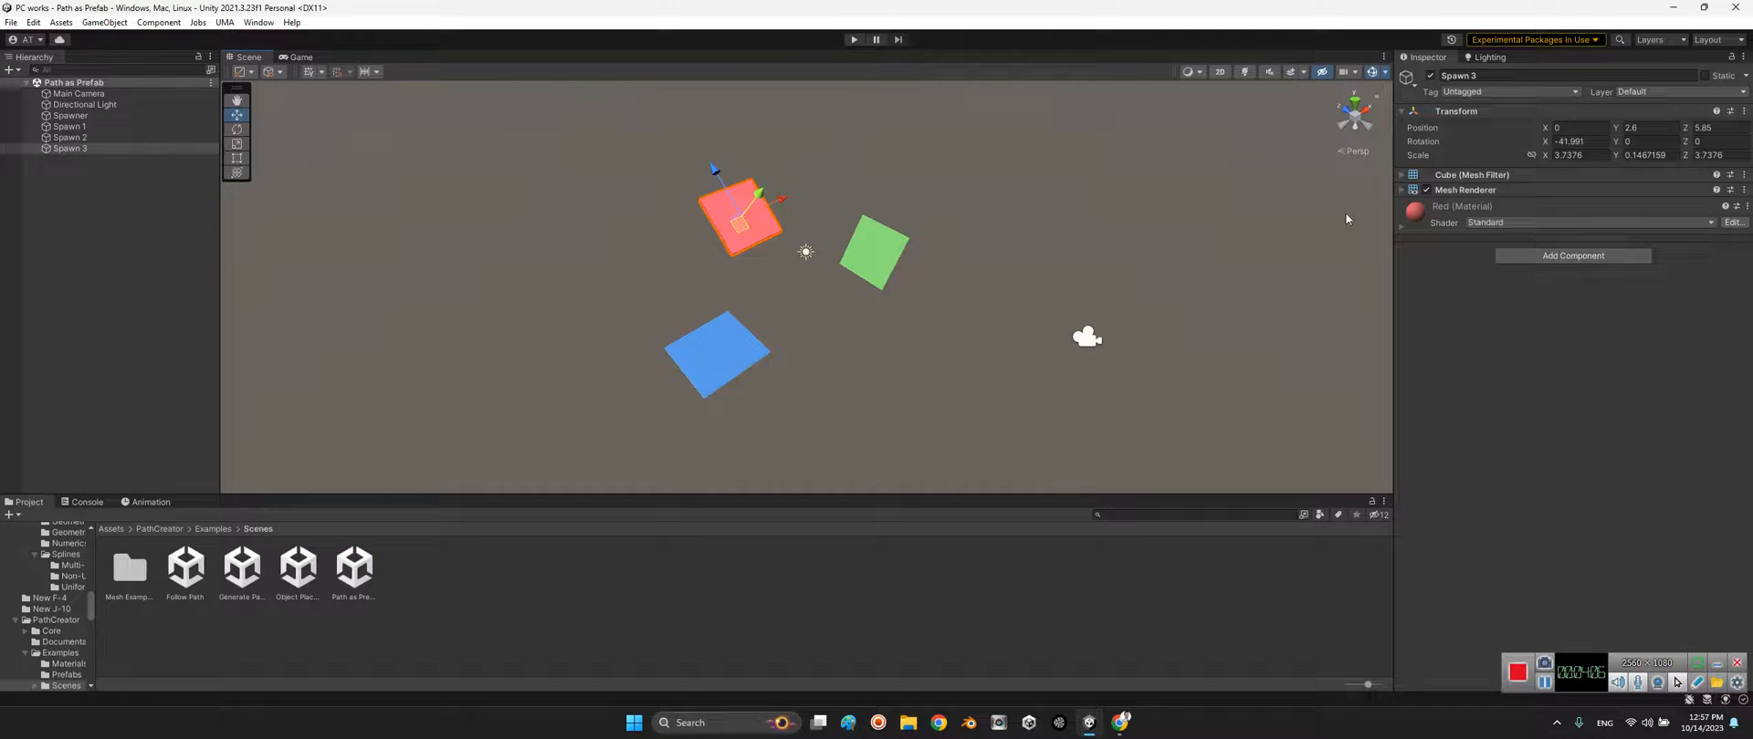
pyautogui.moveTo(1570, 224)
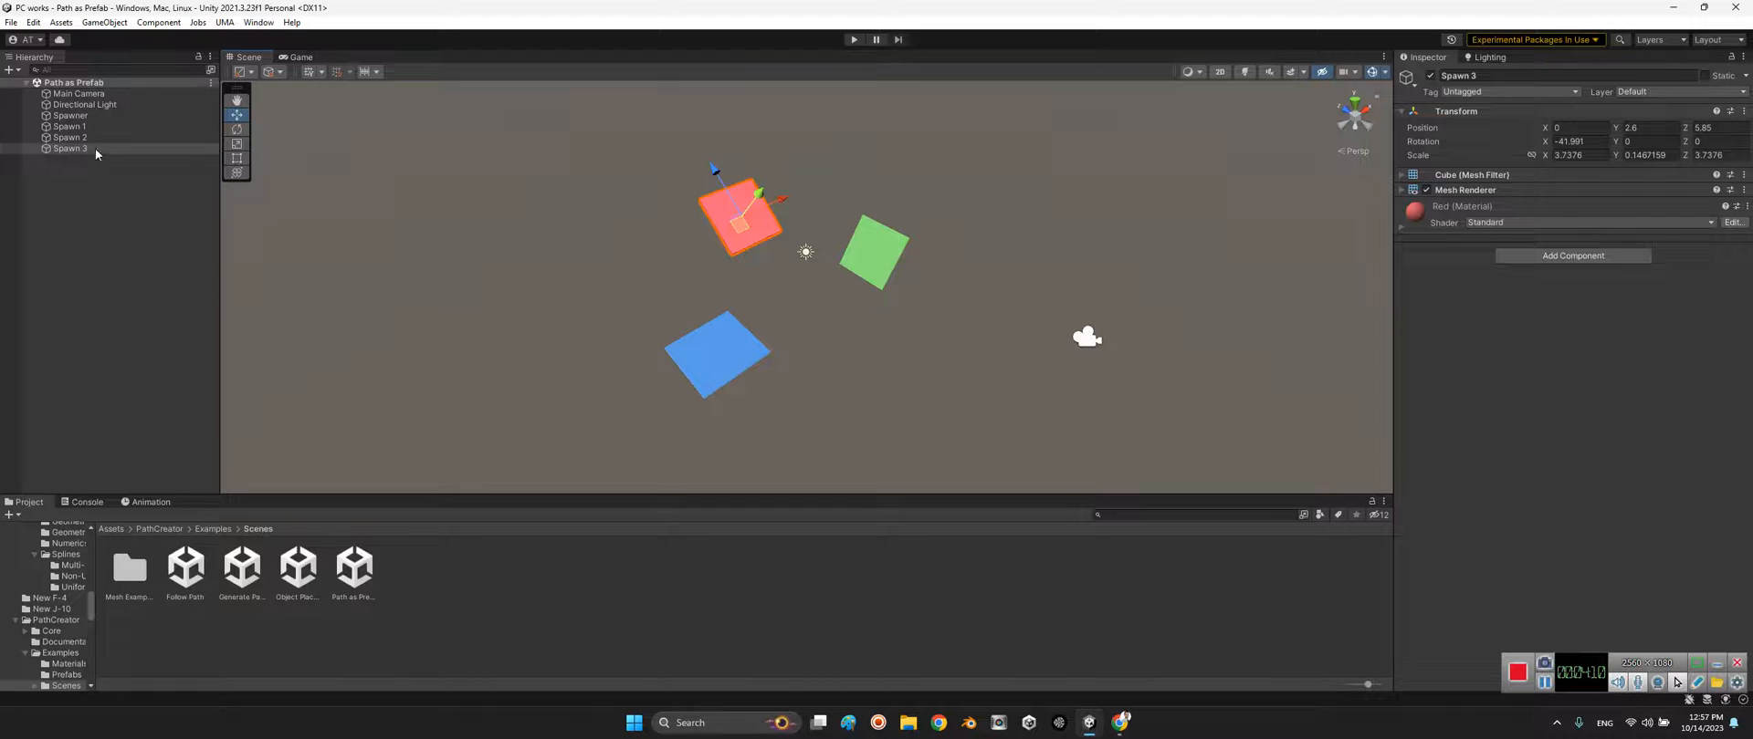
pyautogui.click(70, 115)
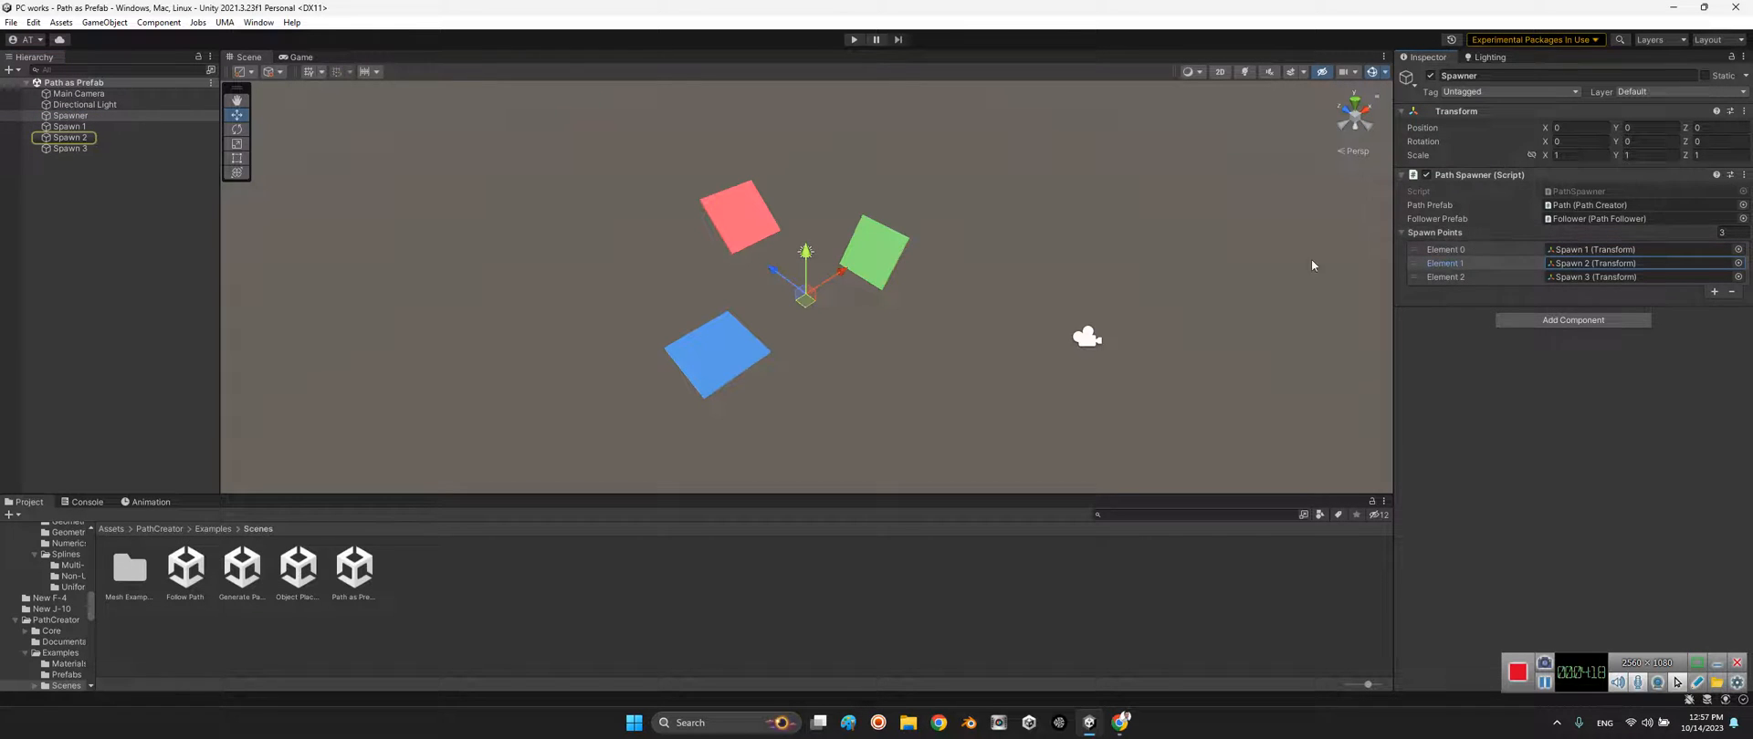
pyautogui.click(68, 137)
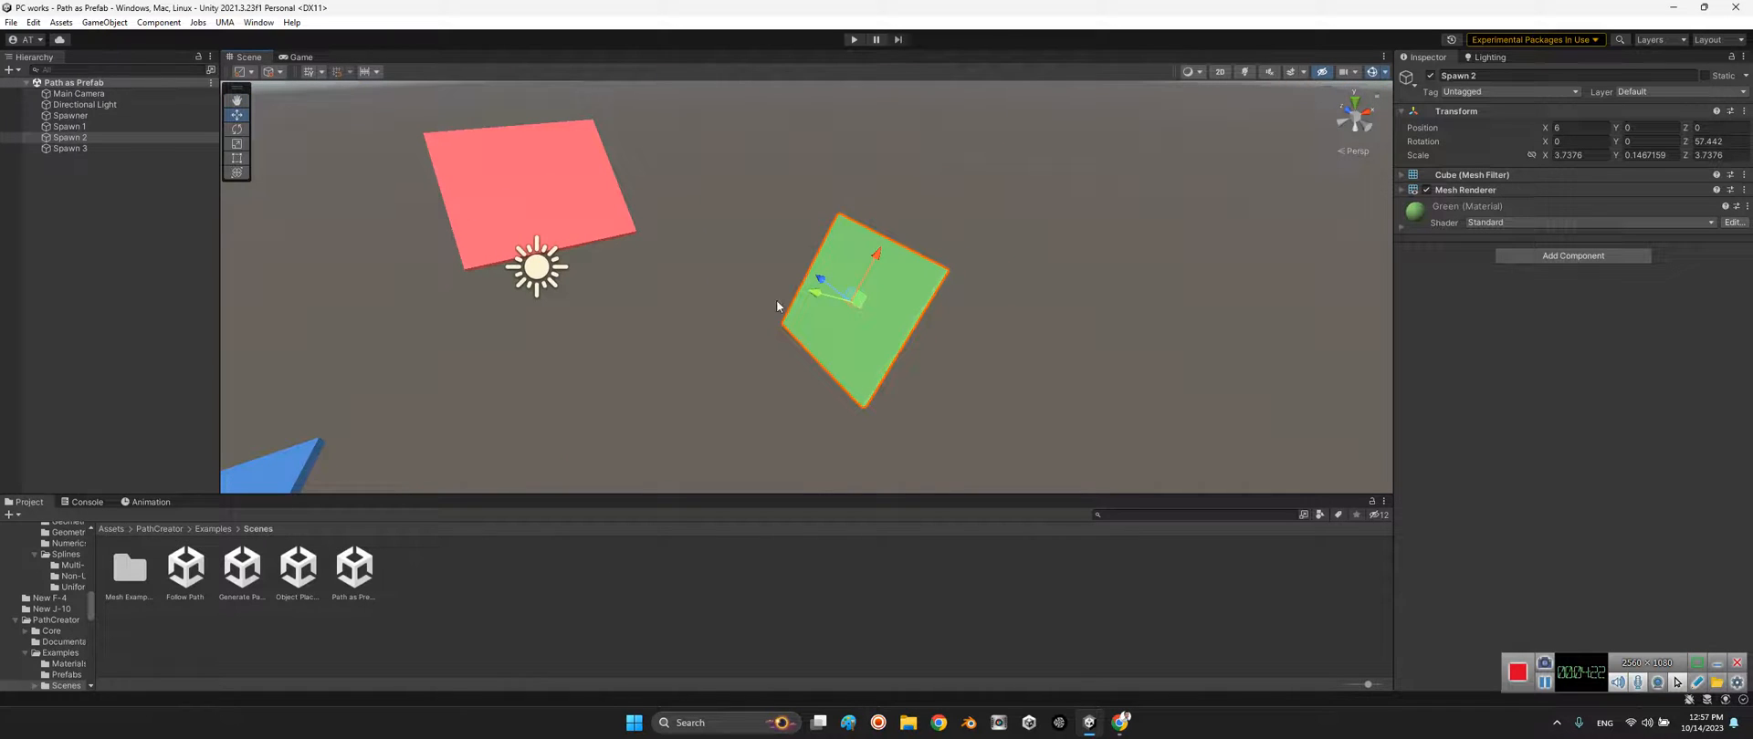
pyautogui.moveTo(969, 214)
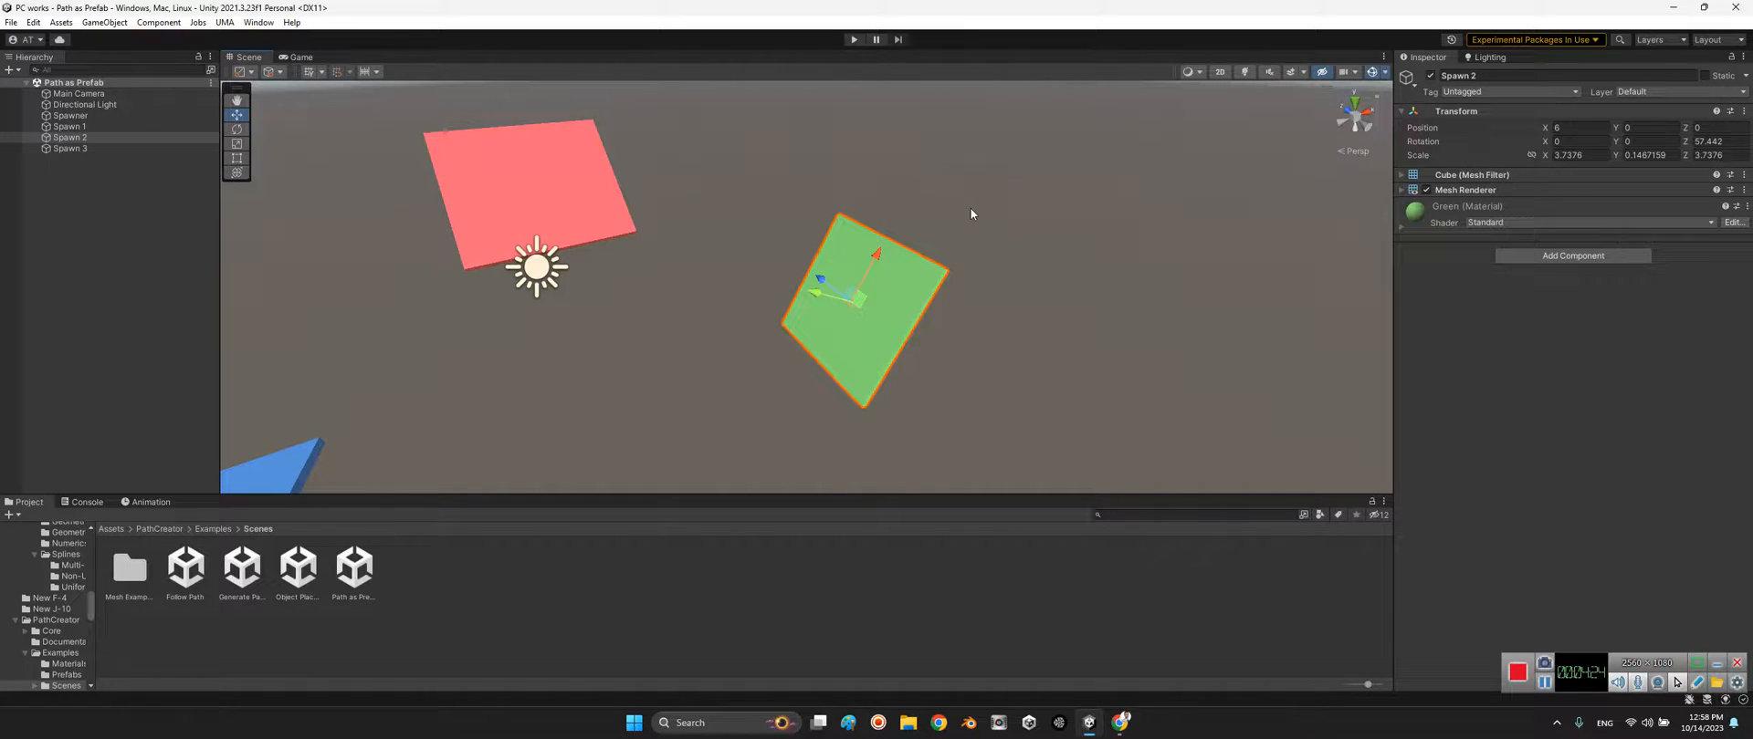
pyautogui.click(970, 311)
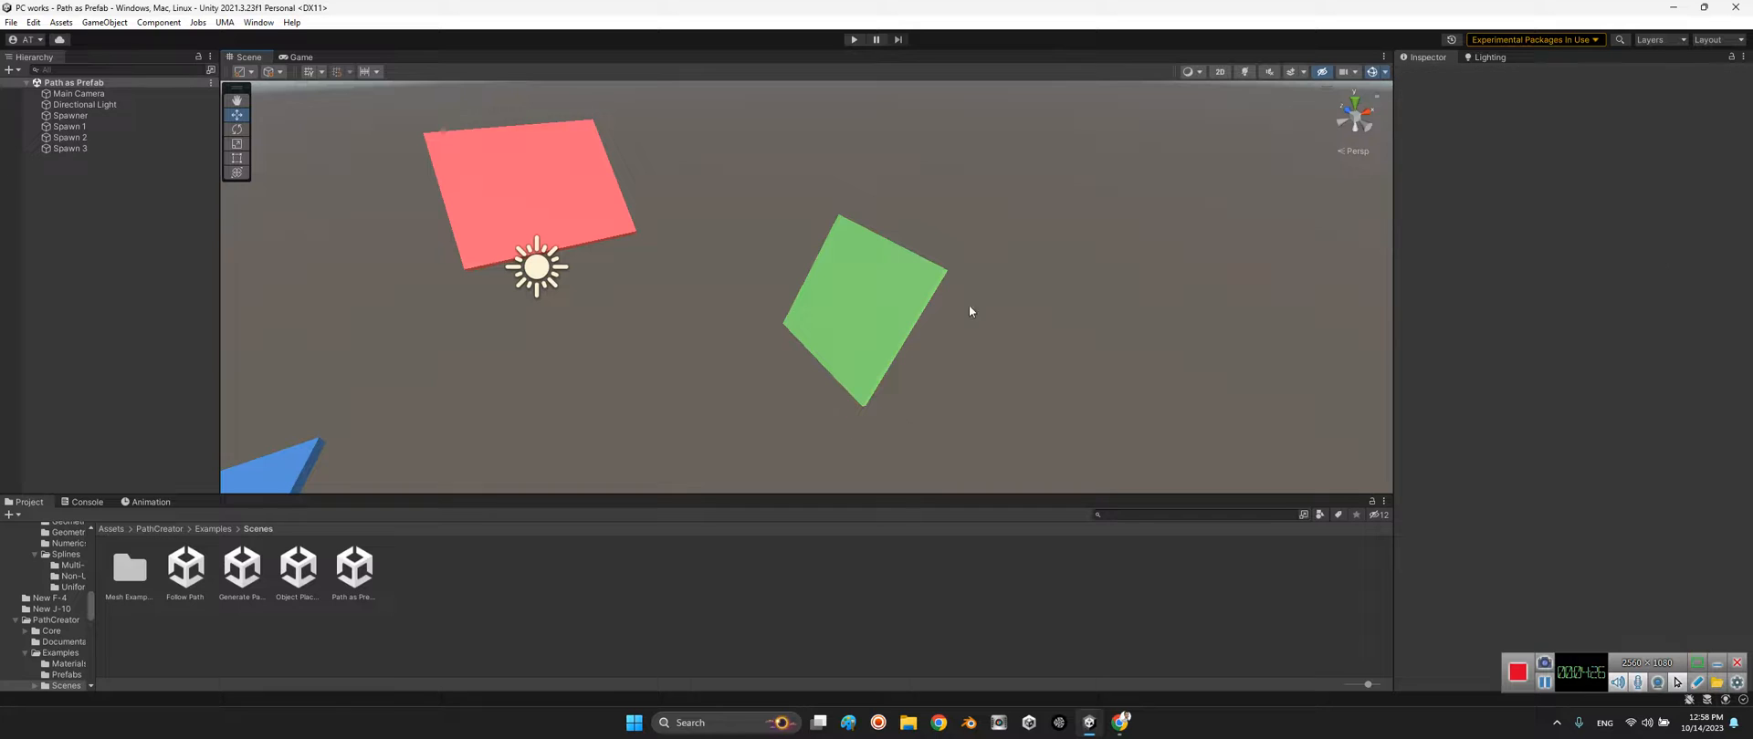
# Run the Path as Prefab scene to spawn looping paths with followers, then stop play mode.
pyautogui.click(852, 38)
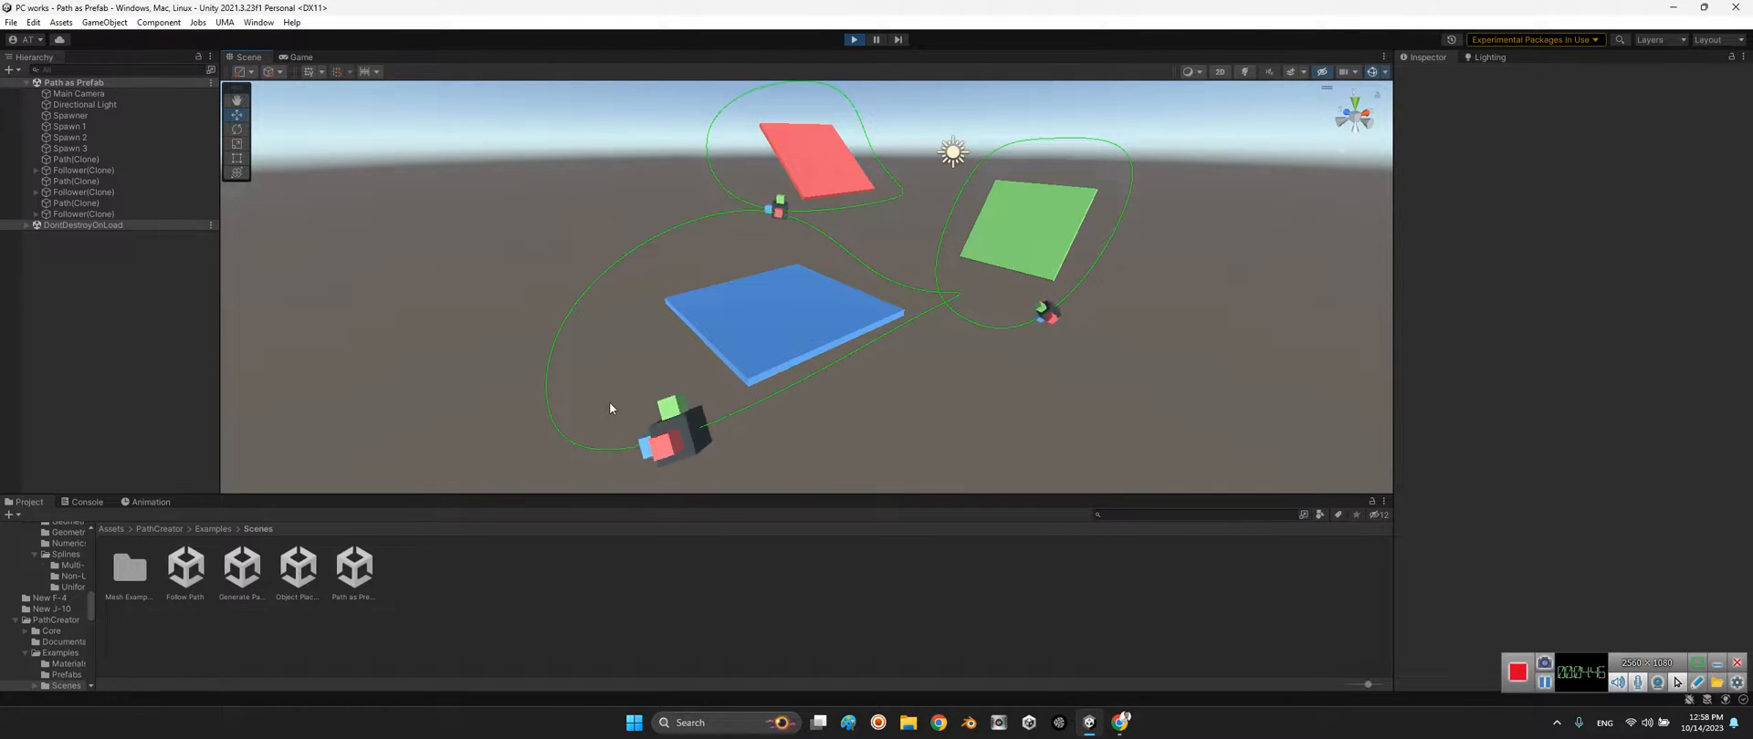
pyautogui.click(852, 38)
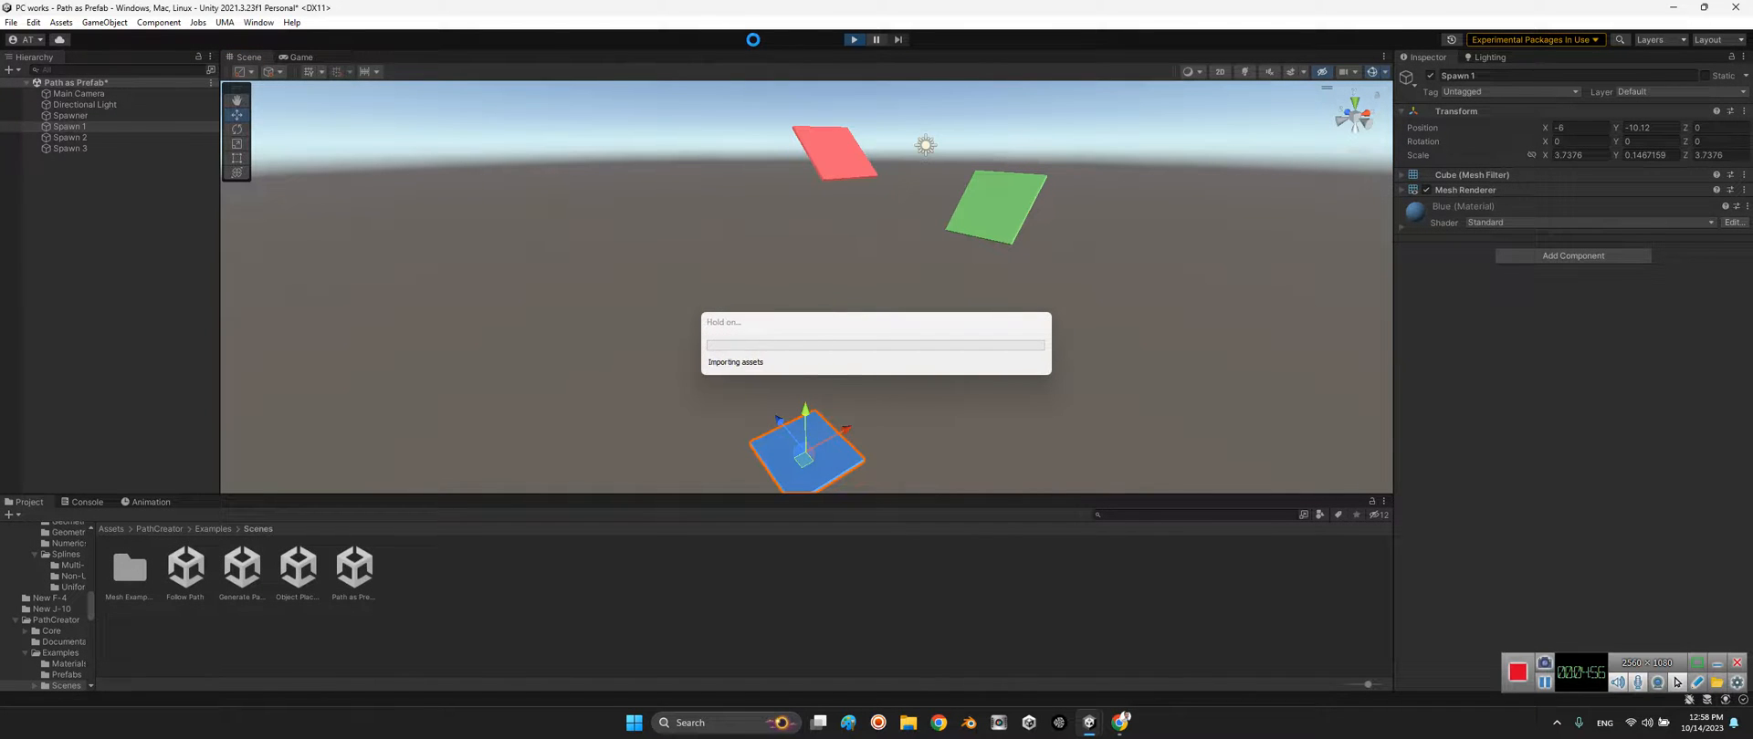
# Select the Spawner and ping its Follower prefab in the example Prefabs folder.
pyautogui.click(853, 39)
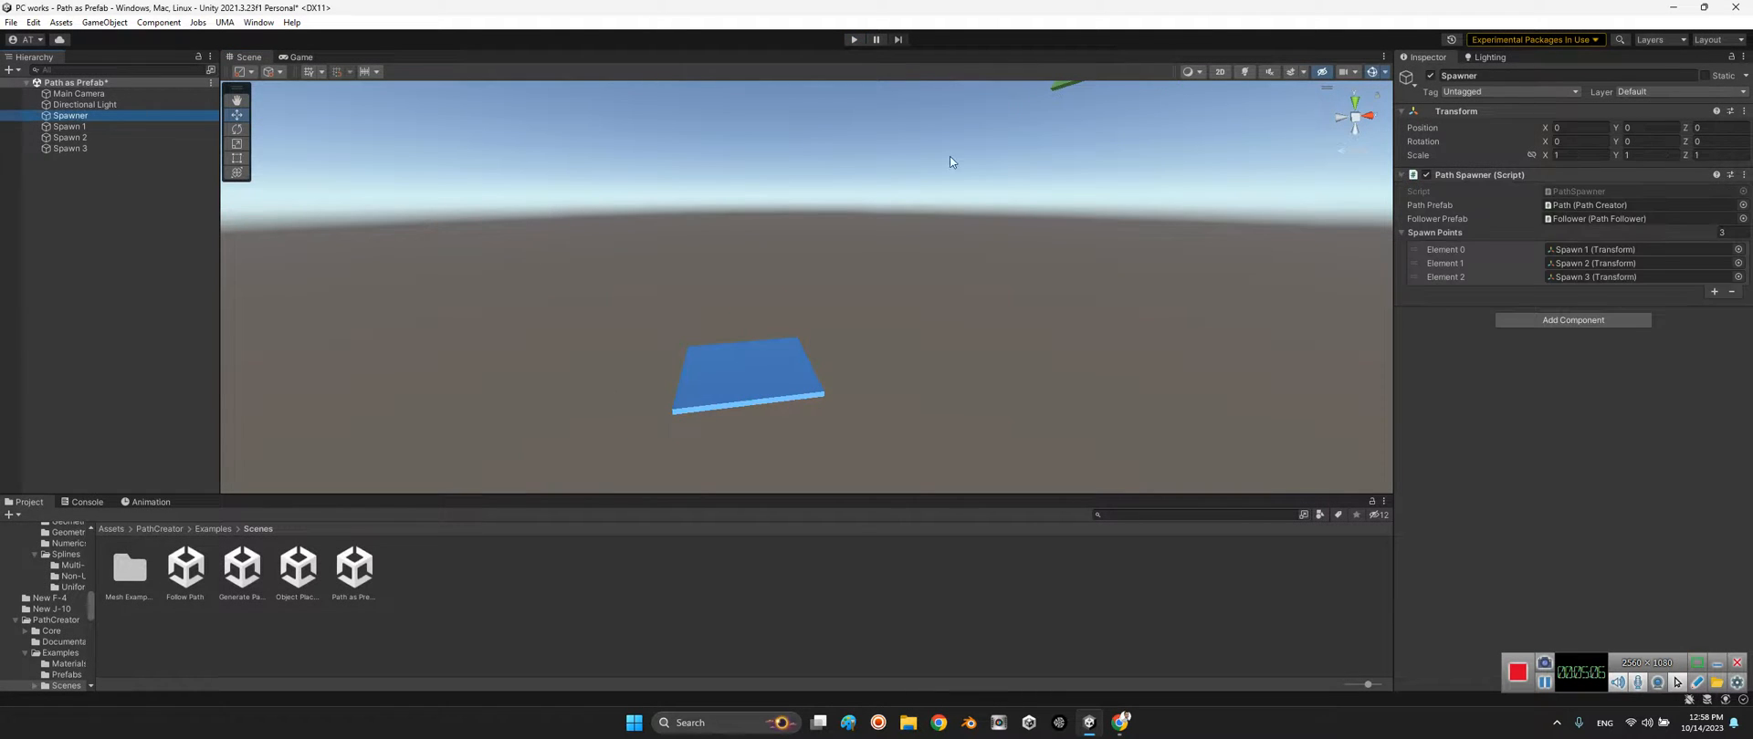
pyautogui.click(1402, 232)
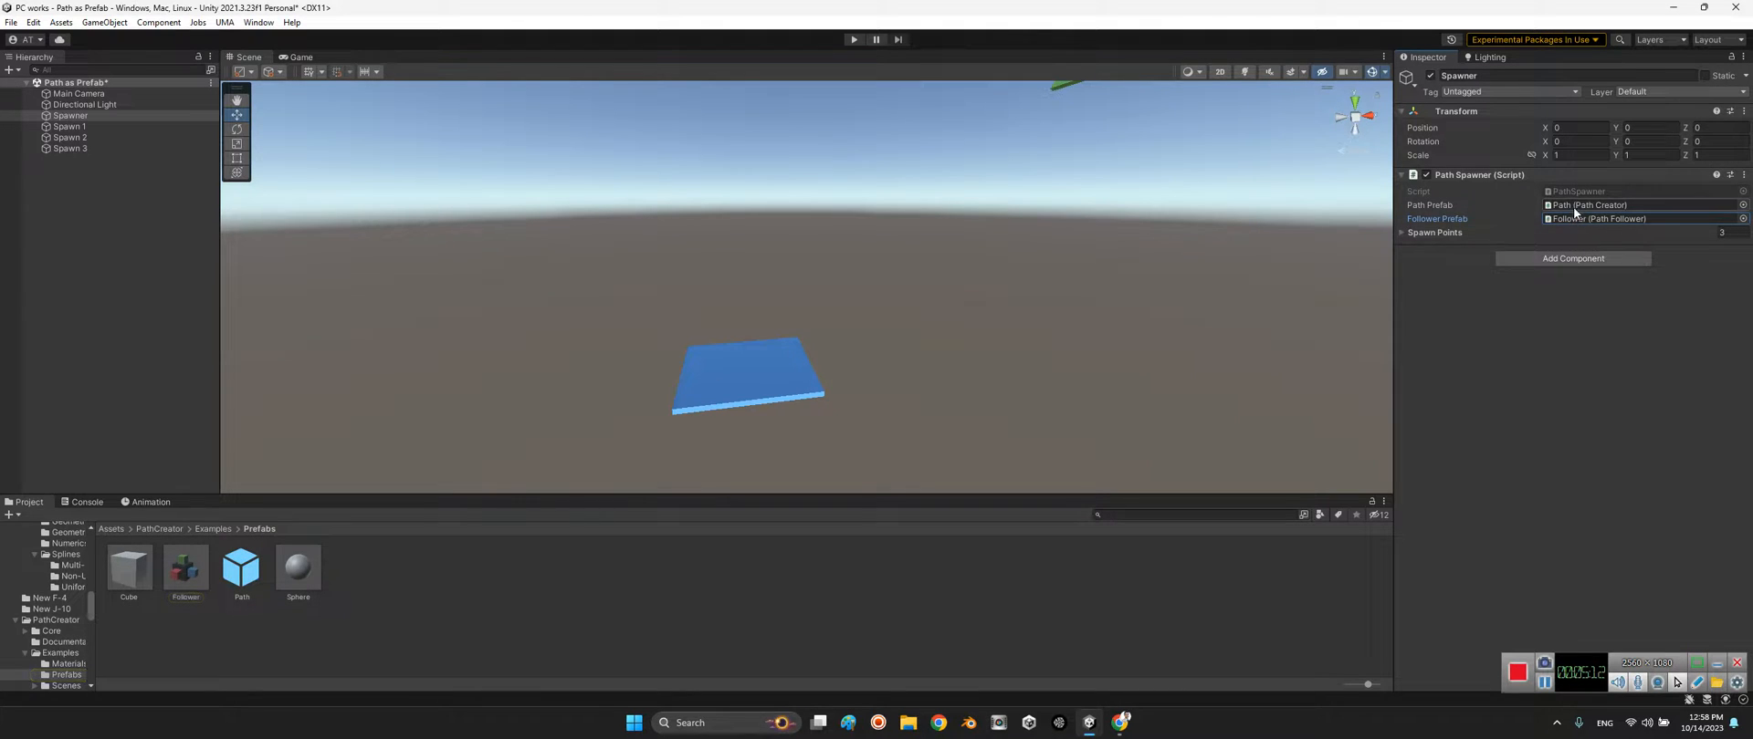
pyautogui.click(241, 567)
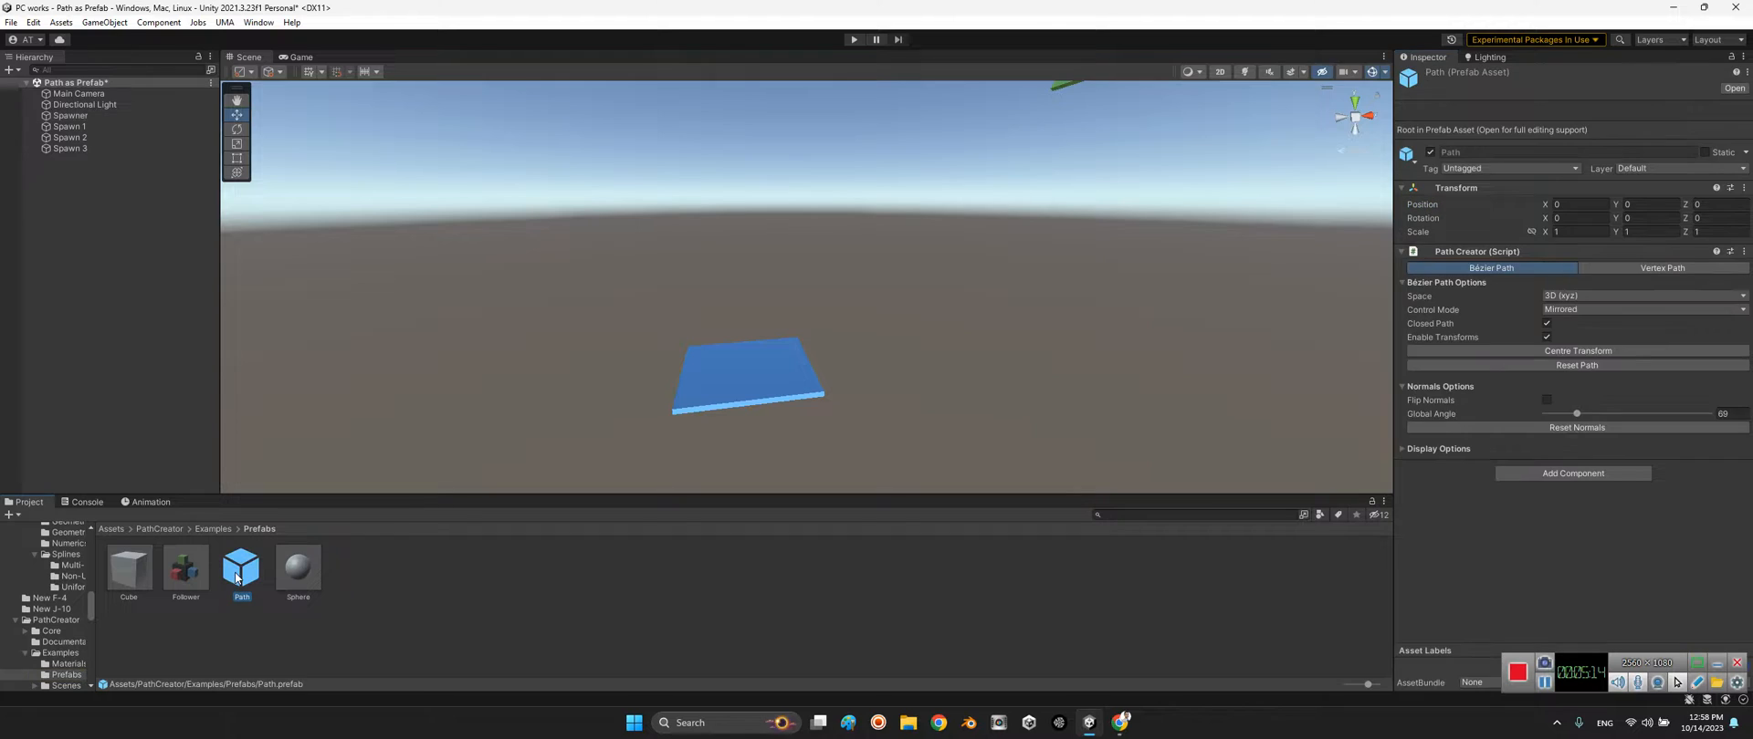
pyautogui.doubleClick(241, 566)
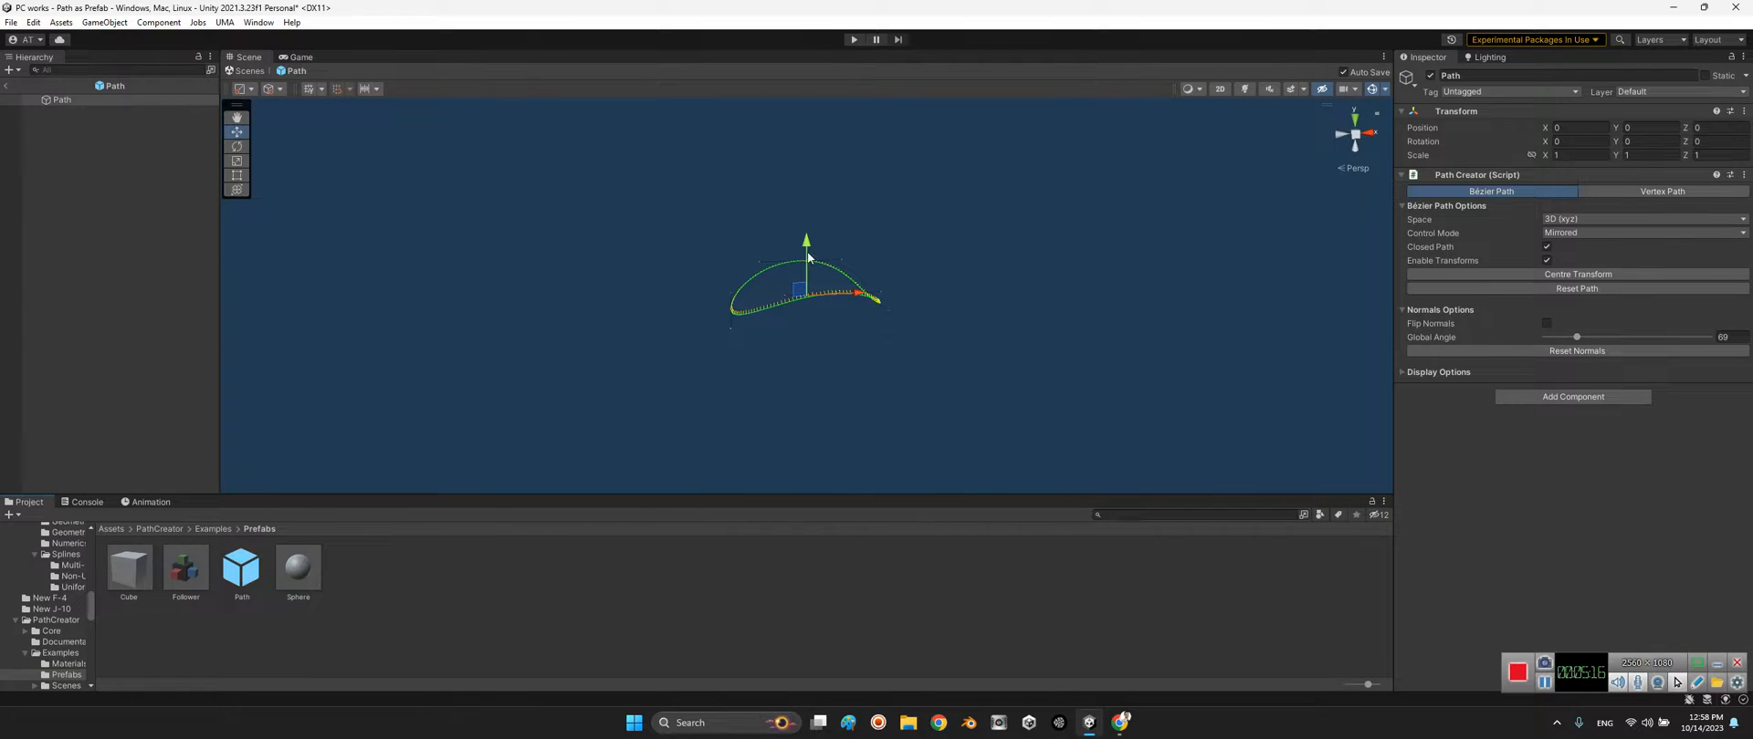
pyautogui.moveTo(715, 298)
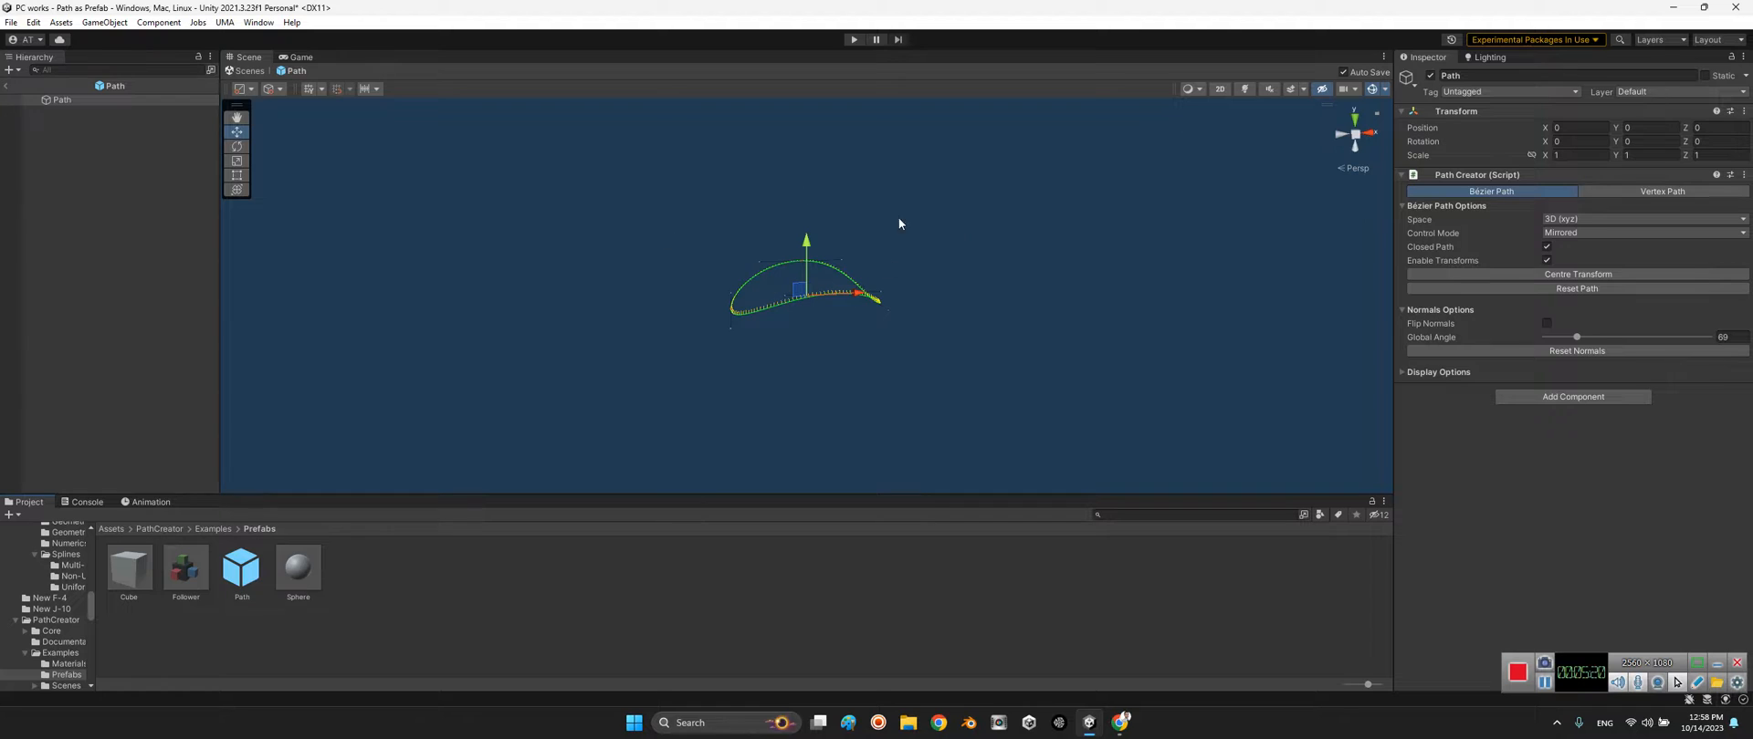
pyautogui.moveTo(884, 263)
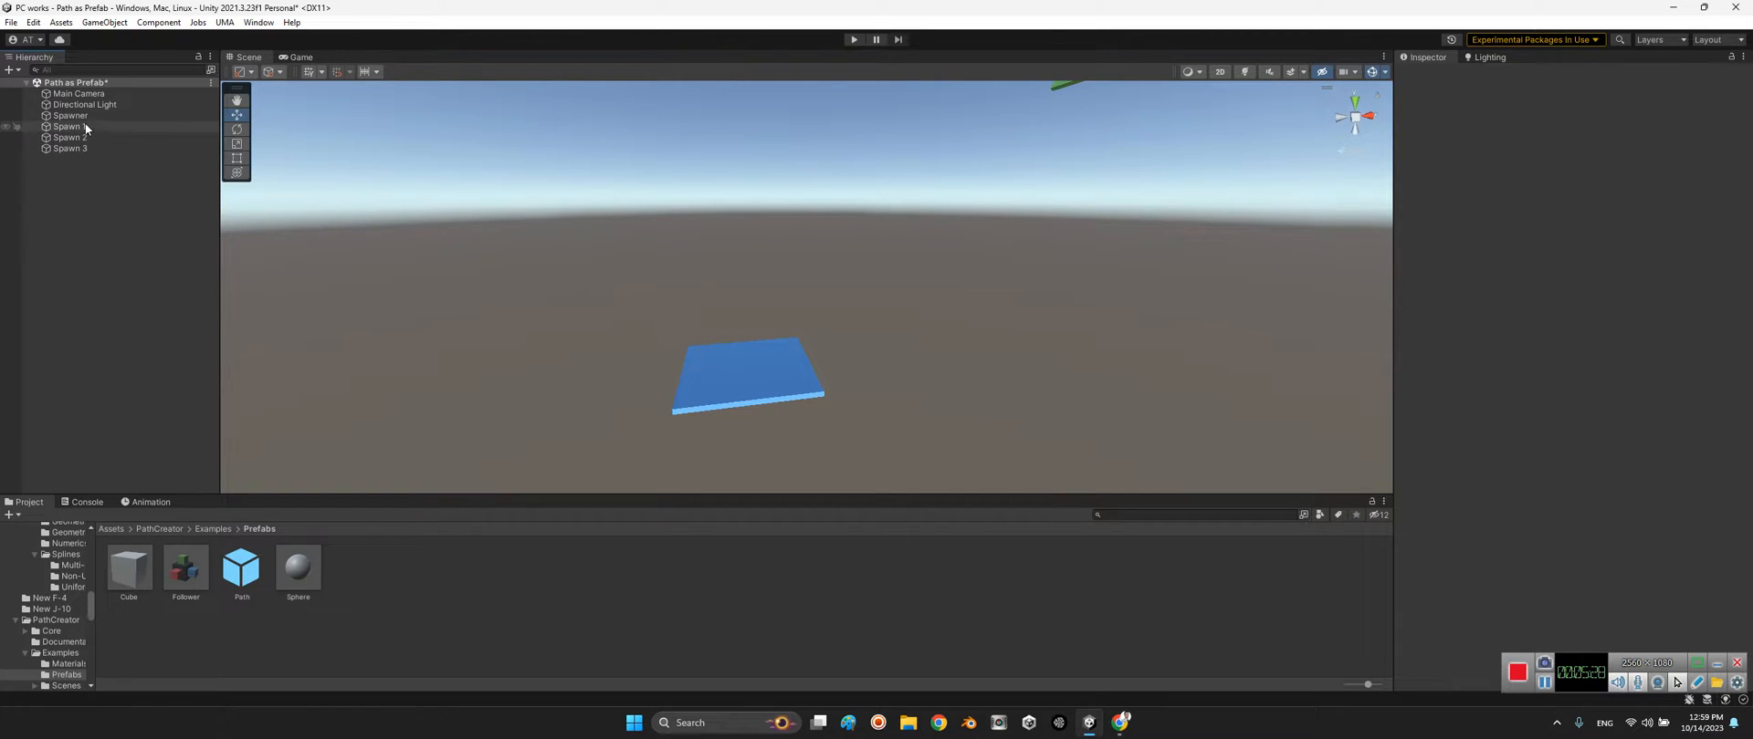
pyautogui.click(70, 115)
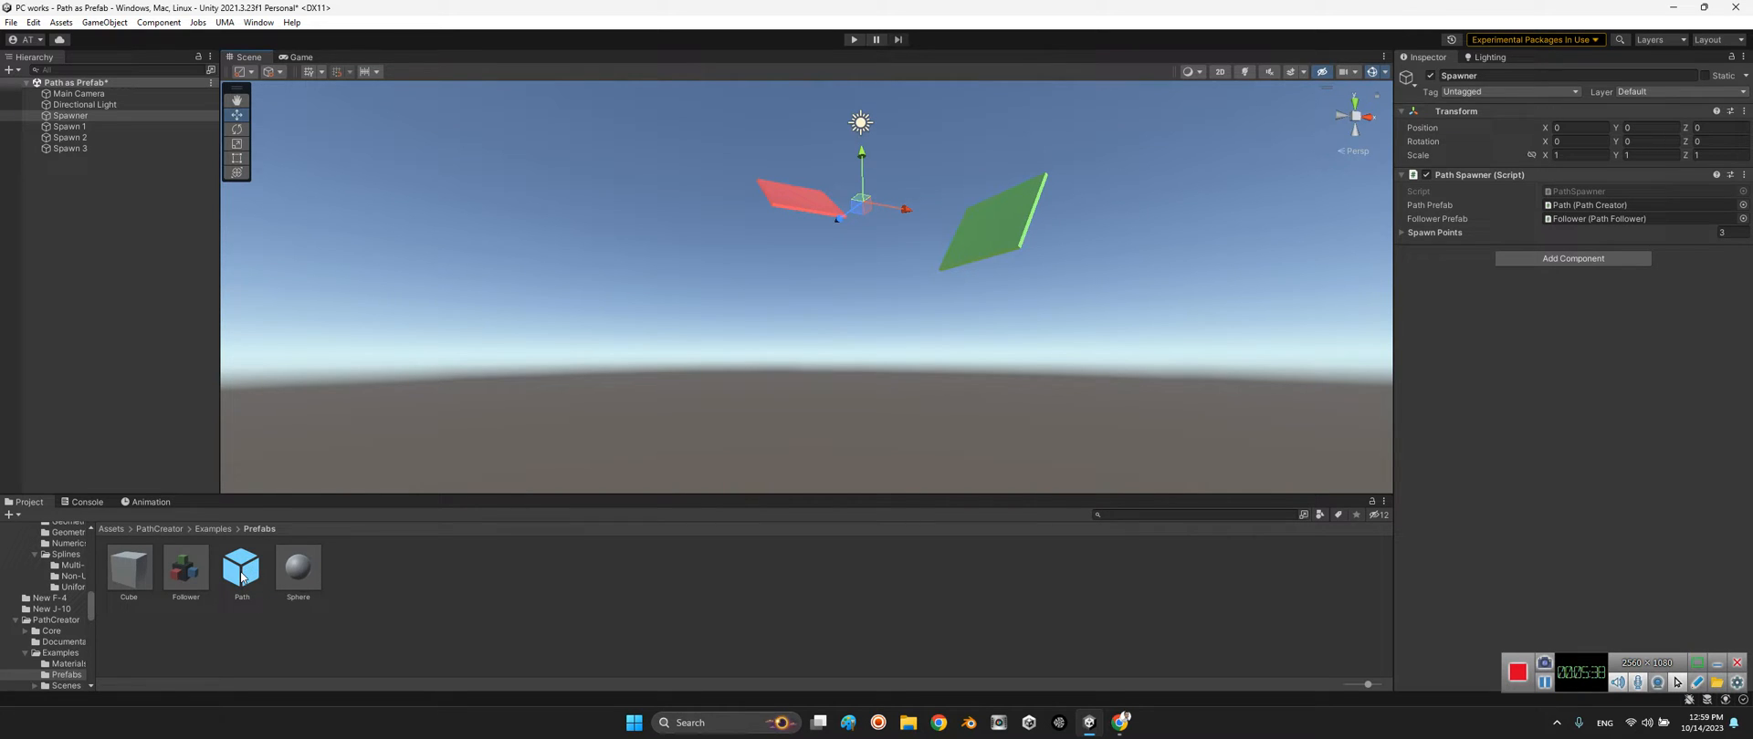
pyautogui.click(102, 381)
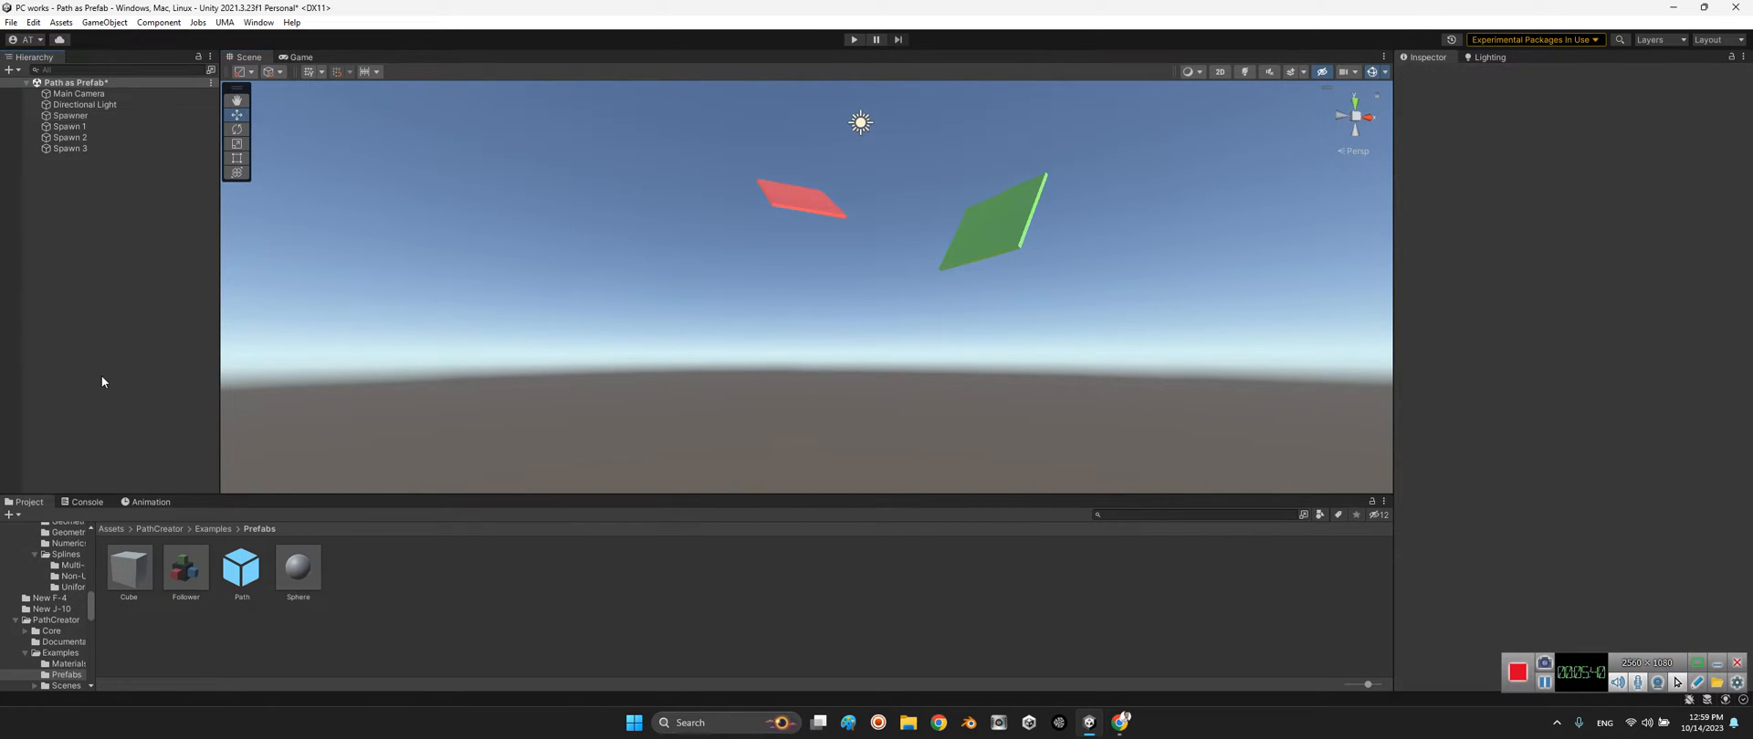
pyautogui.moveTo(793, 637)
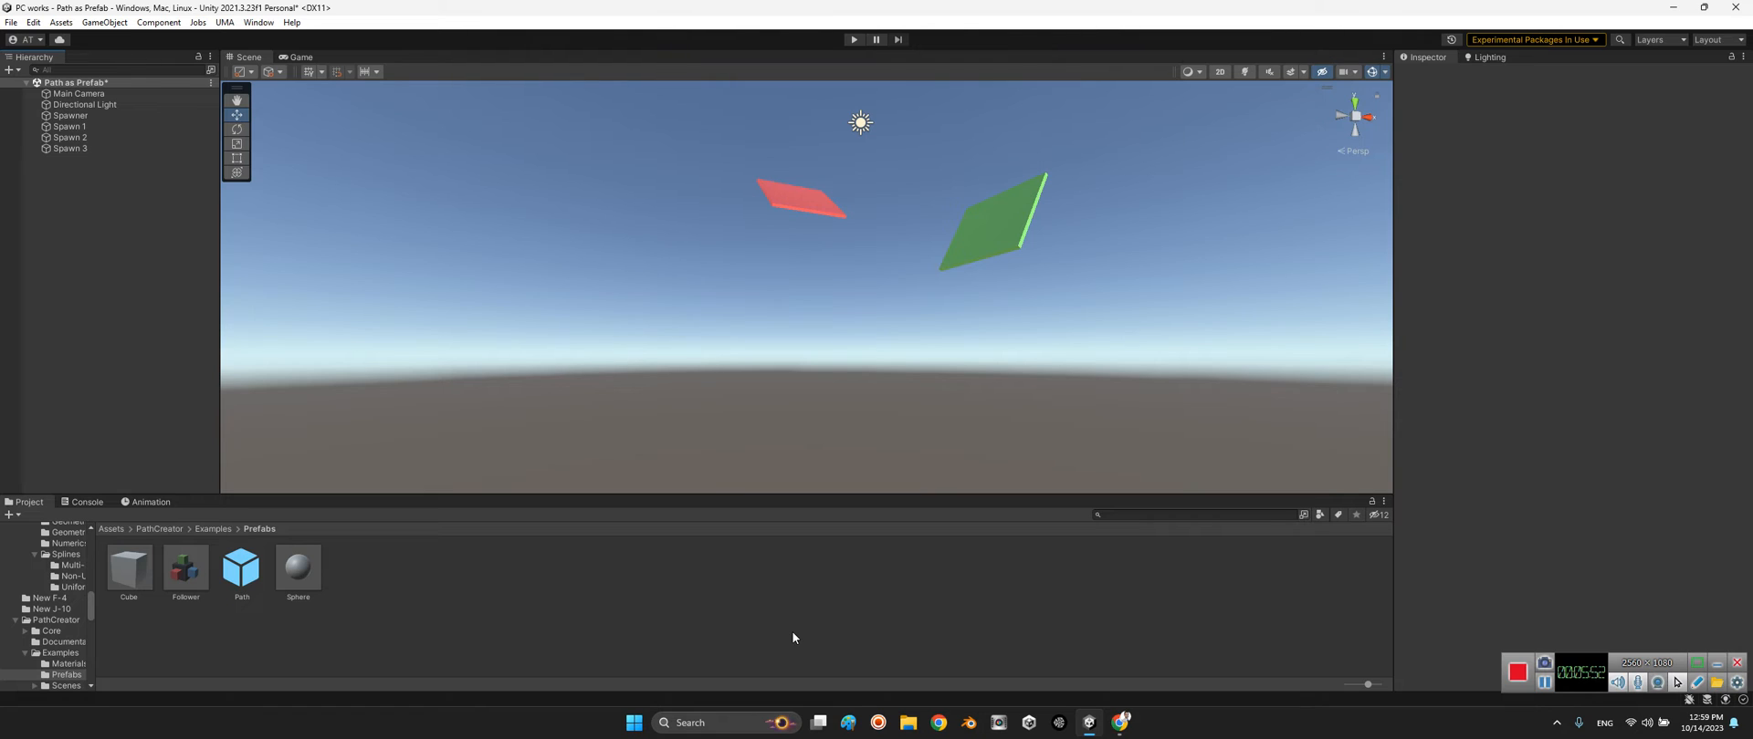
pyautogui.moveTo(838, 606)
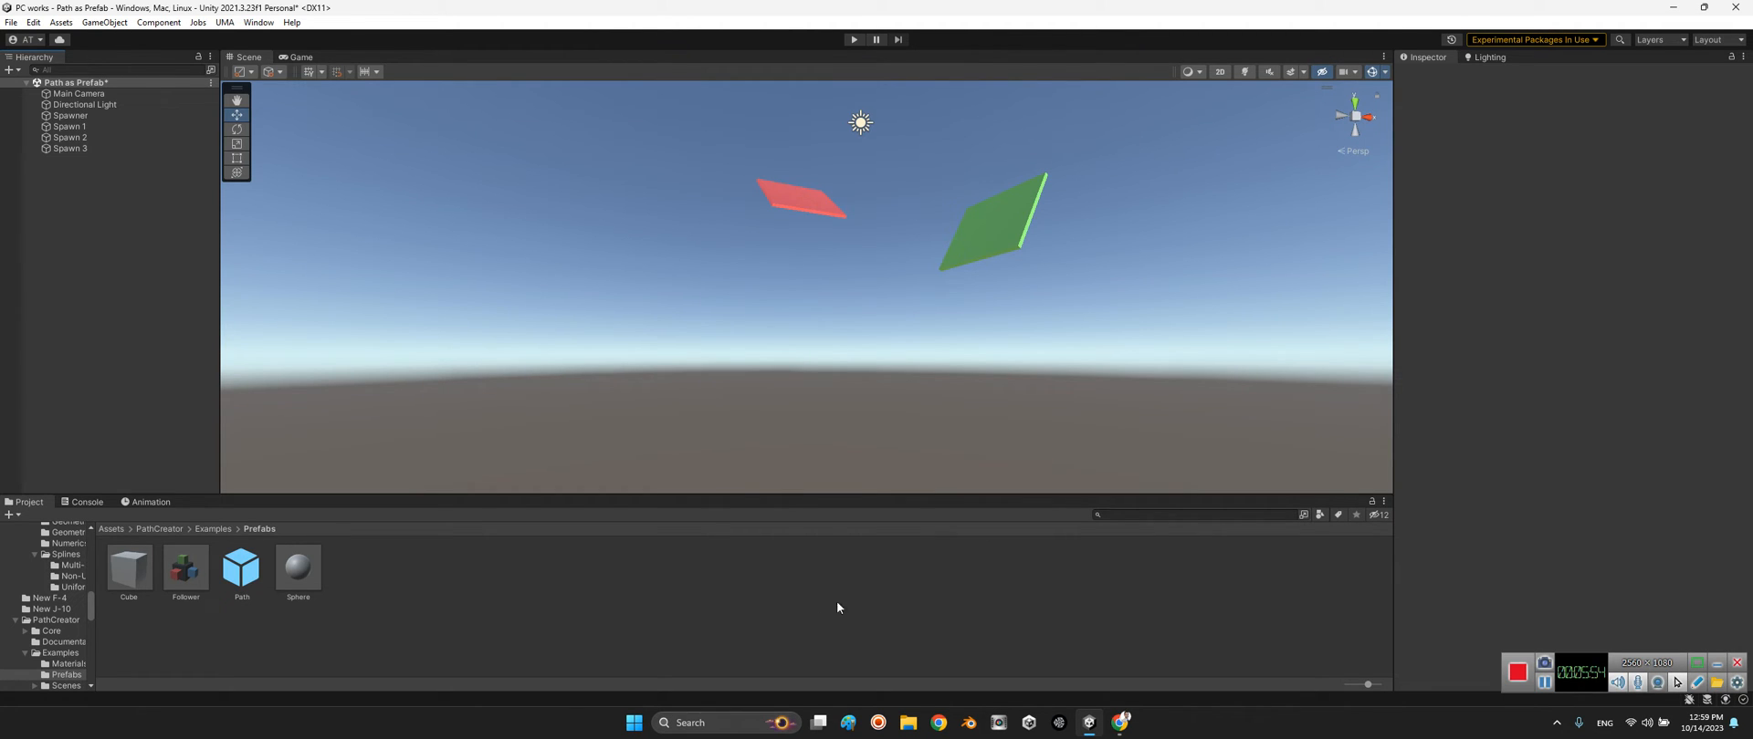
pyautogui.moveTo(1512, 655)
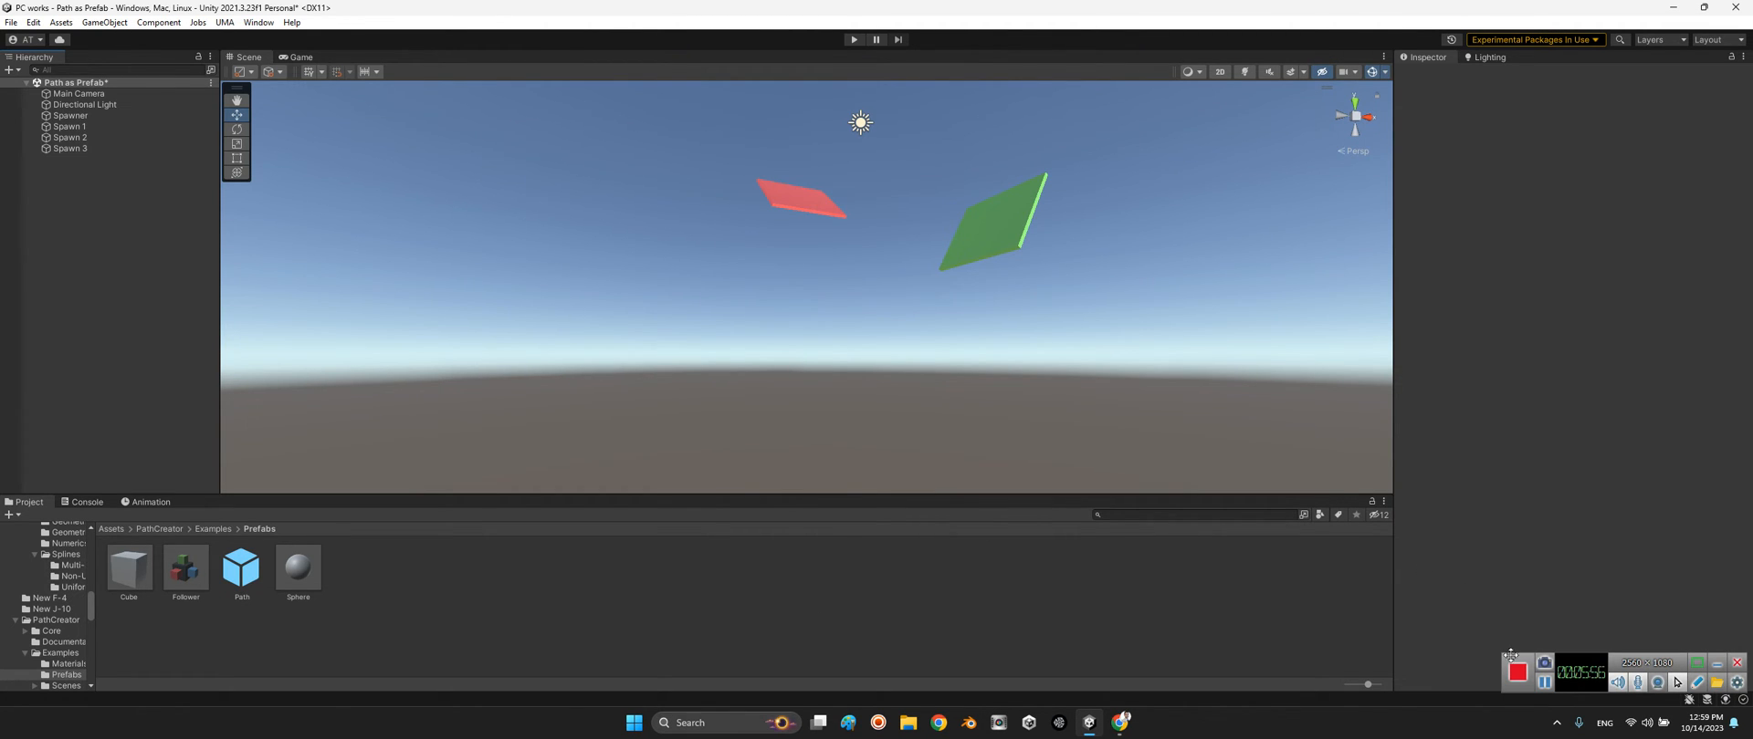